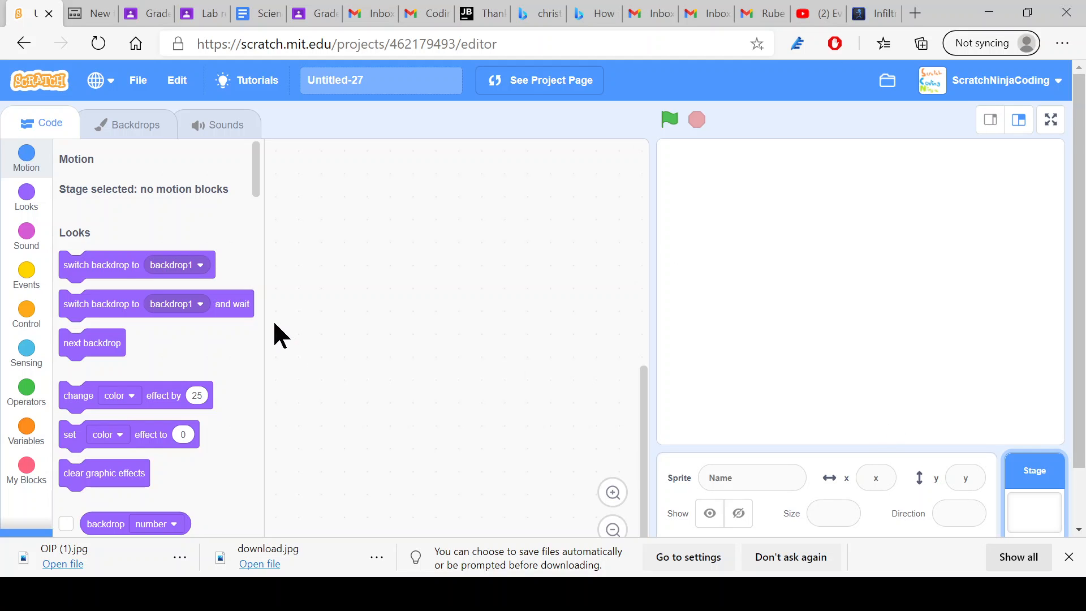
- Title the project 'Christmas tree decoration simulation', accepting the 'Christmas' spelling fix
left_click(382, 79)
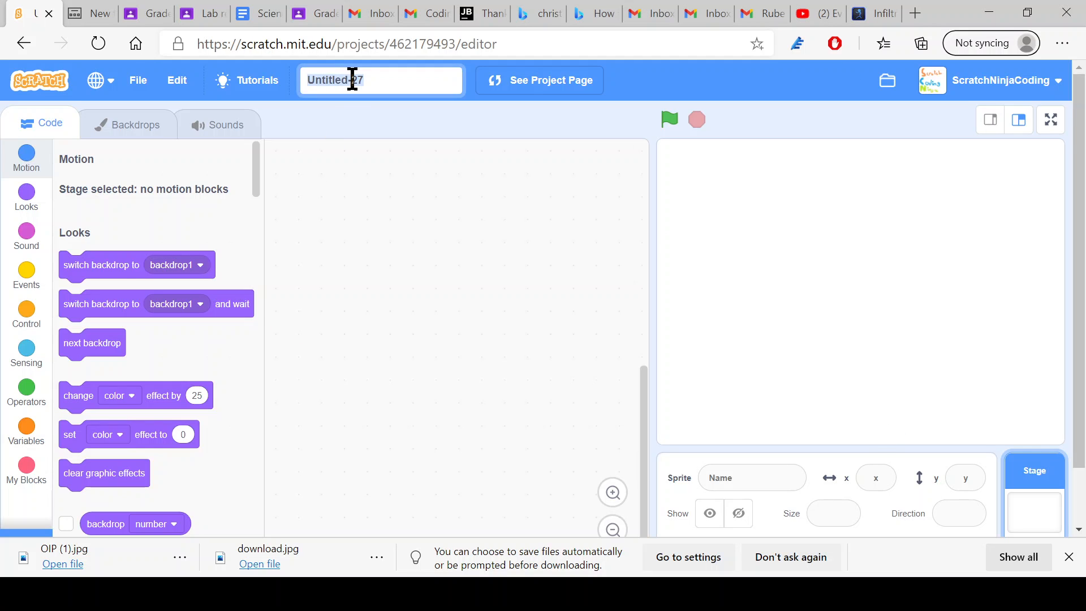
type("Chi")
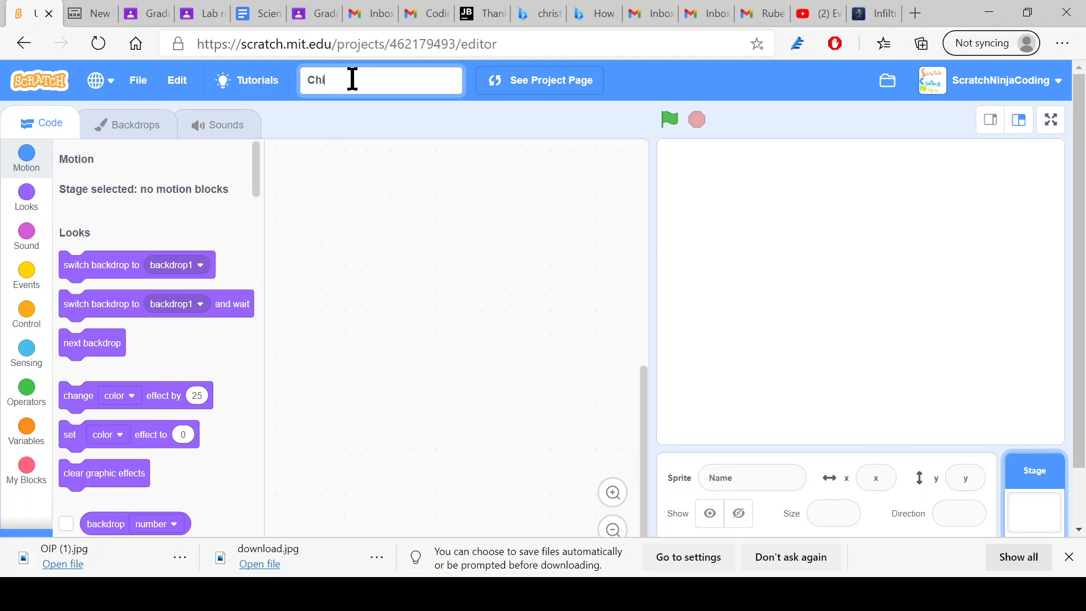
type("stmas tree")
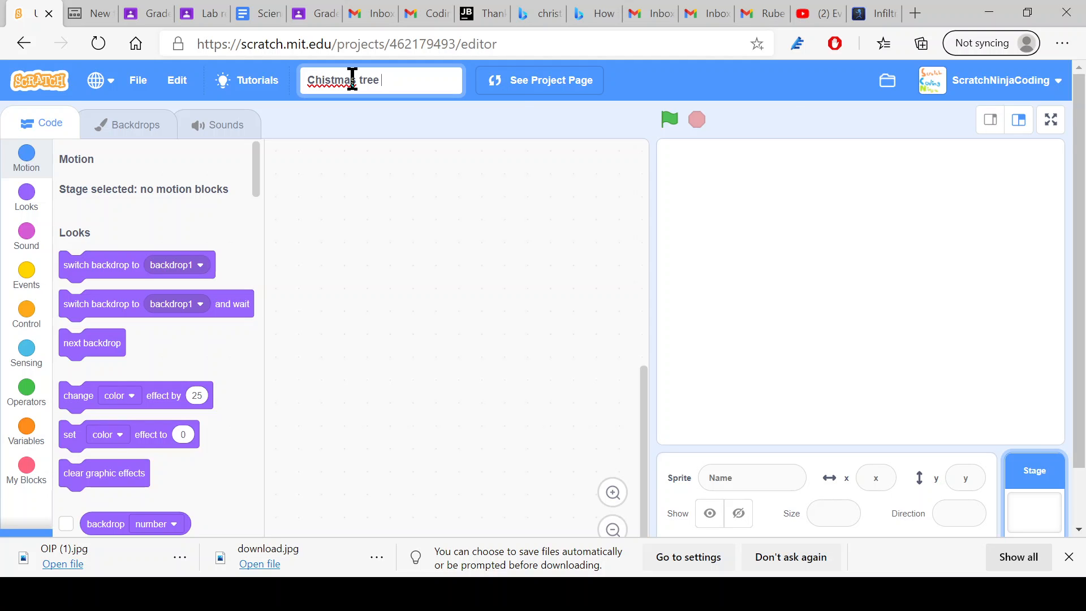
type("decoration simulation")
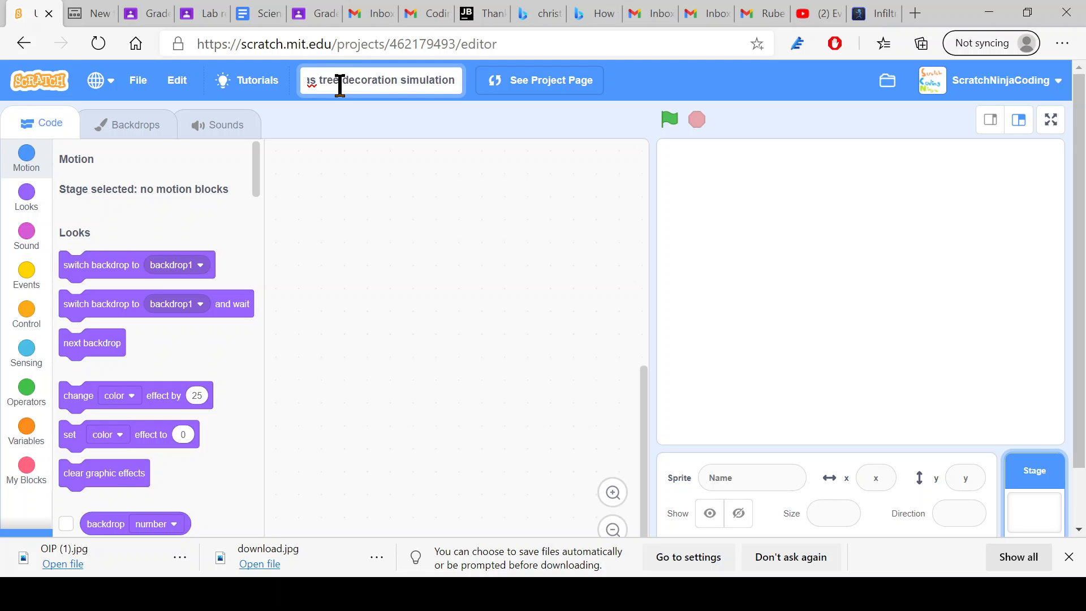
type("treedecoration")
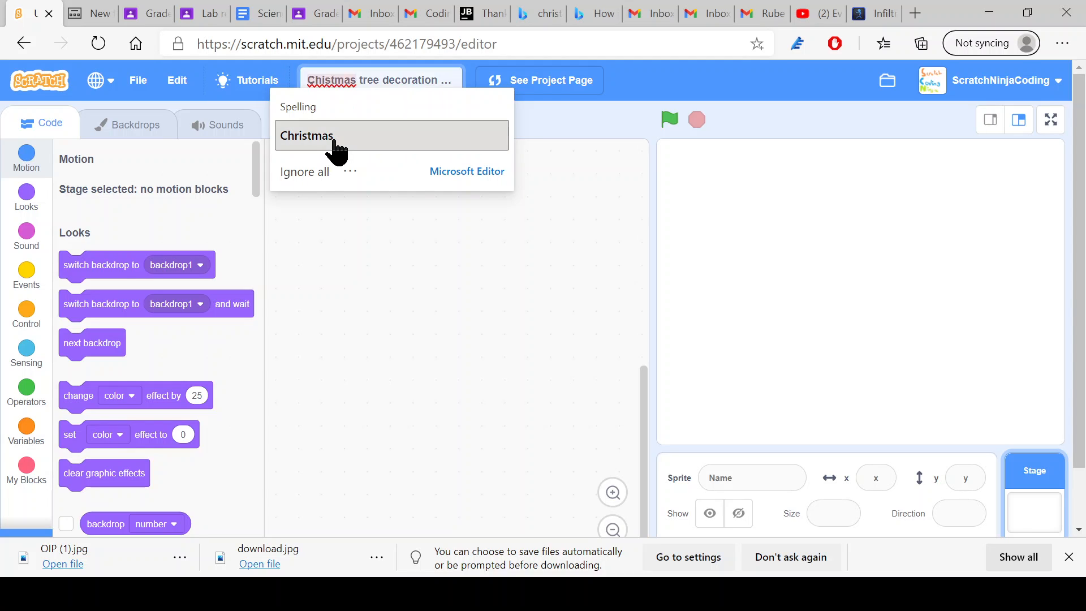
left_click(307, 135)
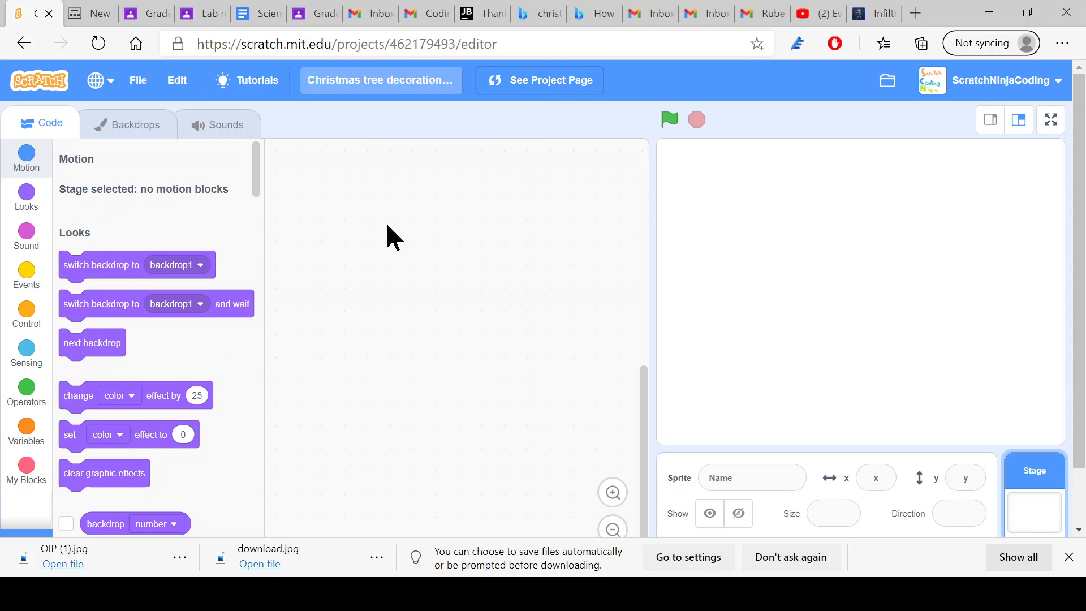
mouse_move(1077, 520)
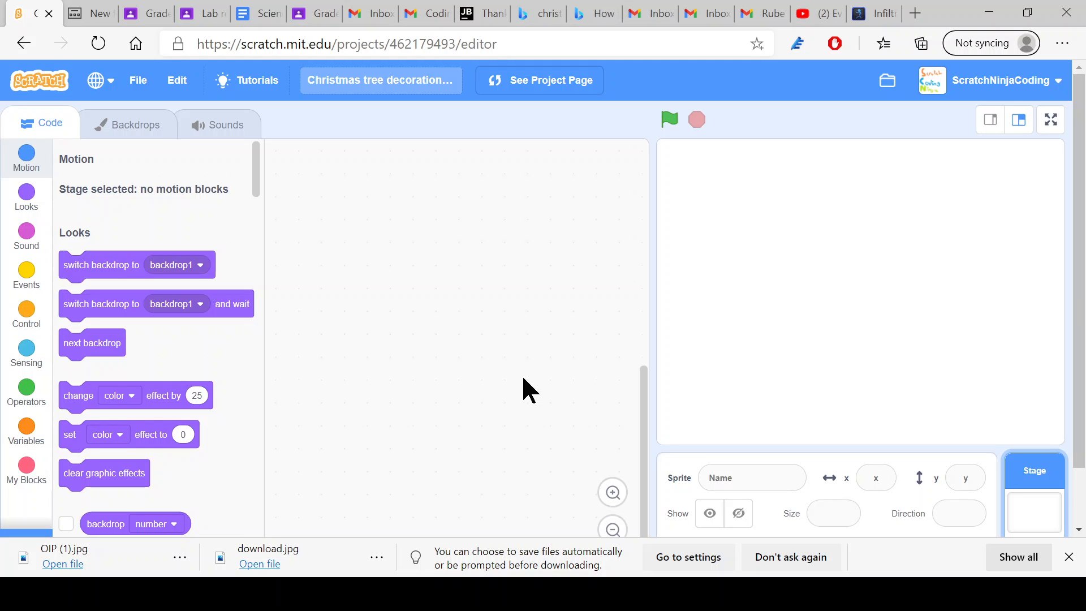
mouse_move(644, 356)
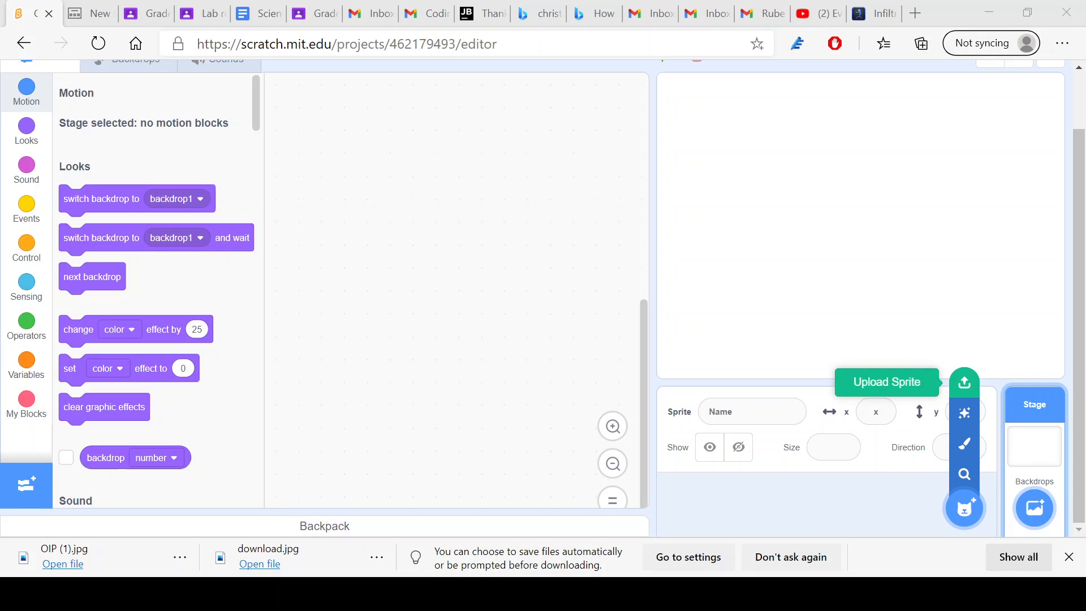
- Upload OIP (1).jpg as a new Christmas tree sprite and select it
left_click(886, 381)
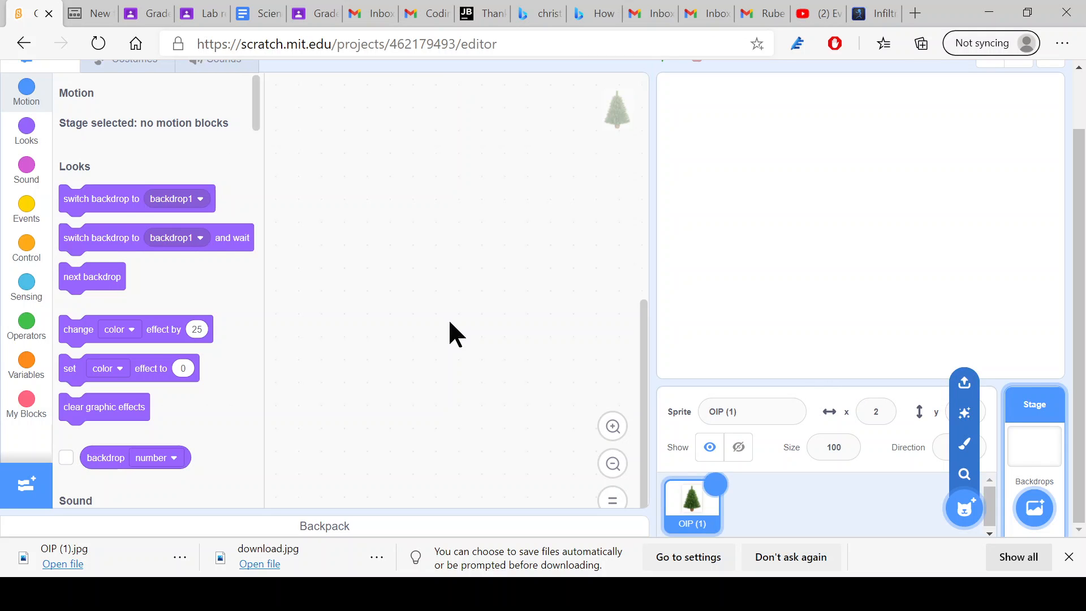
left_click(690, 503)
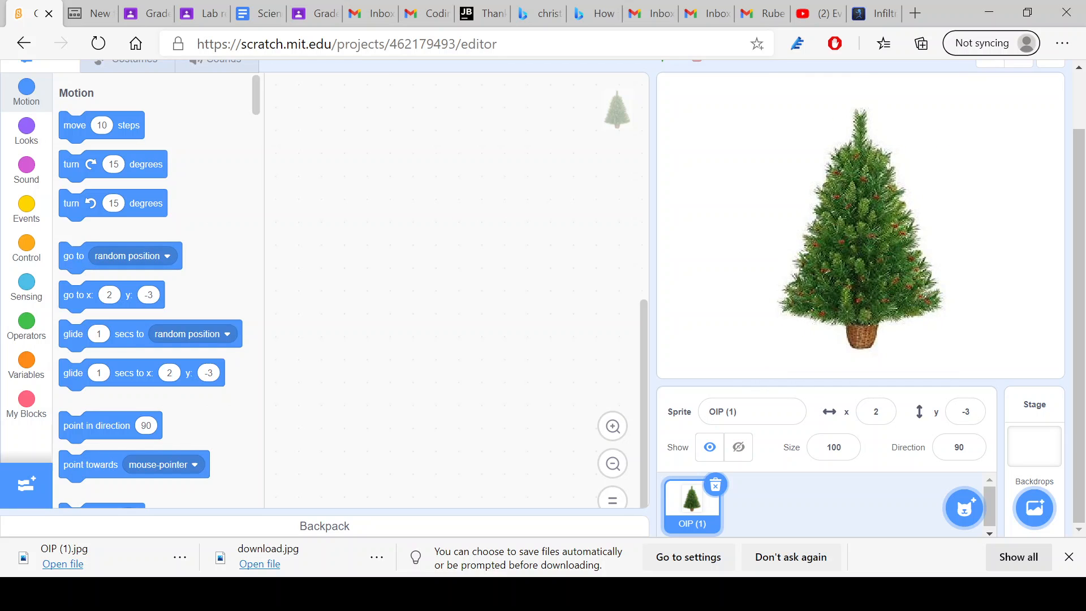
mouse_move(701, 301)
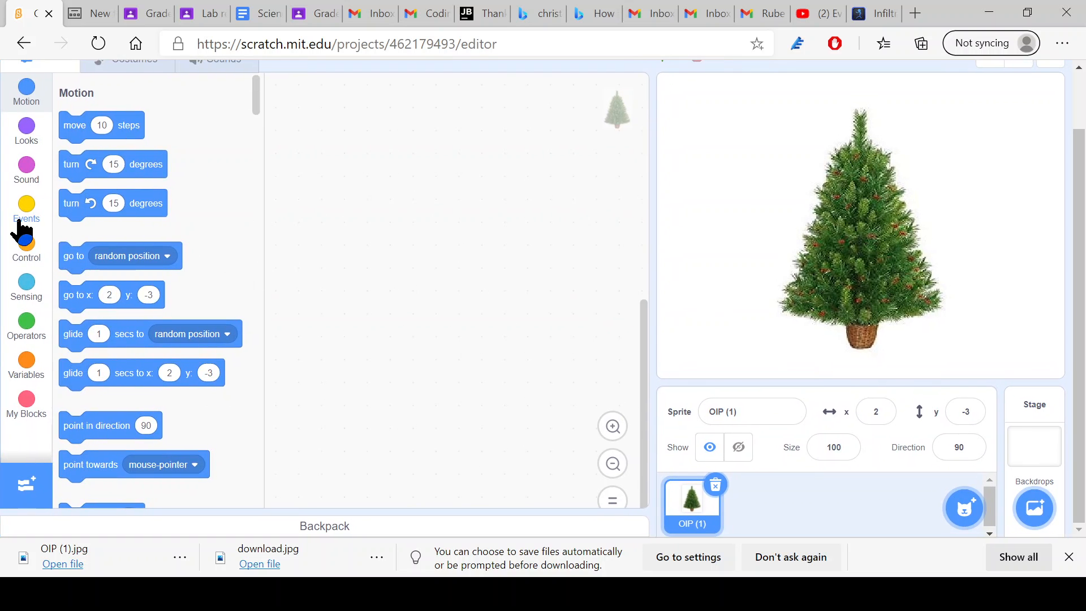
- Give the tree a green-flag script sending it to x 0, y 0, then start a new browser tab
left_click(26, 208)
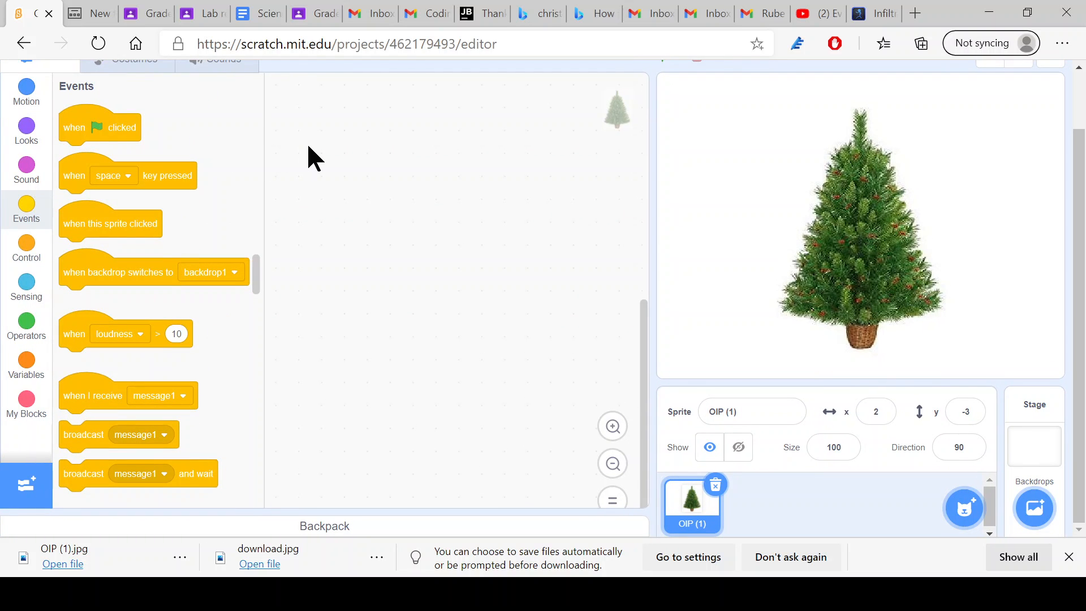
left_click_drag(100, 126, 313, 154)
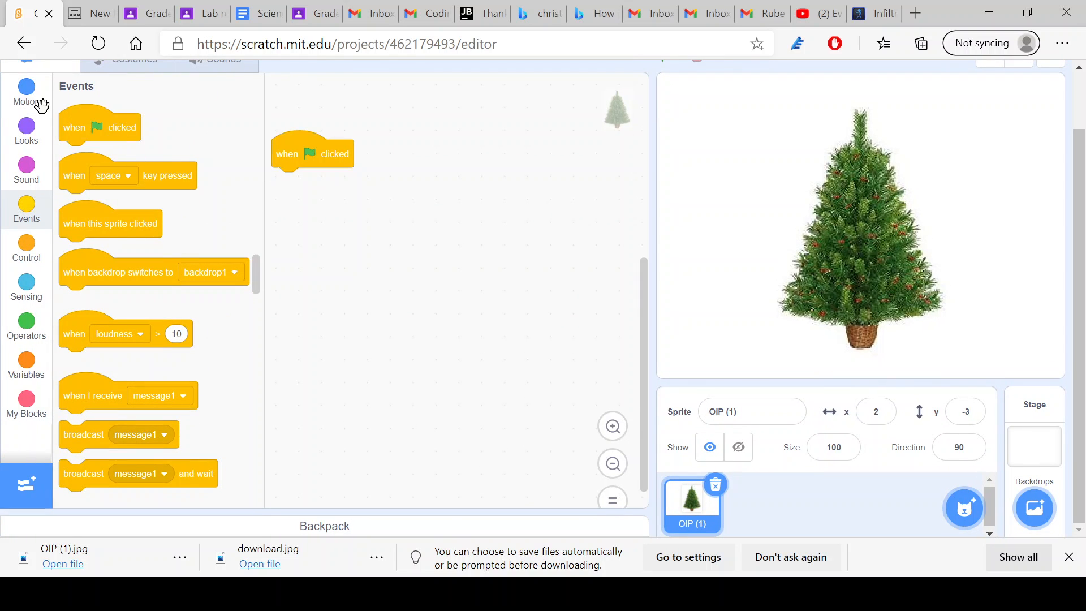
left_click(26, 92)
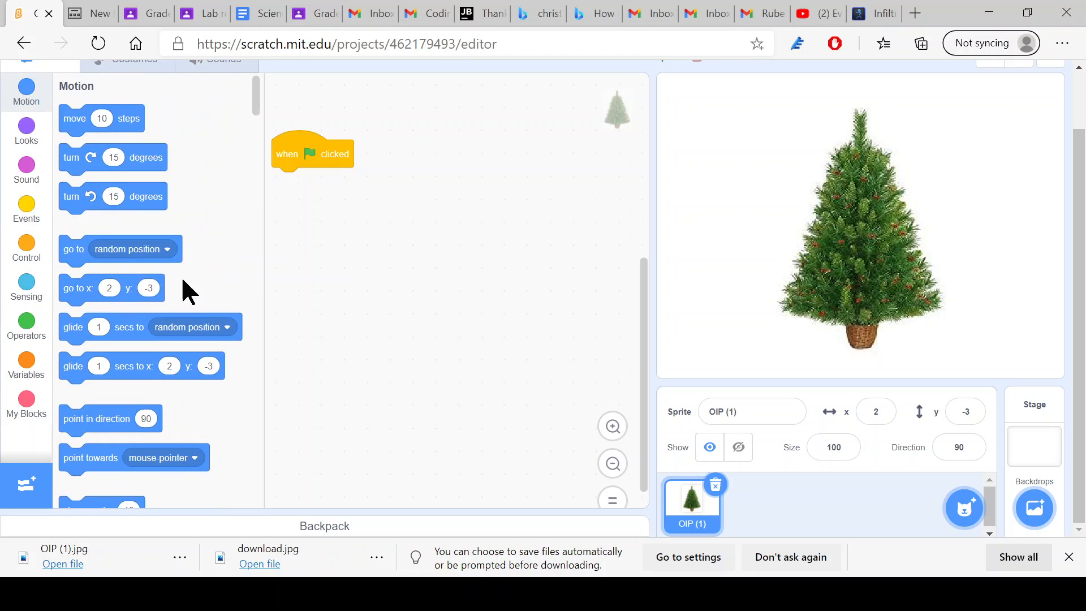
left_click_drag(111, 289, 323, 181)
type("0")
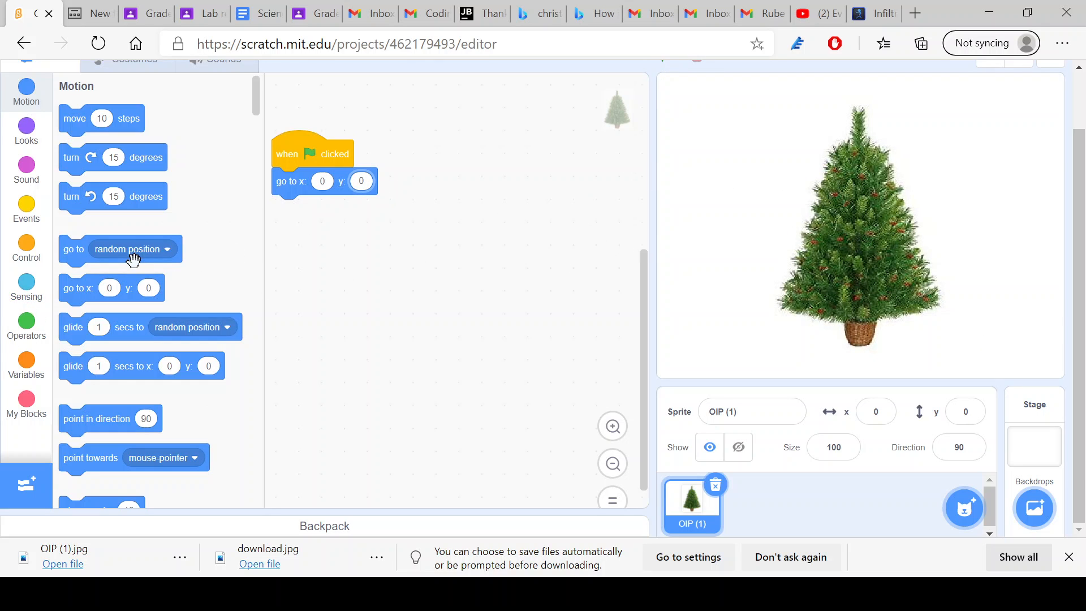
mouse_move(956, 551)
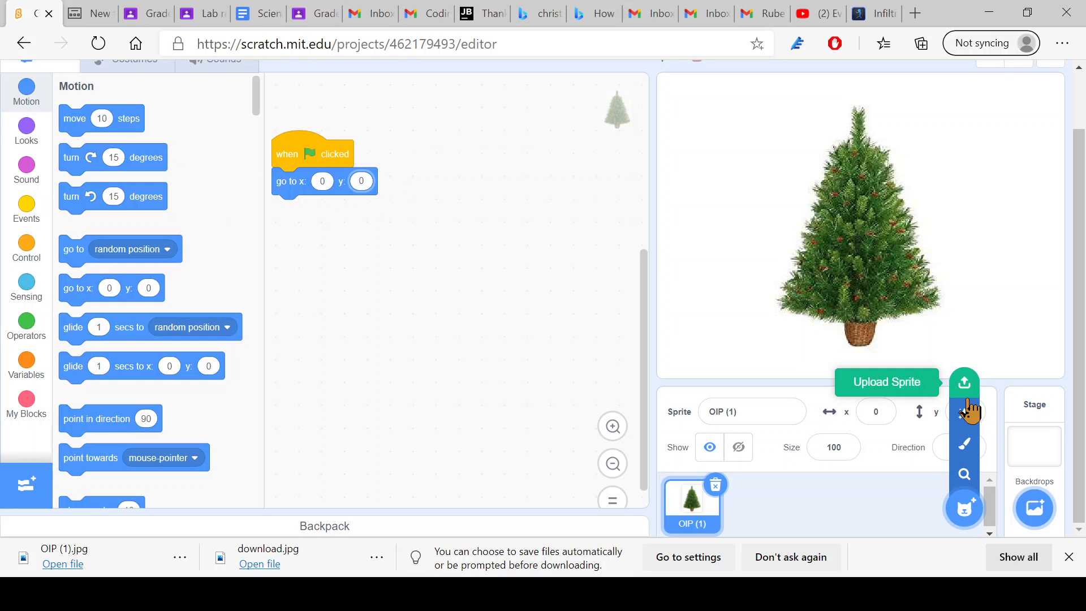
mouse_move(1056, 187)
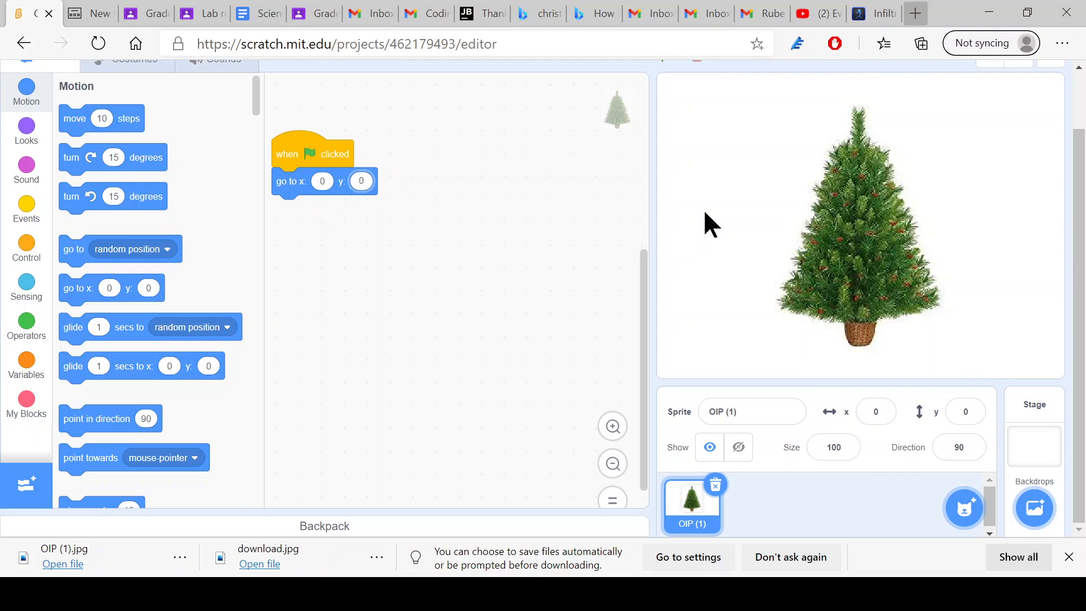
left_click(914, 12)
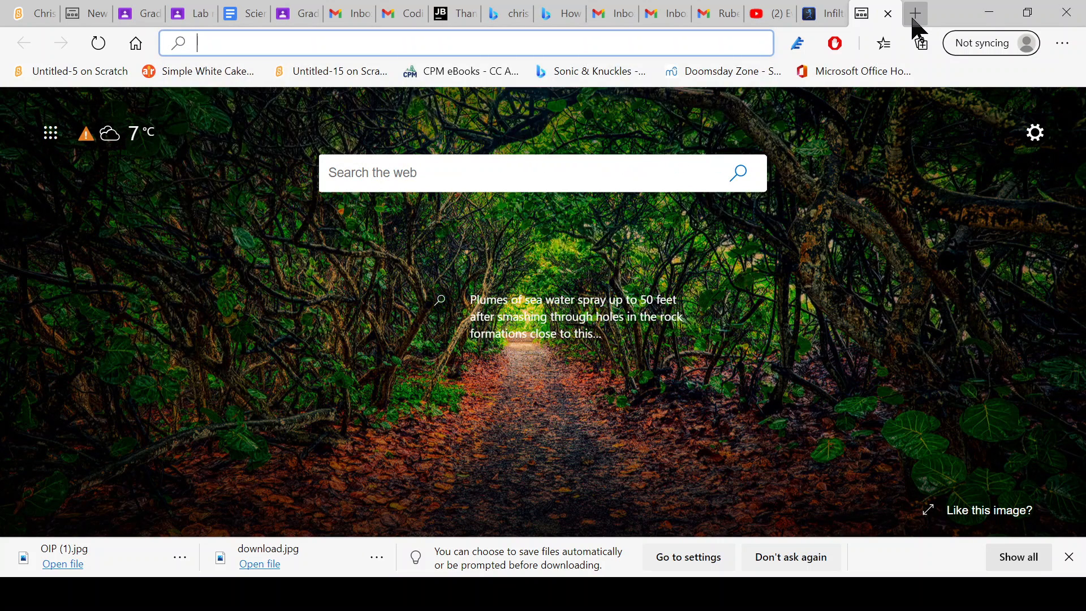
- Search Bing Images for 'bauble png' and view the shiny red bauble result
type("bauble")
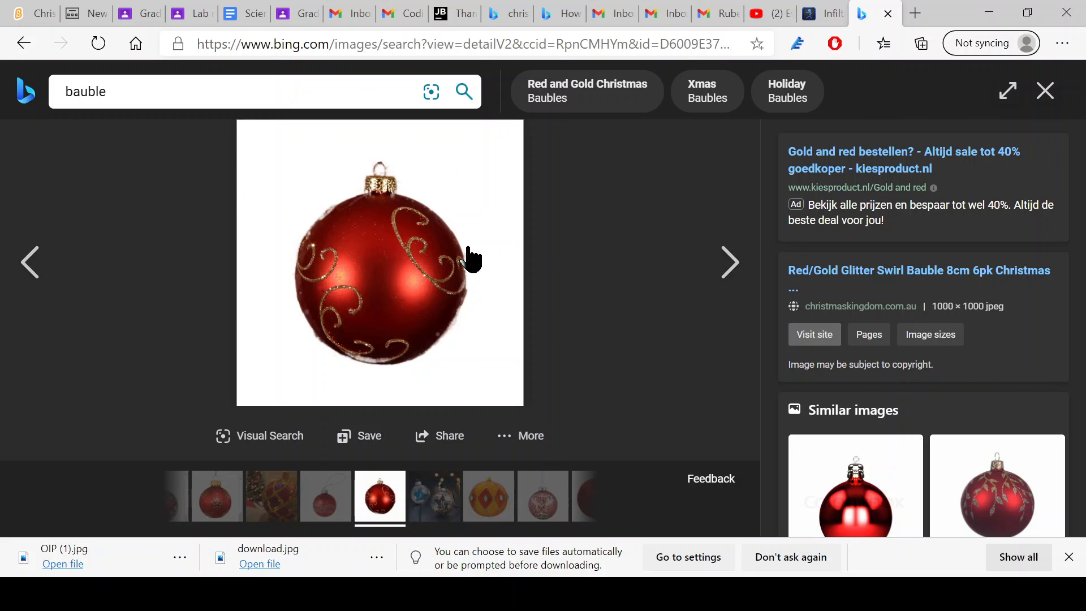
left_click(1044, 91)
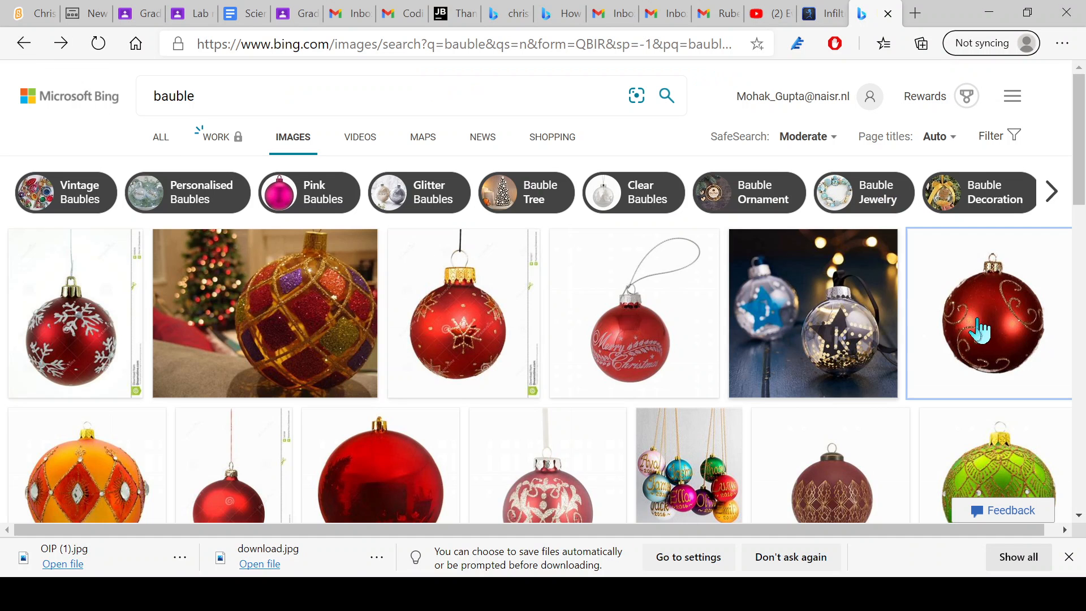
scroll("down", 3)
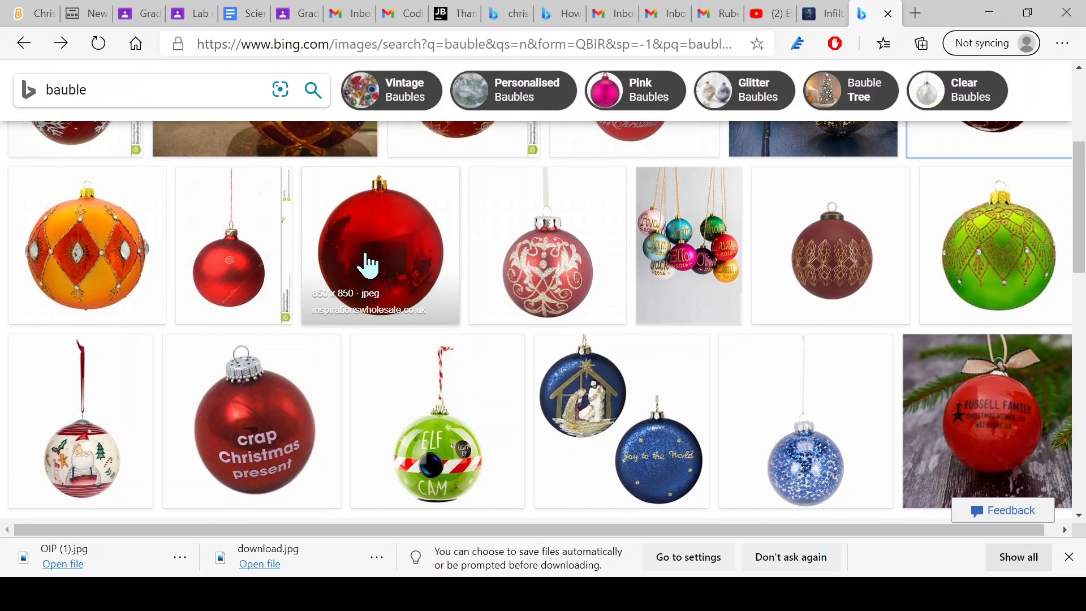
left_click(380, 245)
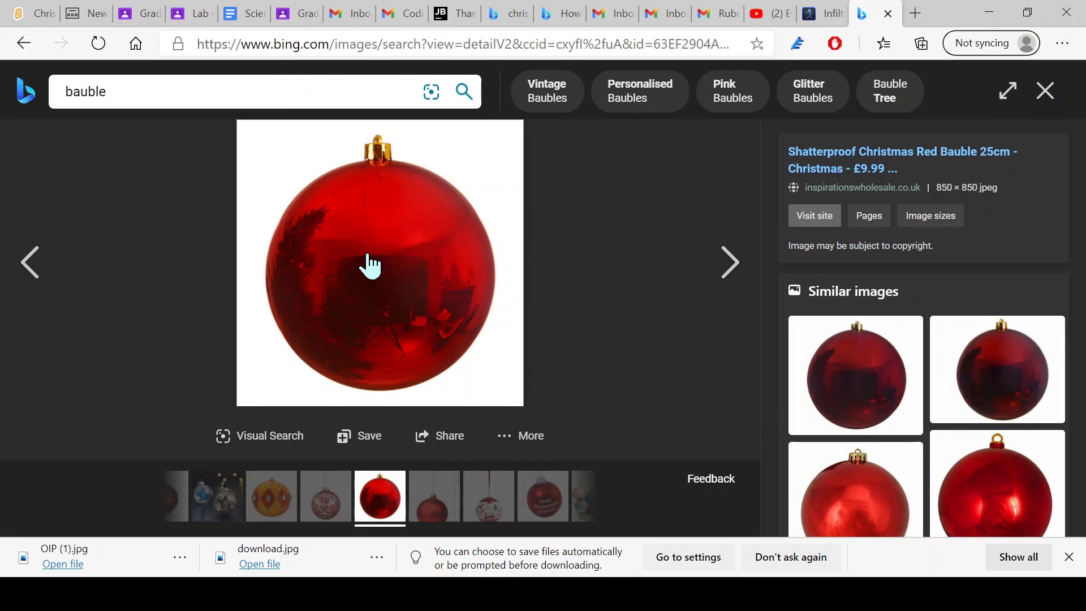
mouse_move(471, 447)
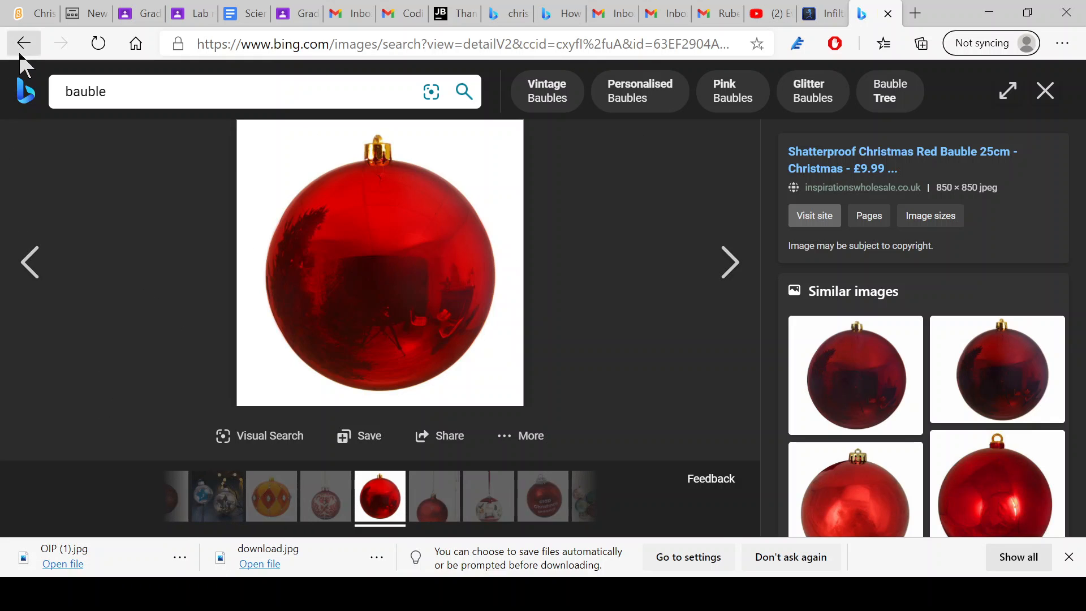
- Go back and open the red bauble with a transparent background instead
left_click(24, 43)
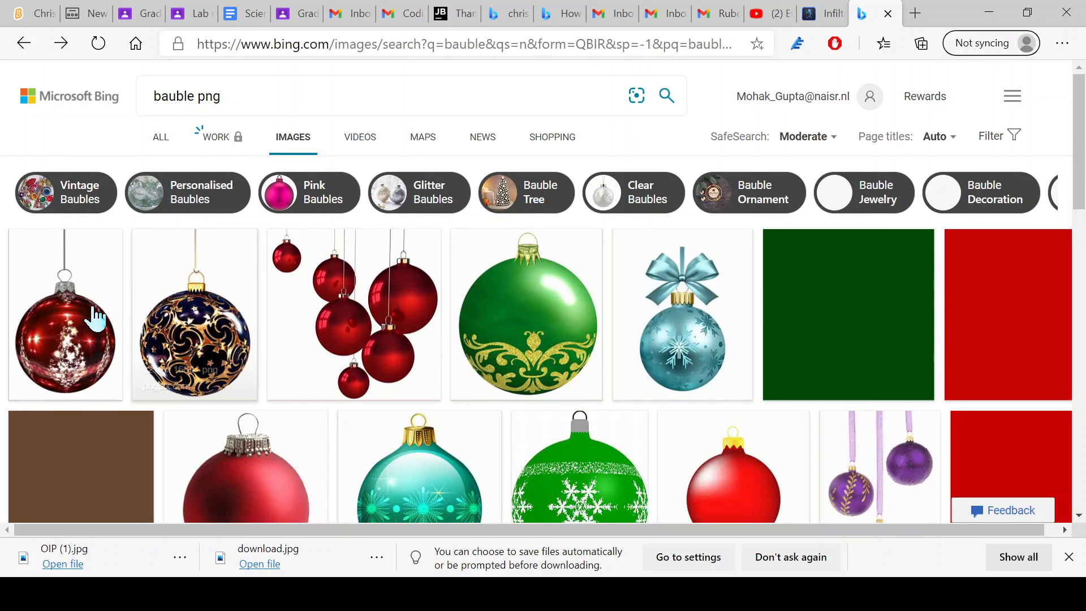
left_click(66, 315)
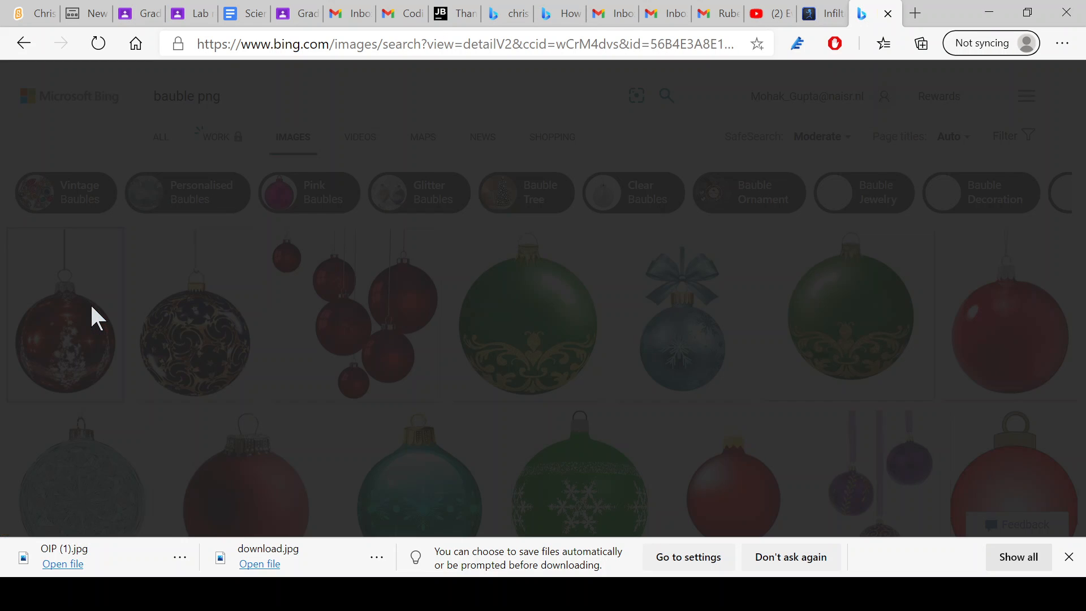
left_click(65, 316)
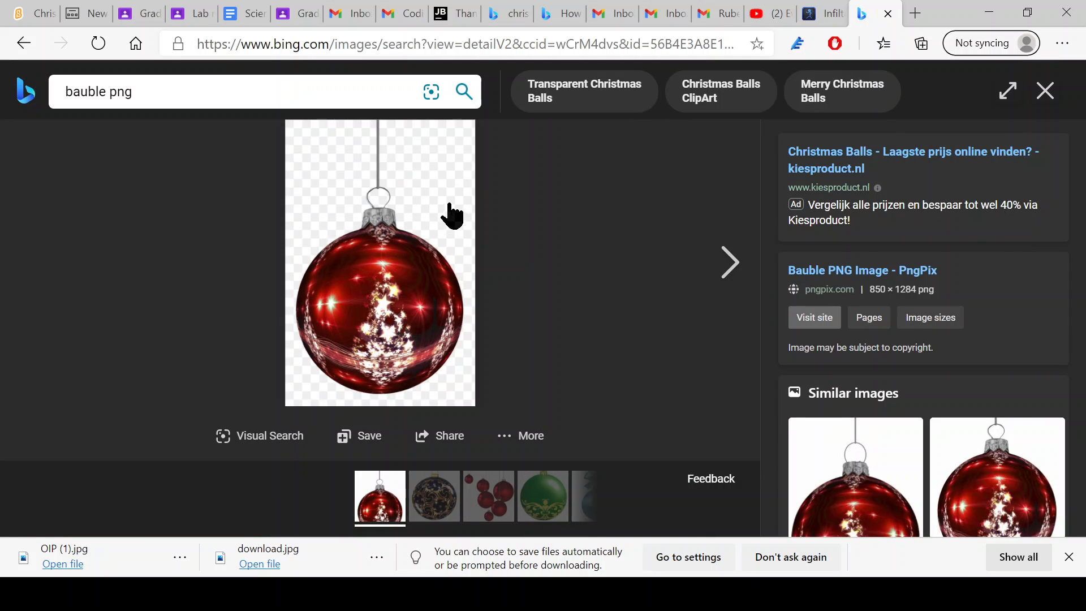
mouse_move(594, 161)
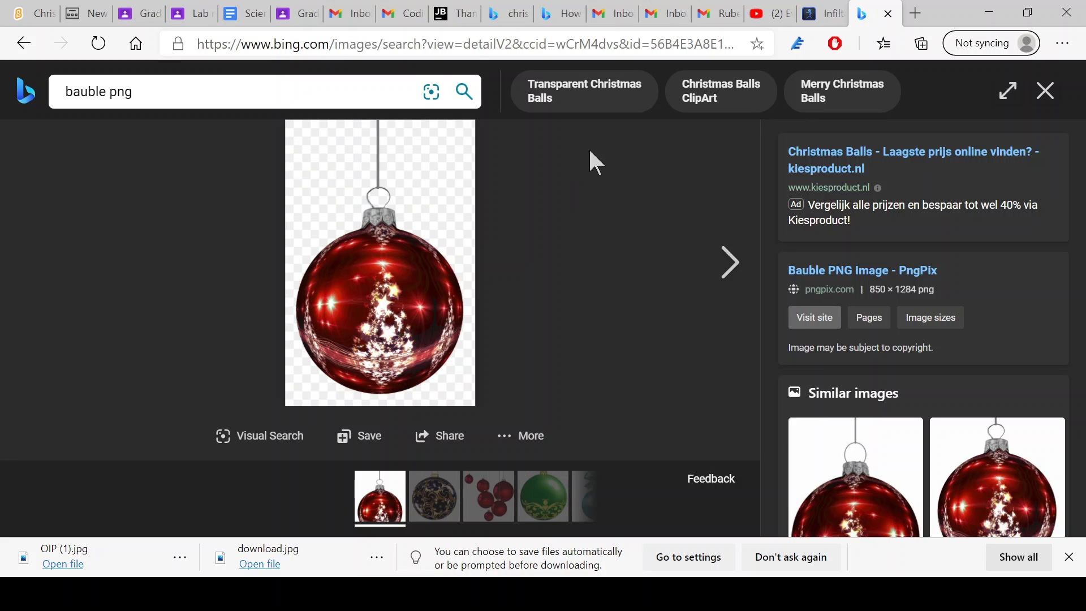
mouse_move(521, 24)
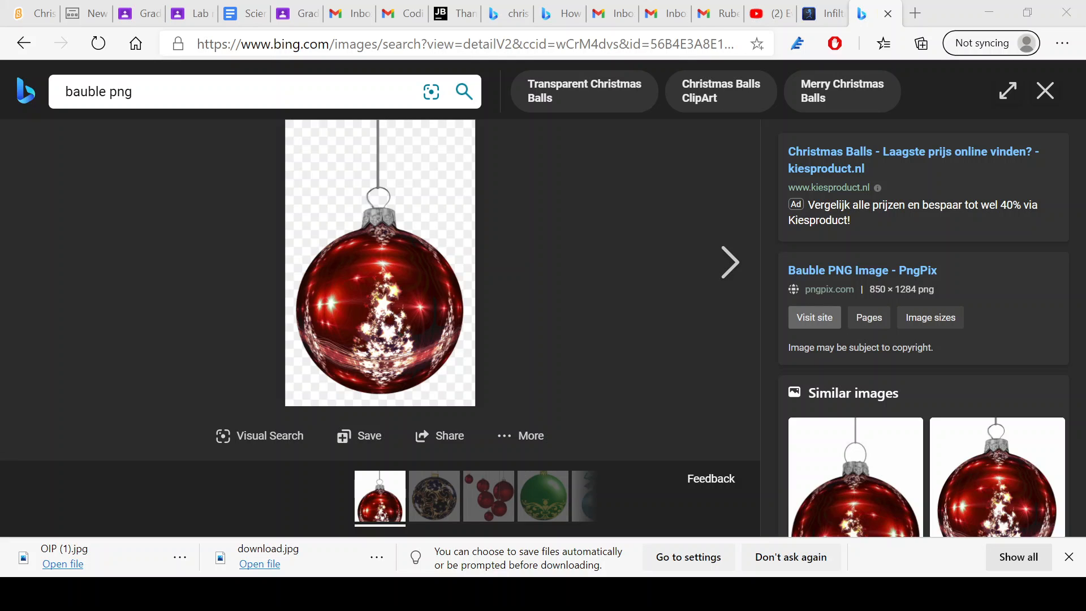
mouse_move(542, 568)
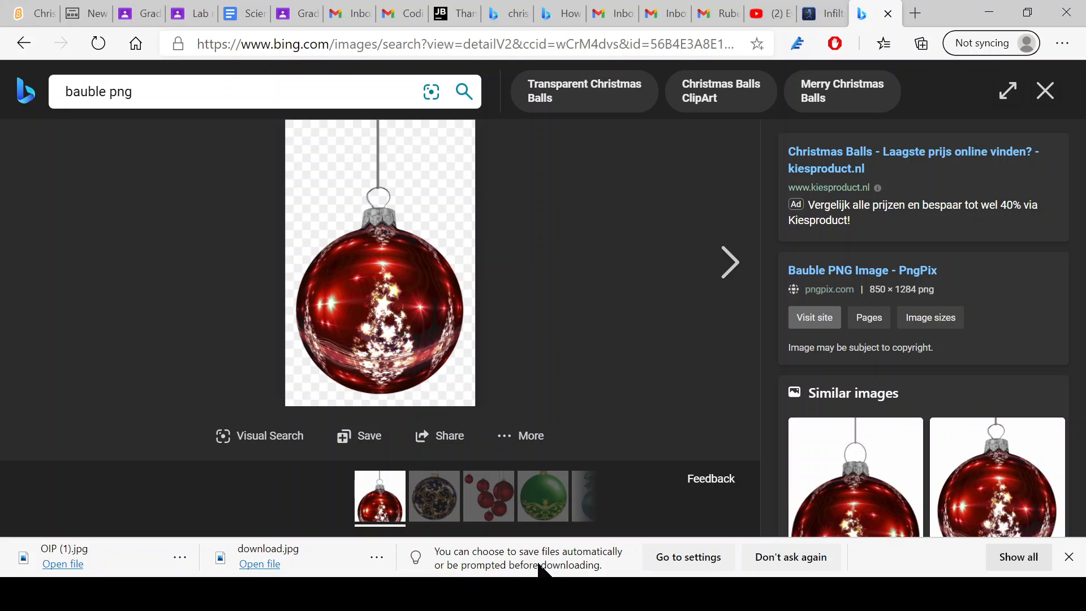
mouse_move(187, 21)
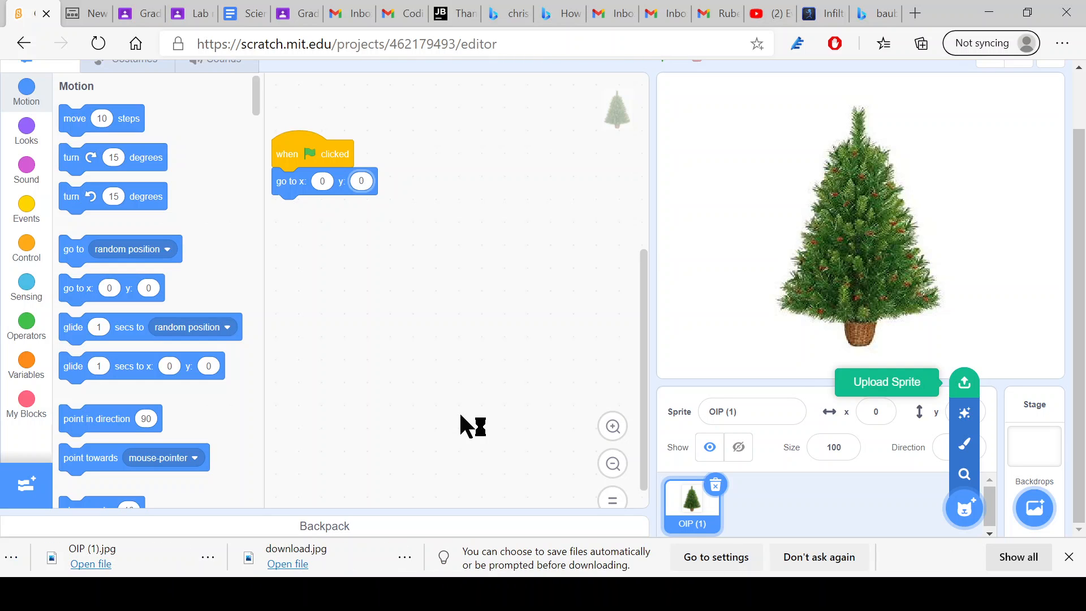
- Upload the bauble PNG as a sprite, shrink it to size 10 and drag it bottom-left
left_click(886, 381)
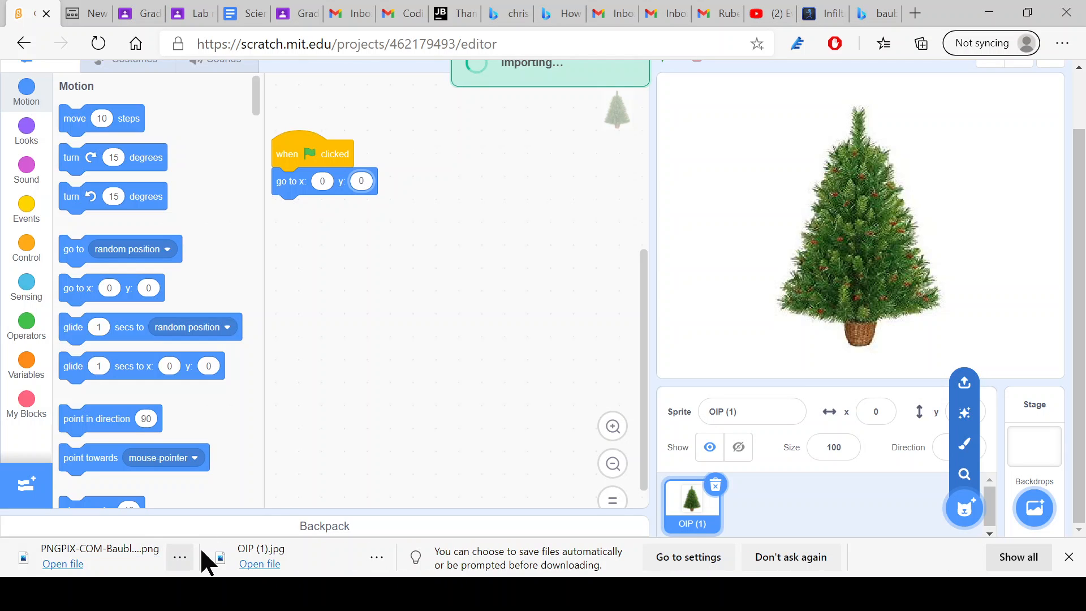
mouse_move(257, 516)
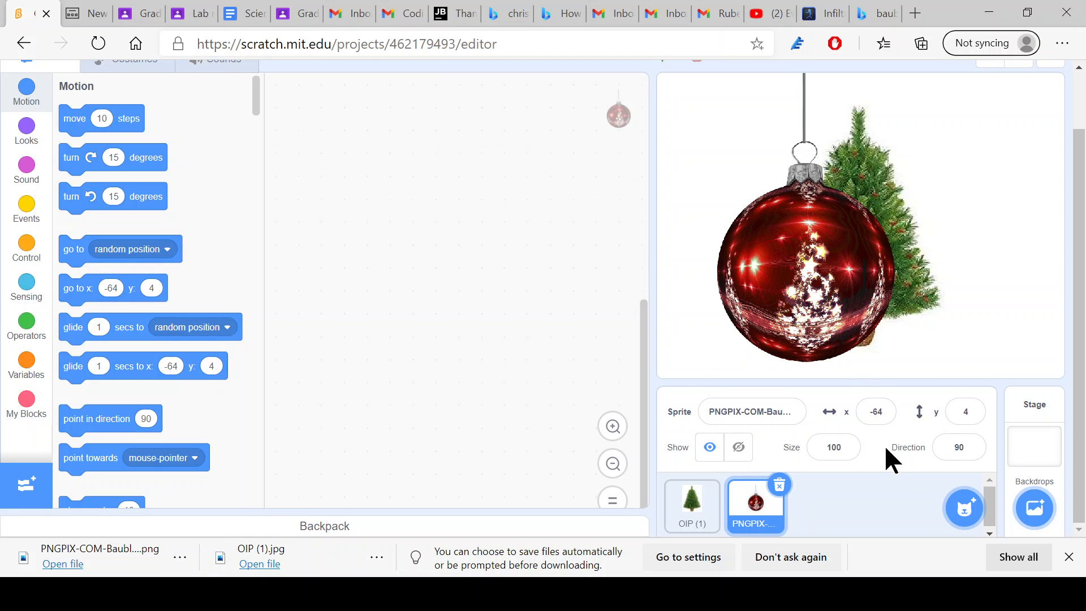
left_click(834, 447)
type("10")
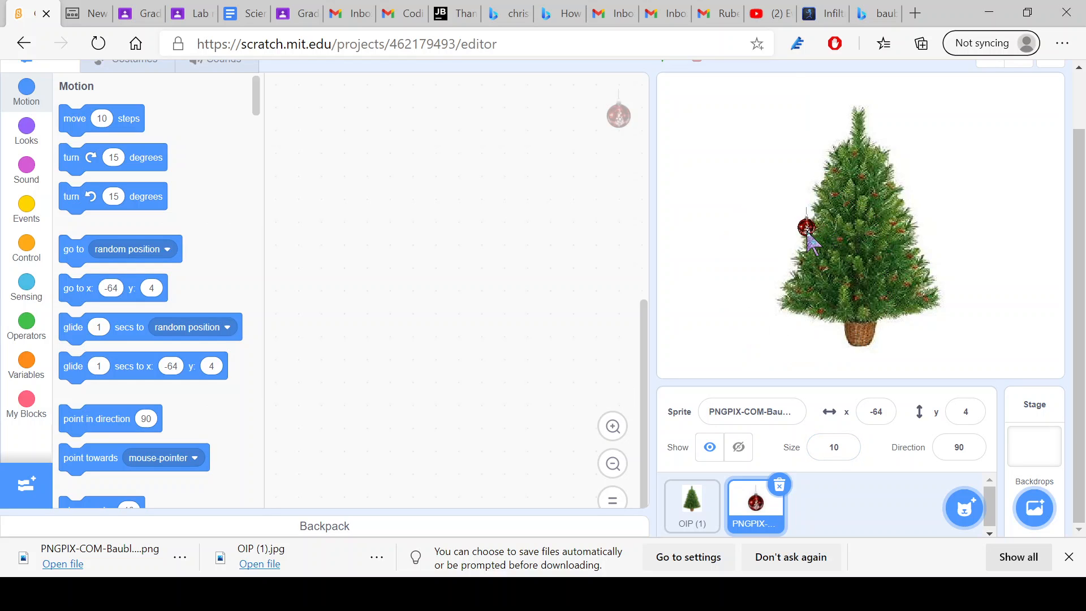
left_click_drag(806, 226, 674, 352)
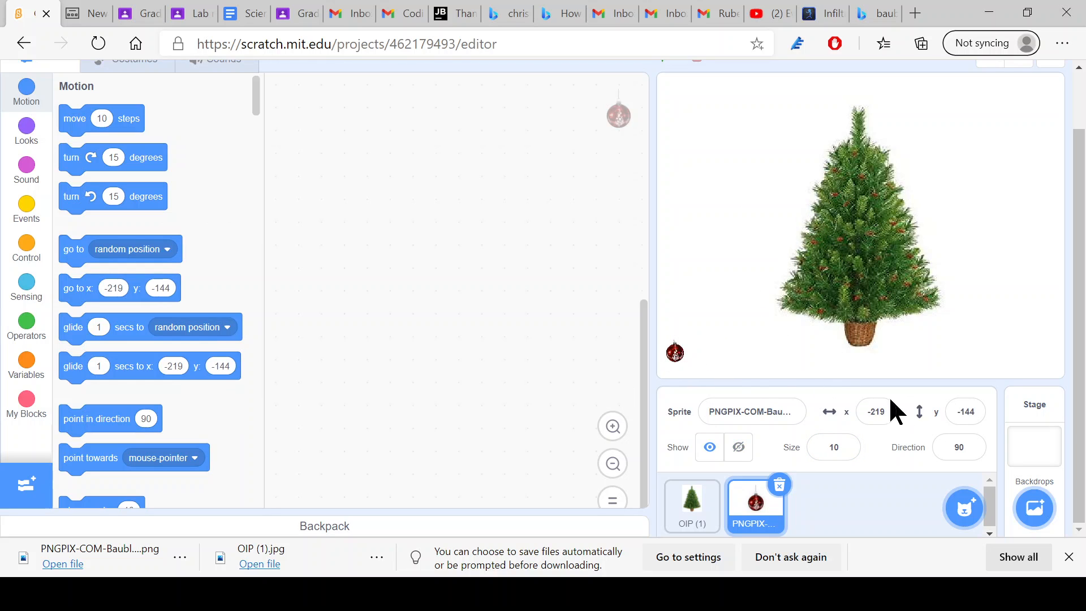
- Set the bauble's position to x -220, y -150
left_click(874, 412)
type("-220")
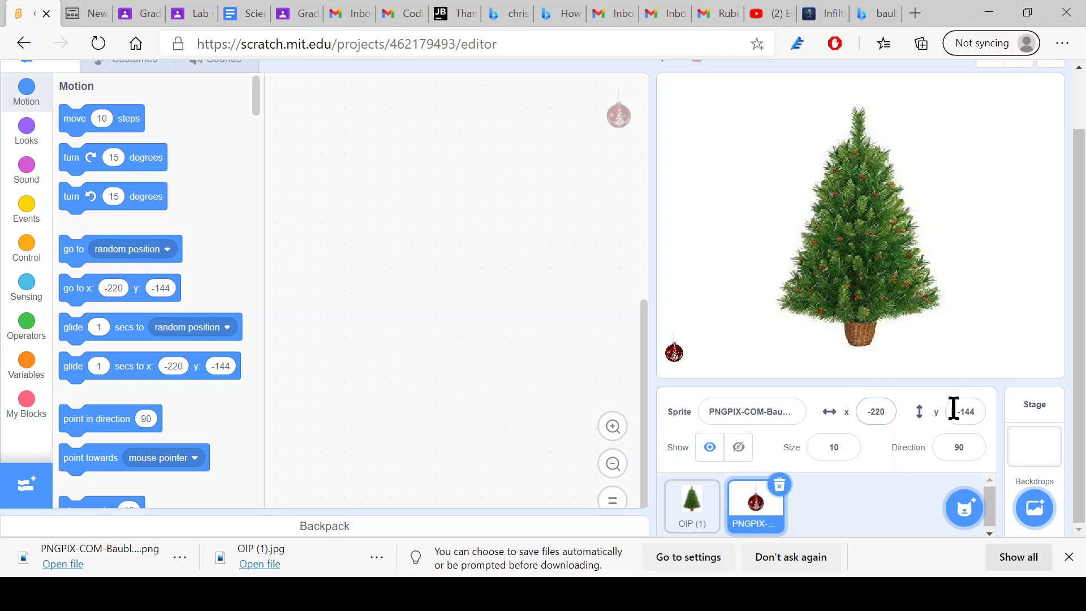
left_click(963, 411)
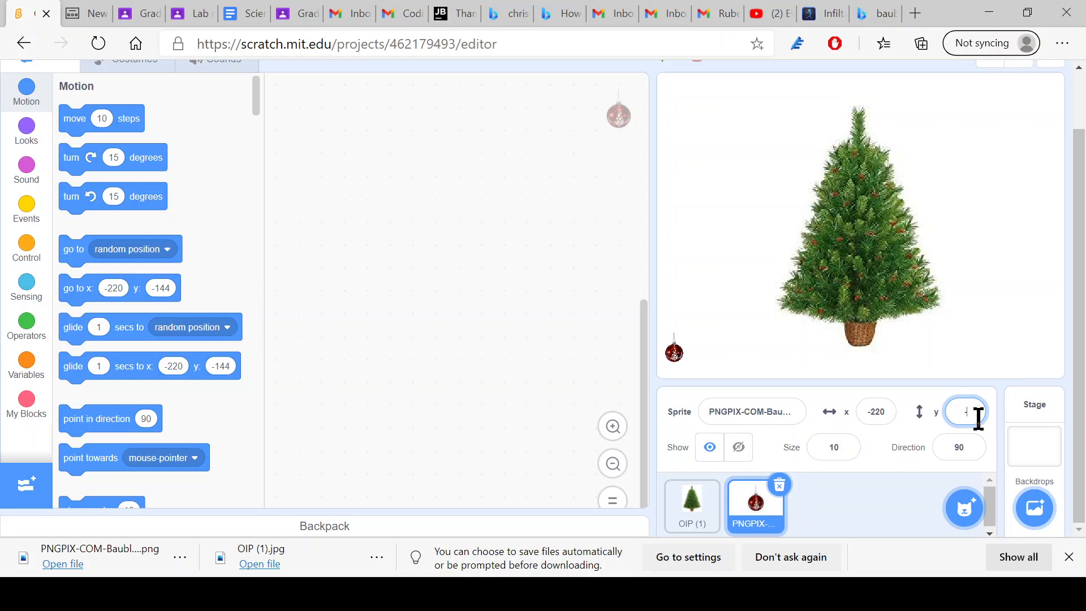
type("-150")
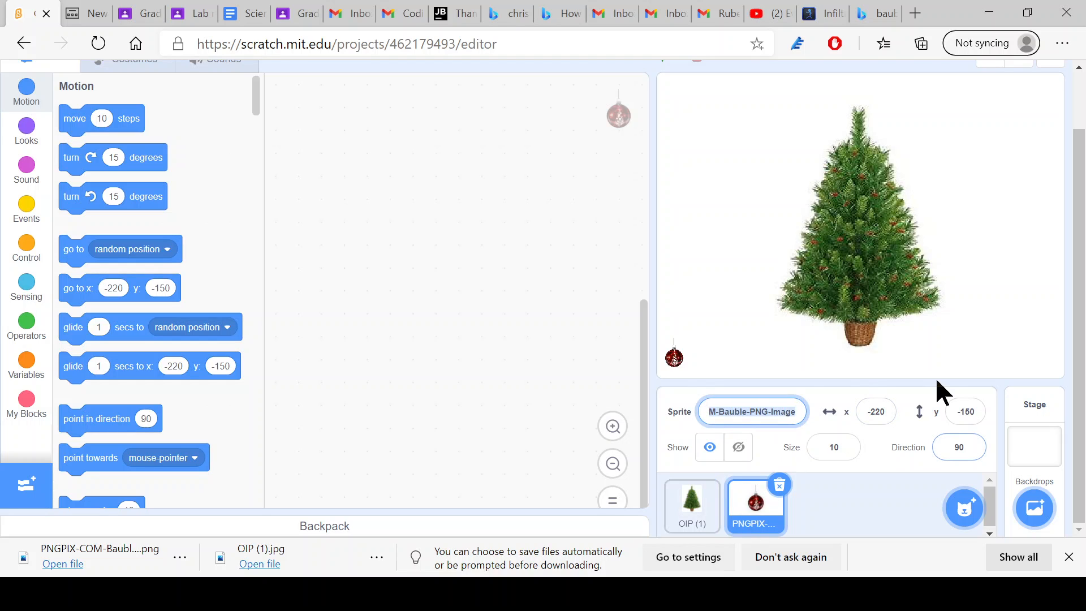
- Name the bauble sprite 'ornament'
type("b")
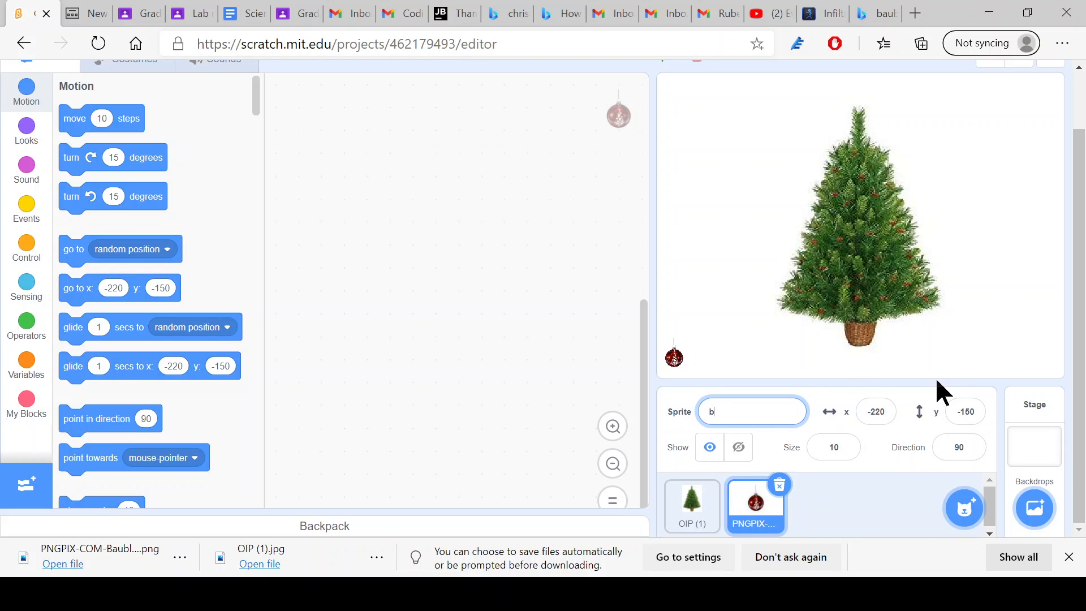
type("ornam")
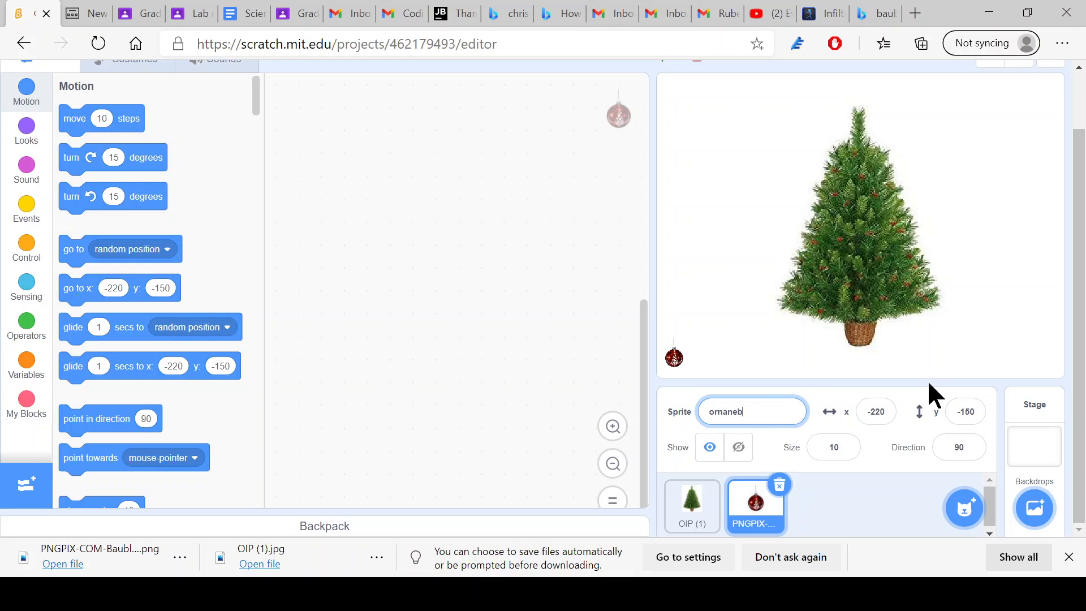
type("ornament")
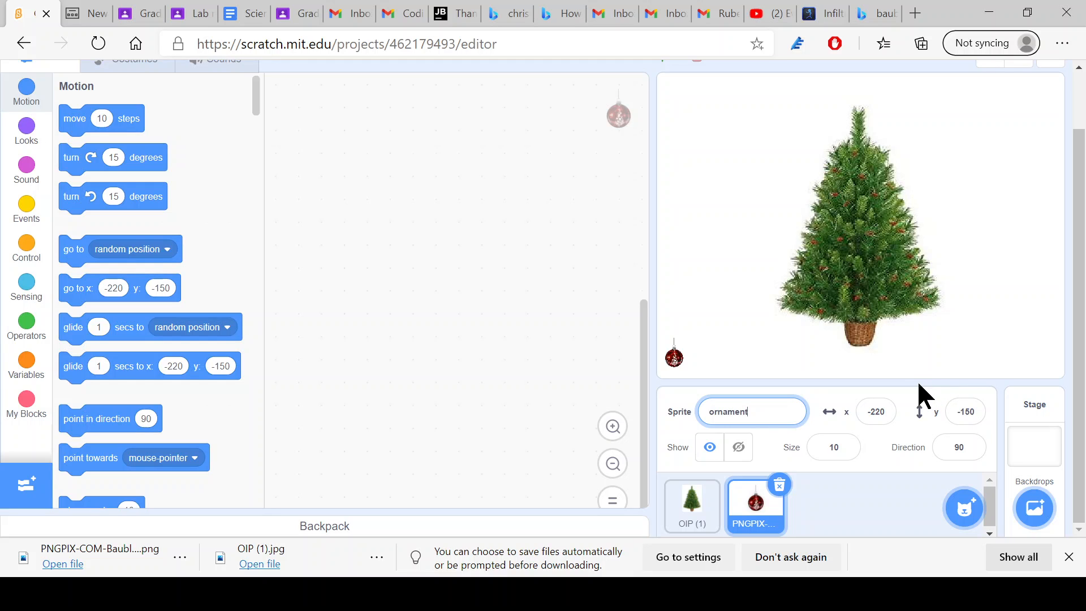
- Duplicate the ornament into copies ornament2 to ornament5, then reselect the original
right_click(755, 502)
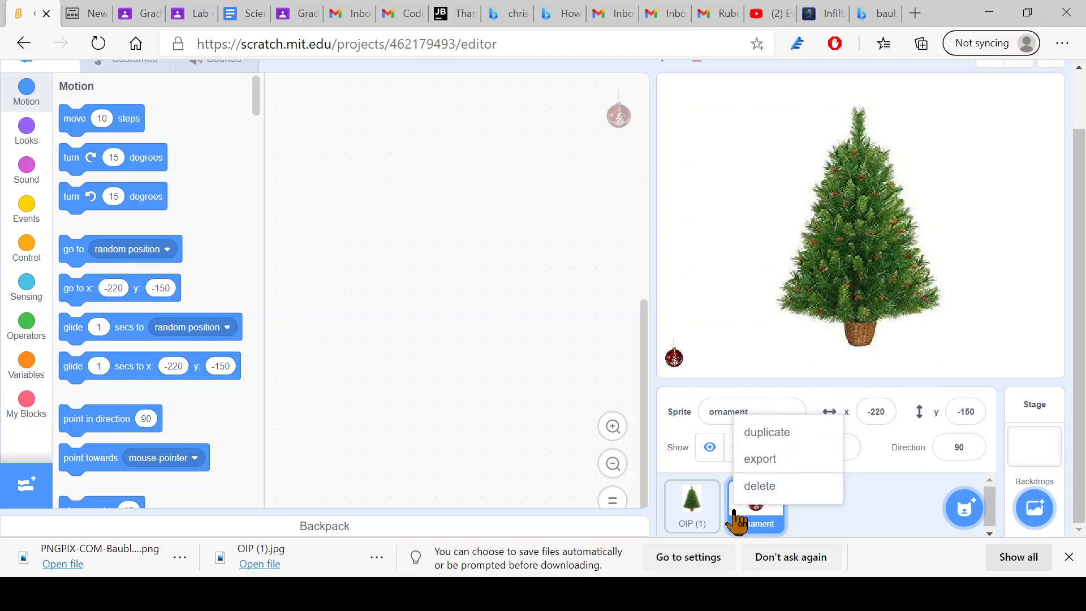
left_click(767, 431)
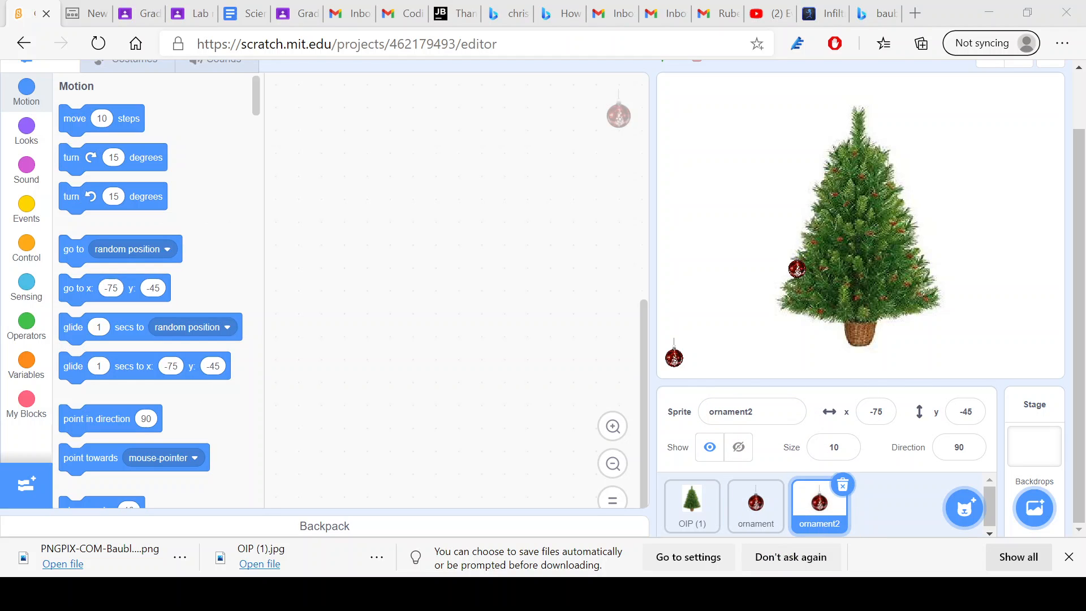
right_click(819, 506)
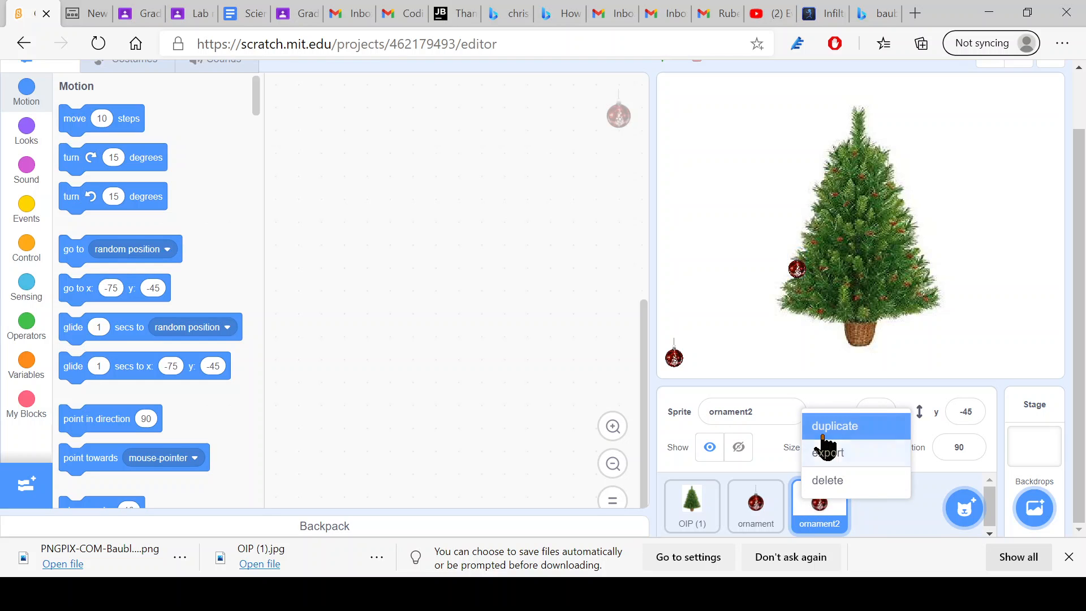
left_click(833, 427)
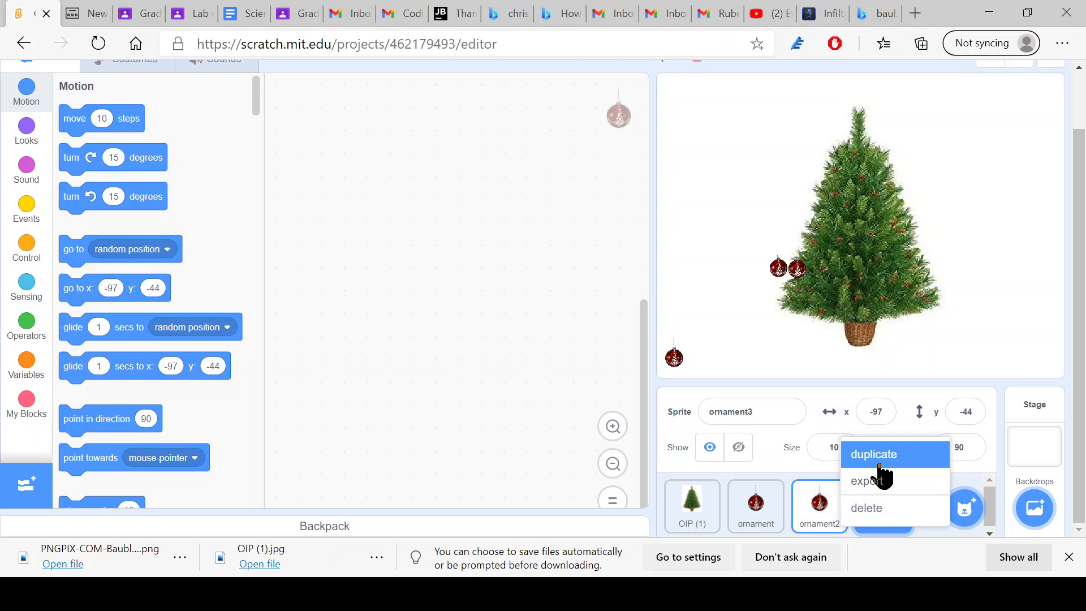
left_click(873, 454)
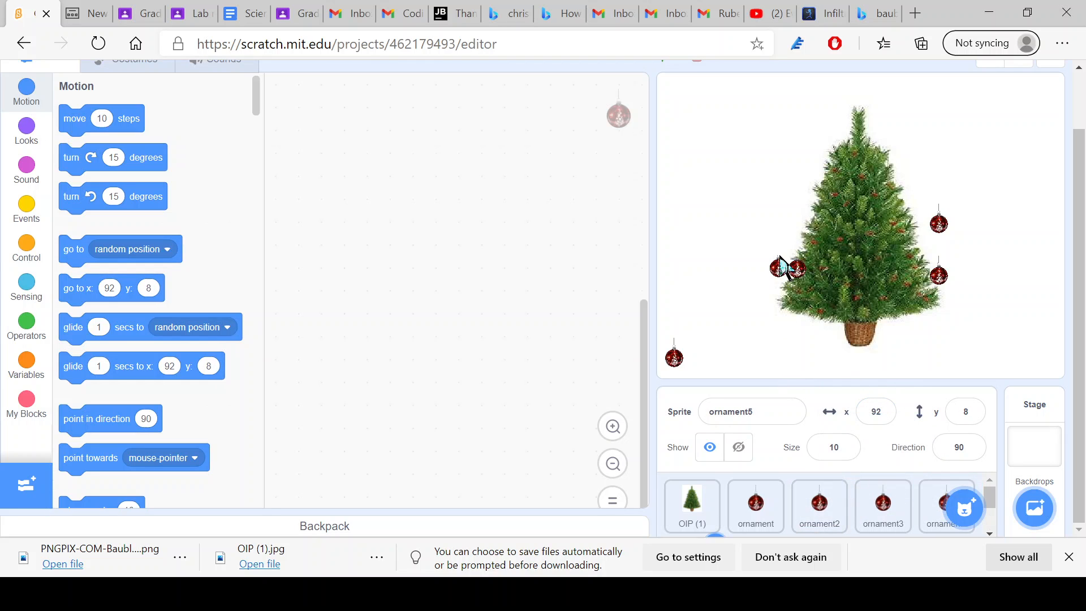
left_click(754, 504)
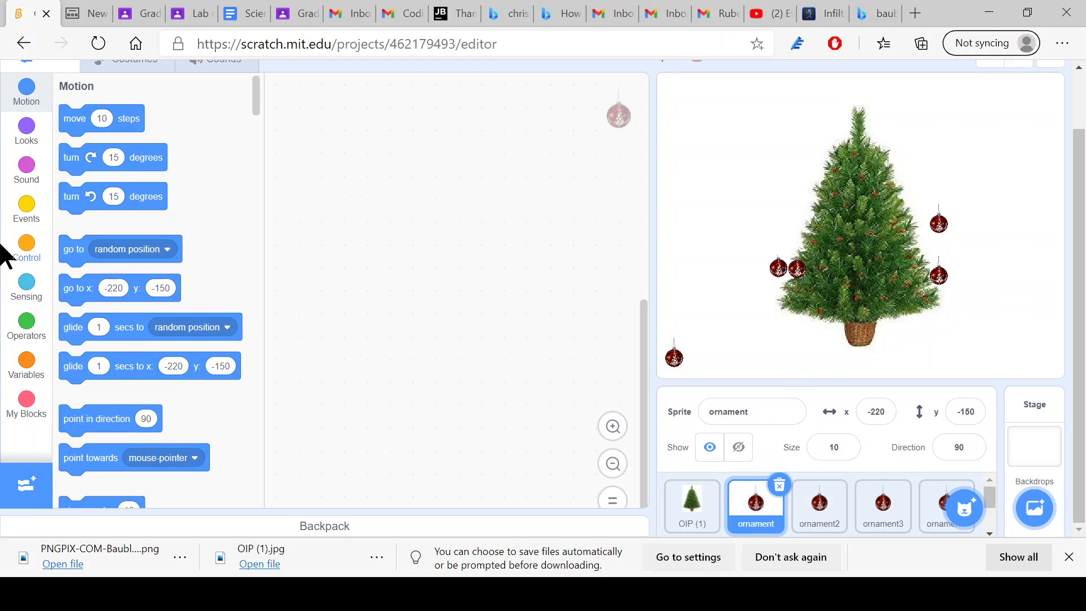
- Start the ornament's script with a green-flag block and delete the ornament5 copy
left_click(26, 208)
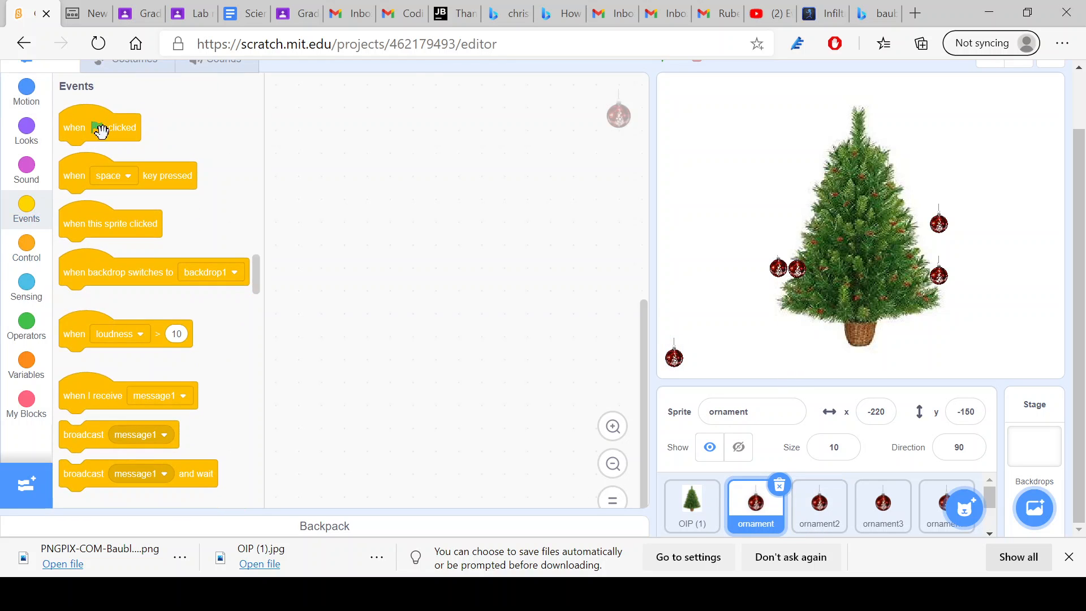
left_click_drag(100, 127, 346, 191)
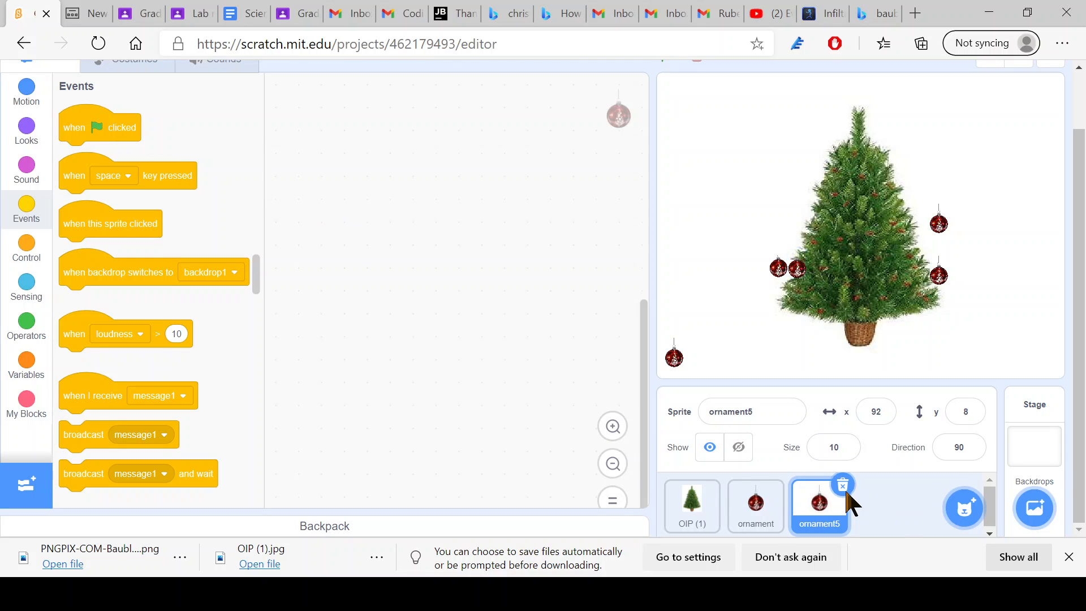
left_click(842, 485)
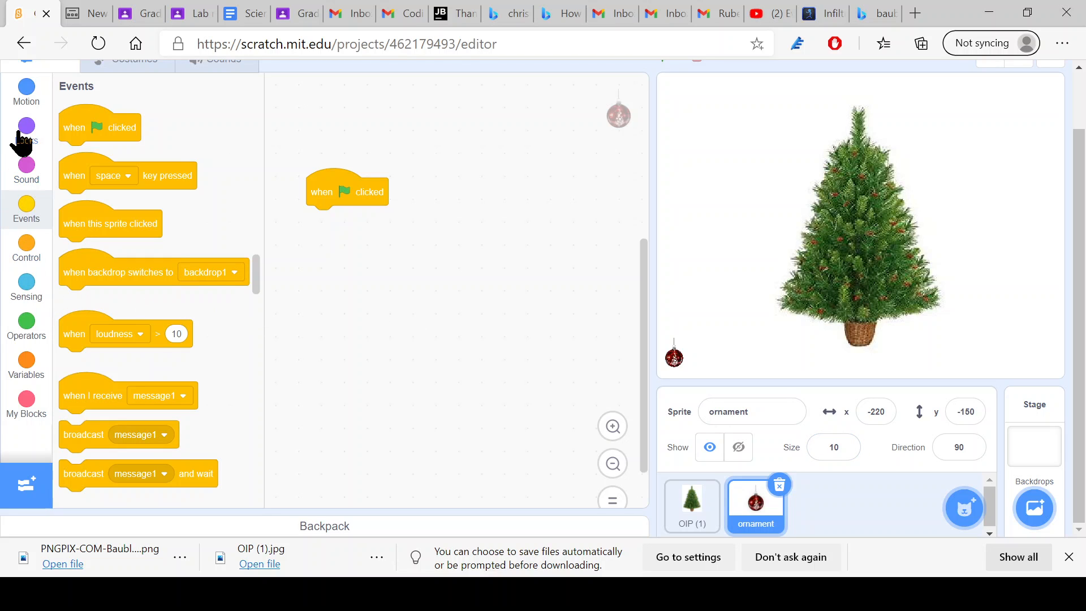
- Add 'go to x: -220 y: -150' under the flag block and drag the ornament to test
left_click(26, 94)
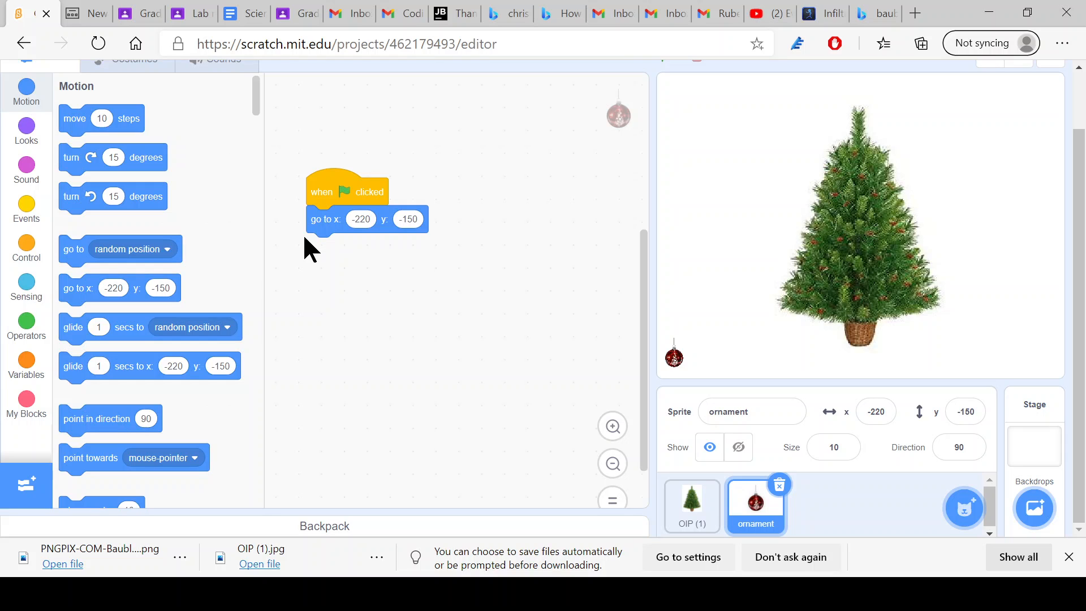
mouse_move(229, 248)
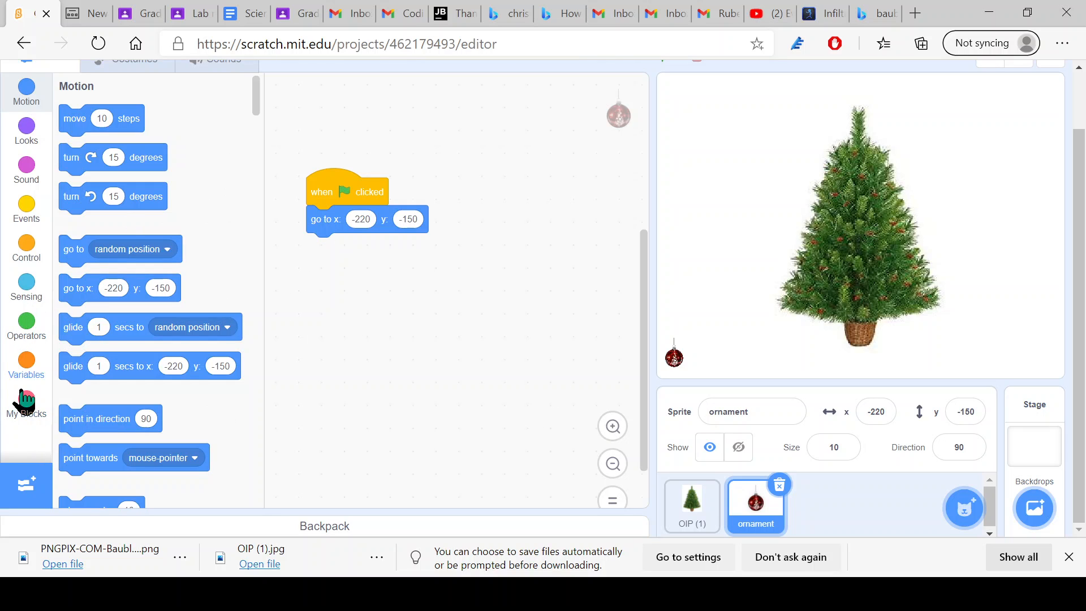
mouse_move(685, 380)
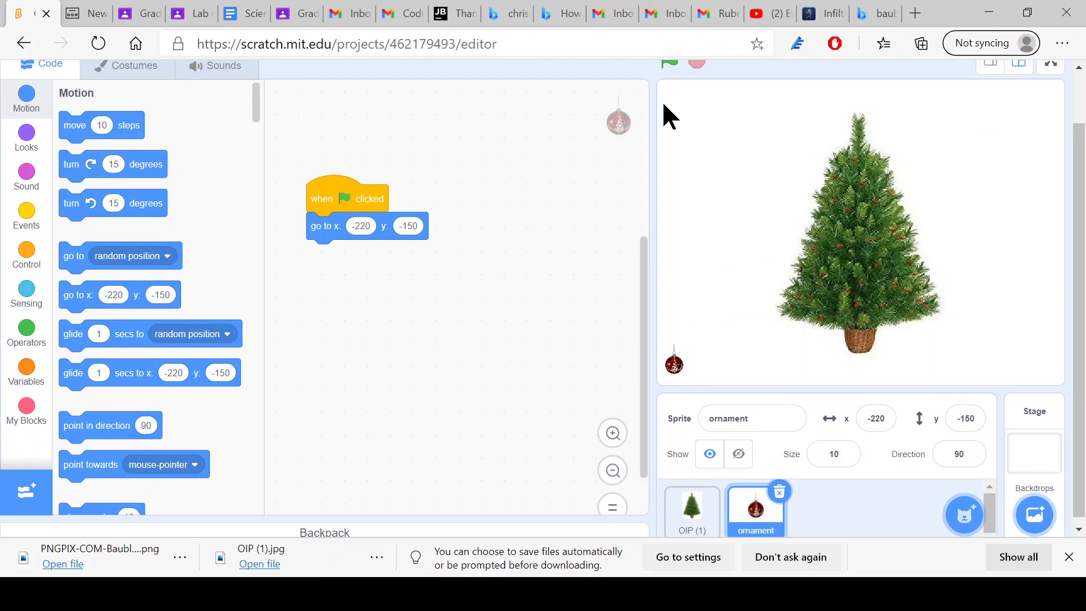
mouse_move(684, 385)
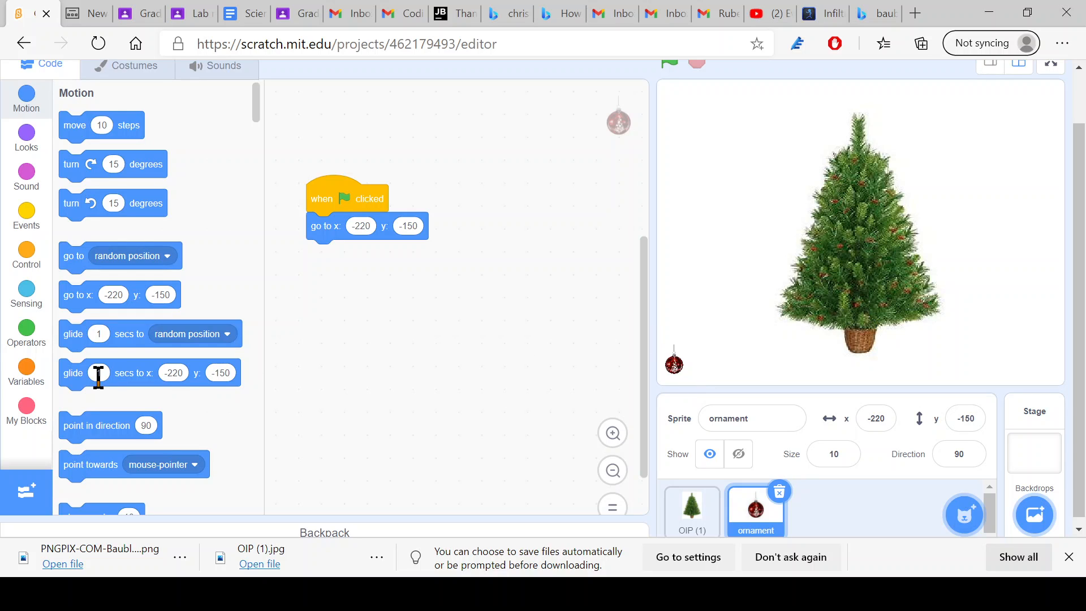
mouse_move(692, 388)
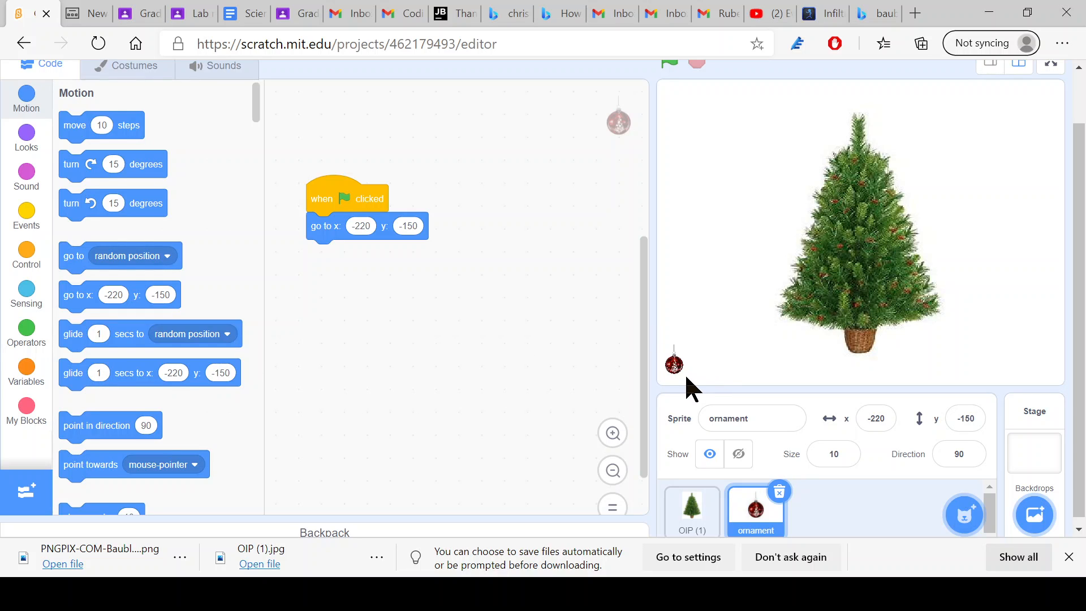
mouse_move(676, 380)
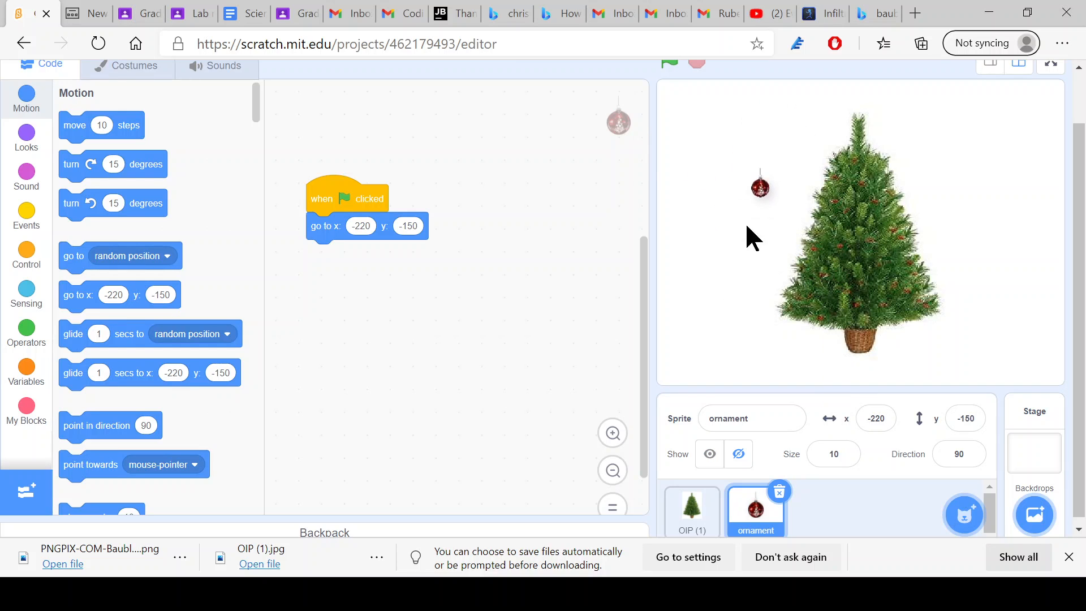
left_click_drag(760, 185, 754, 350)
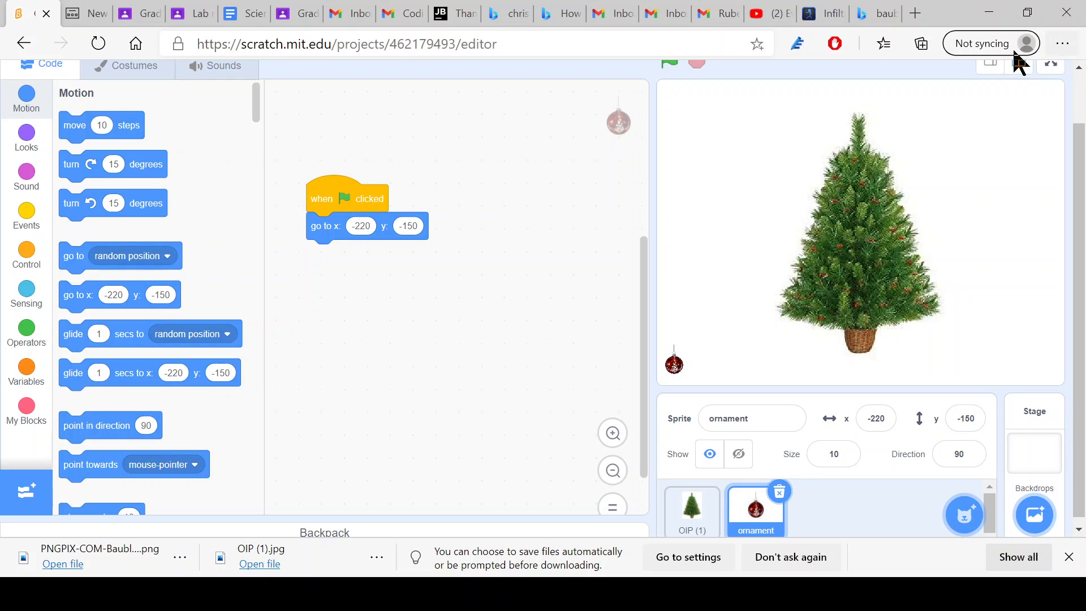
- Run the project full screen, then exit back to the editor
left_click(1049, 63)
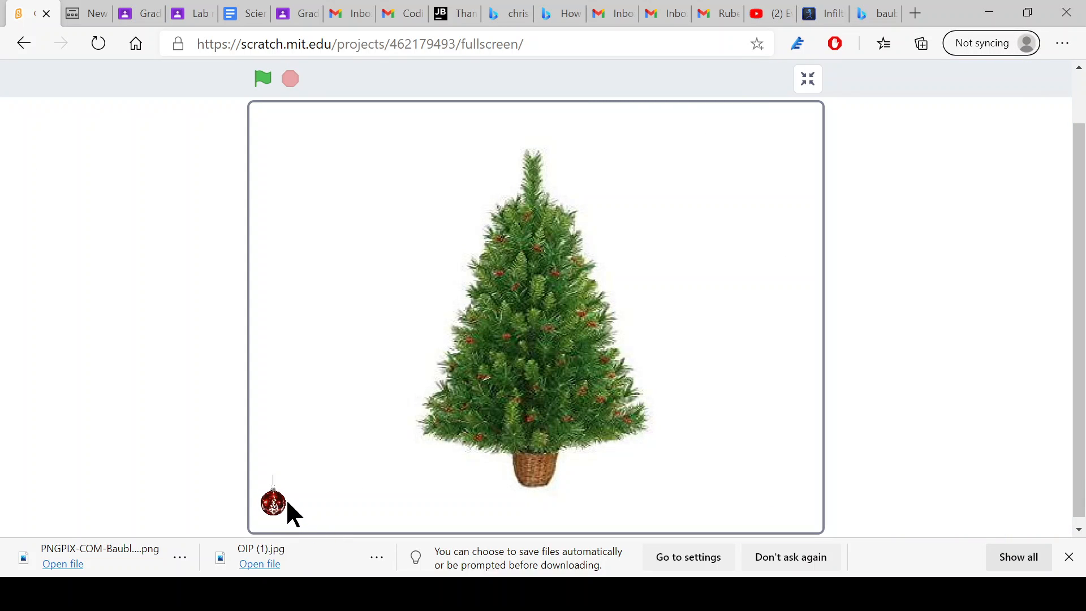
mouse_move(298, 118)
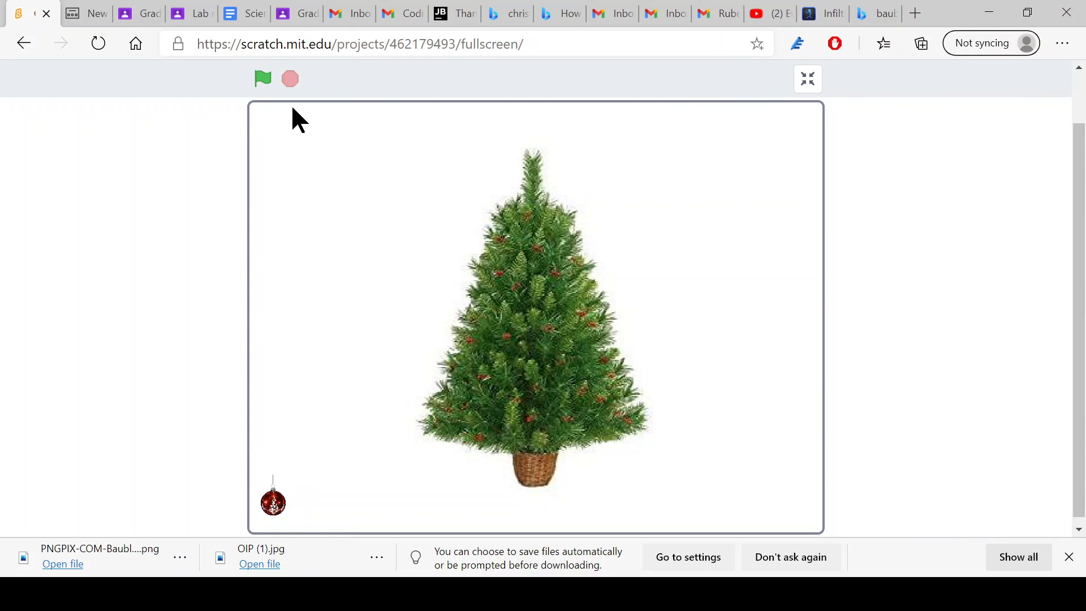
mouse_move(296, 342)
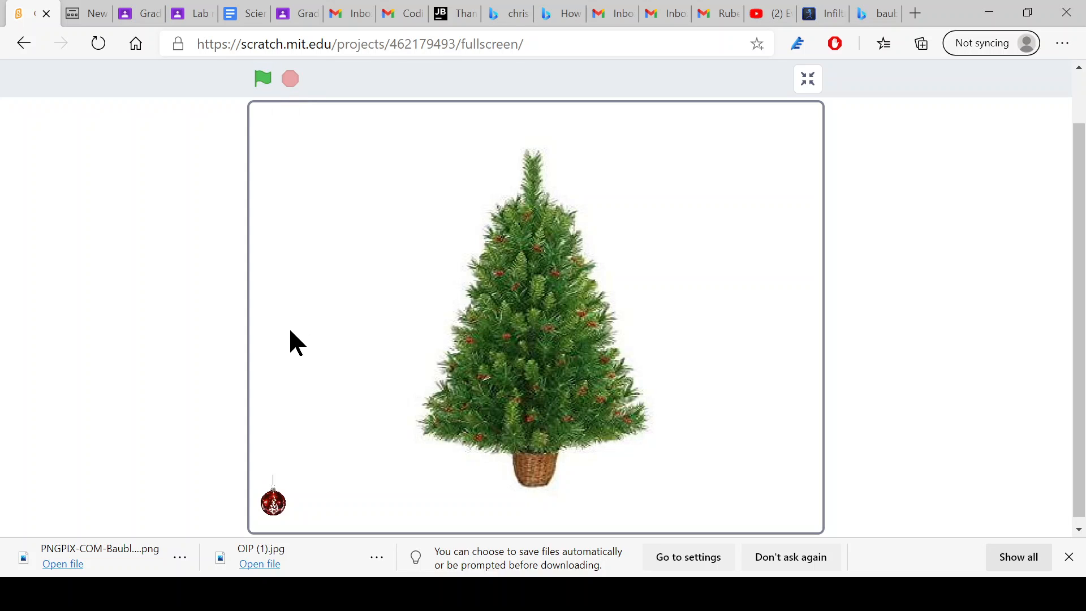
mouse_move(284, 516)
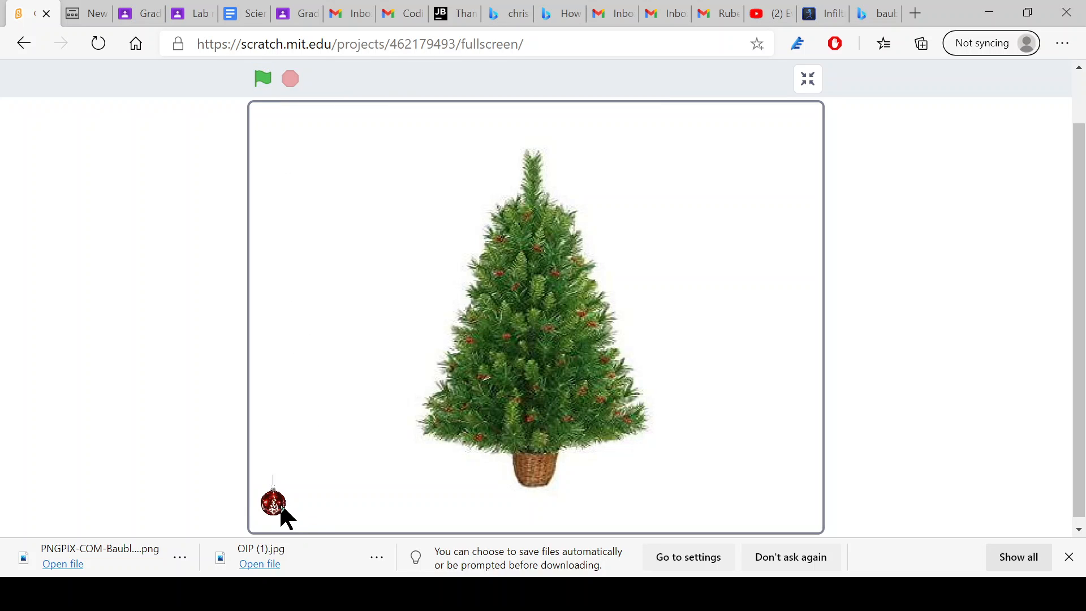
left_click(807, 78)
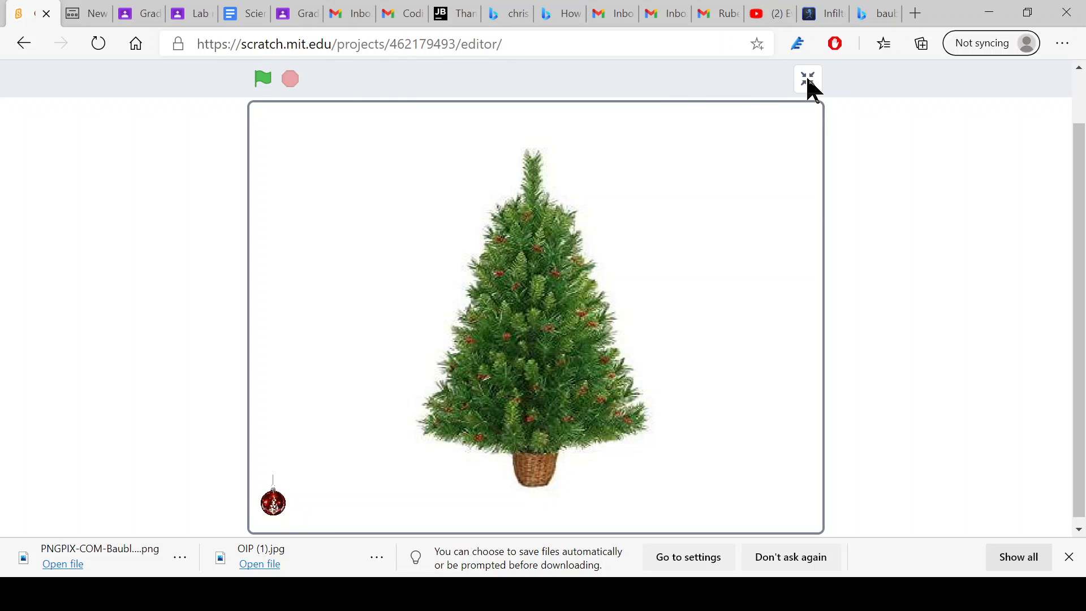
- Add a forever loop with an if-then check inside under the ornament's starting position
left_click(807, 78)
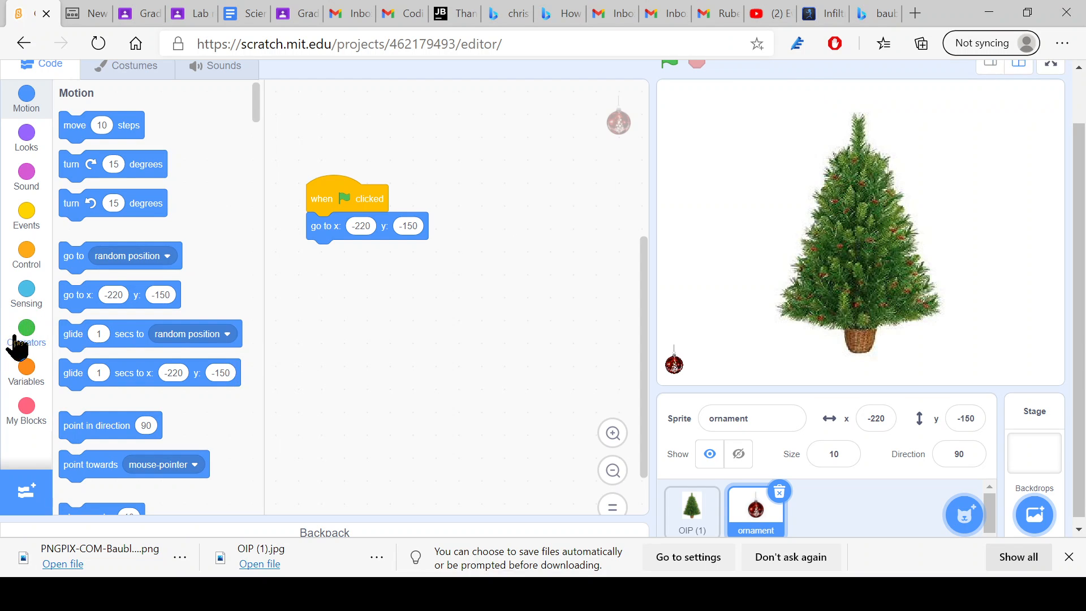
left_click(26, 255)
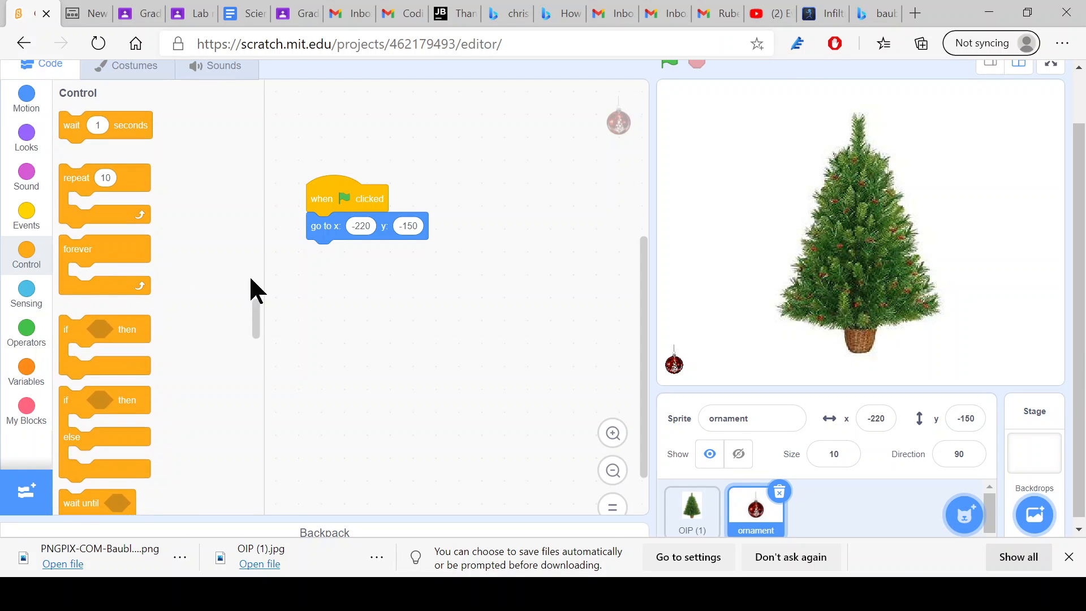
left_click_drag(104, 264, 352, 270)
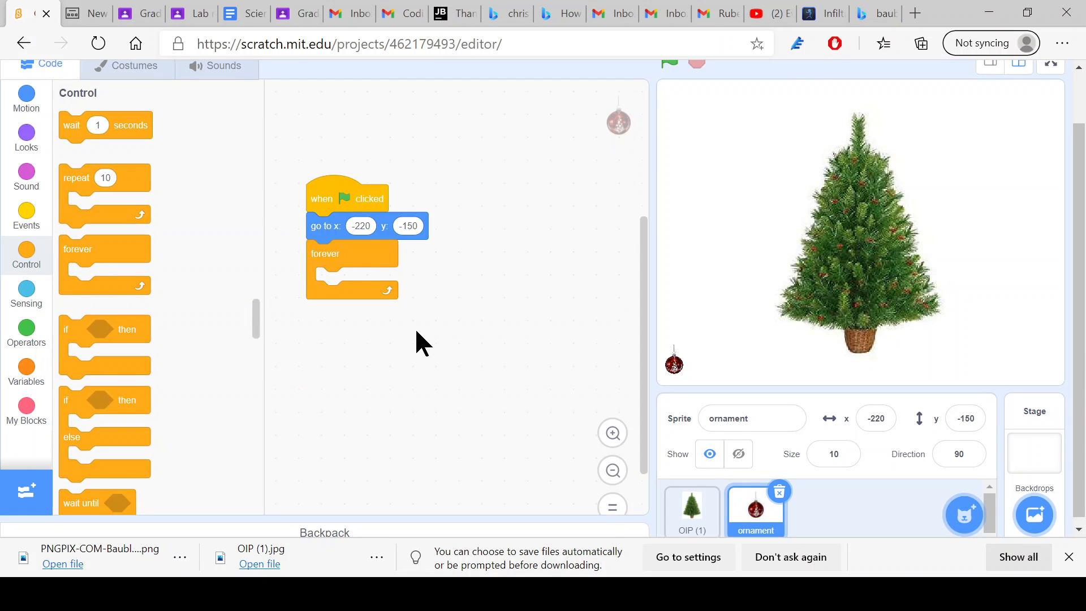
left_click_drag(104, 339, 322, 291)
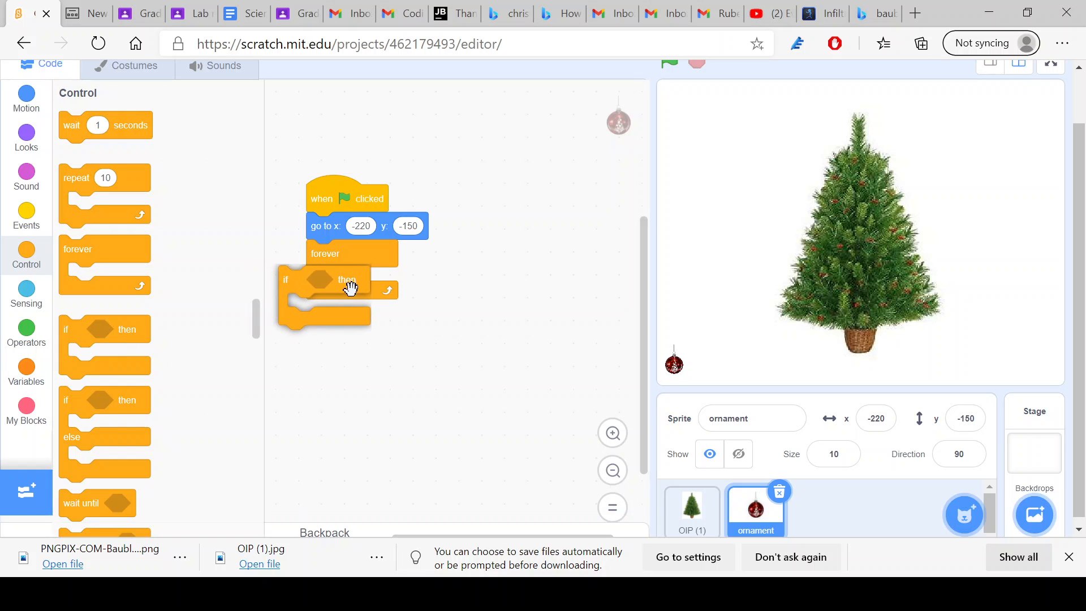
left_click_drag(346, 288, 336, 290)
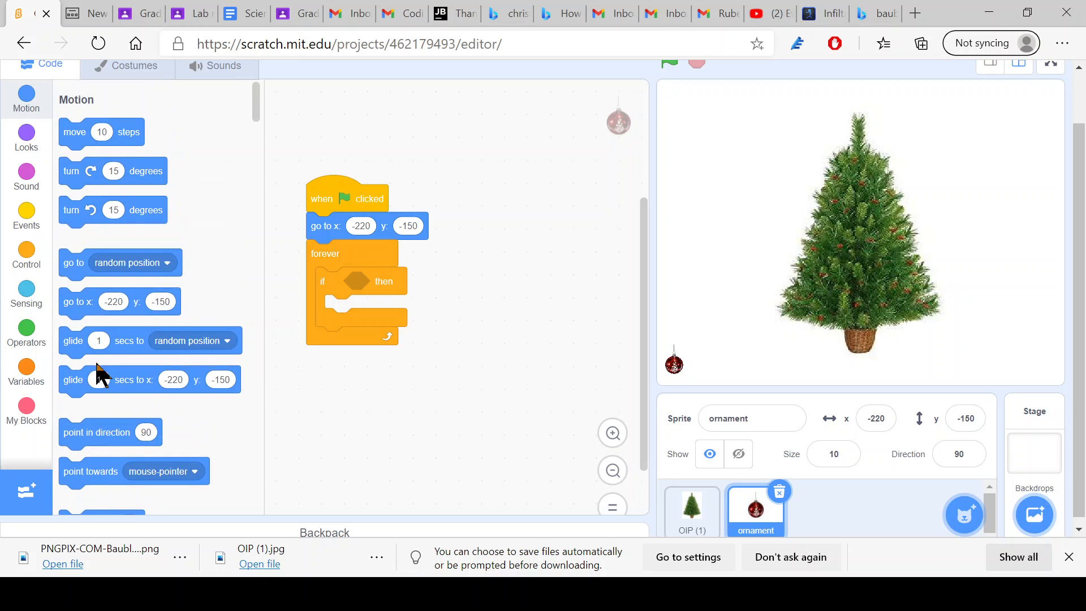
- Make the if condition 'touching mouse-pointer? and mouse down?'
left_click(26, 291)
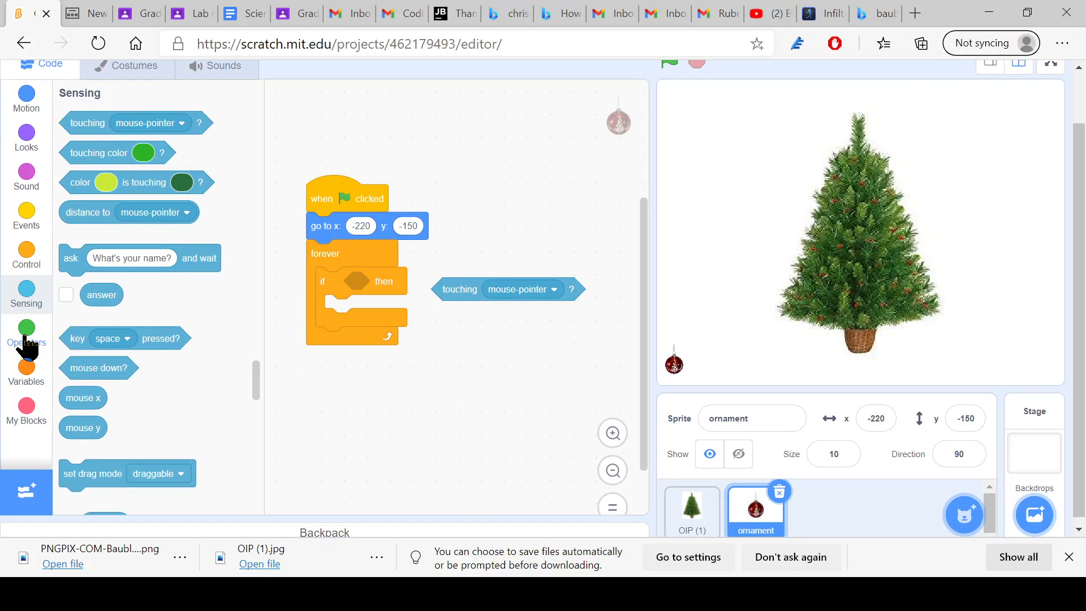
left_click(26, 332)
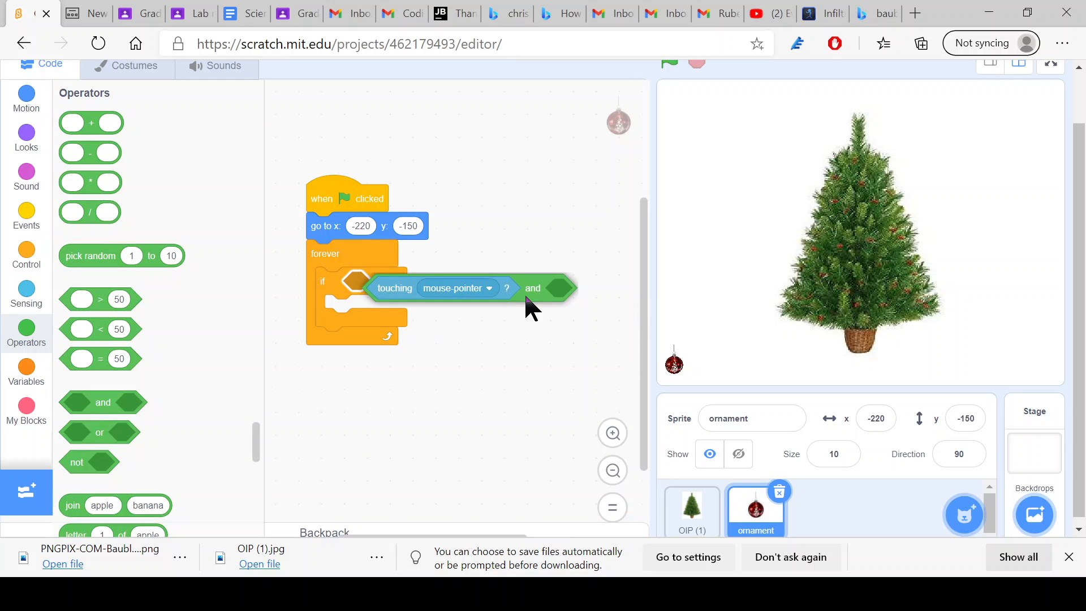
left_click(26, 293)
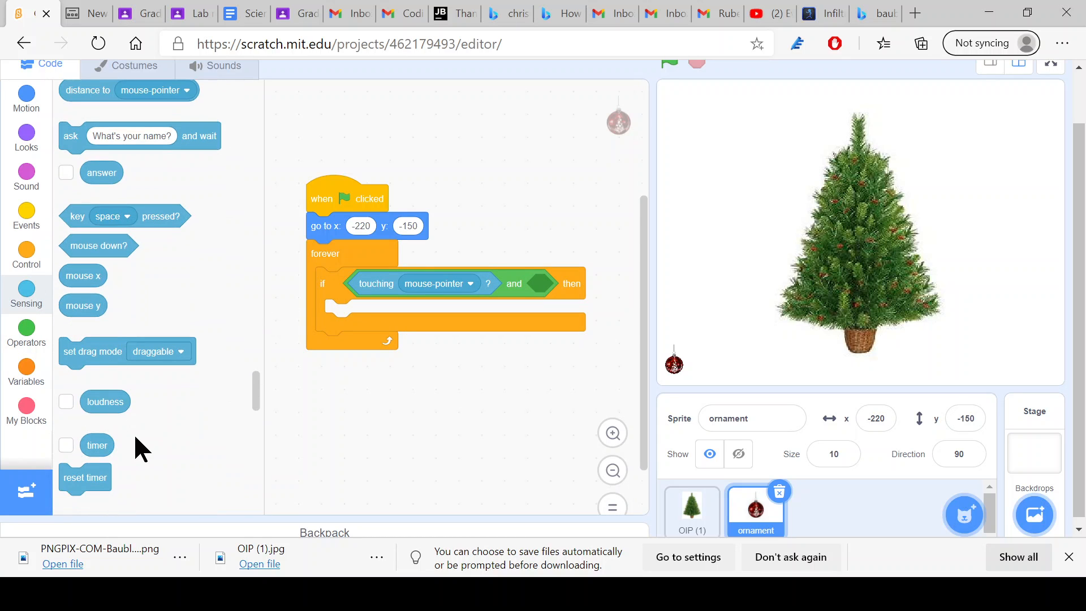
mouse_move(550, 287)
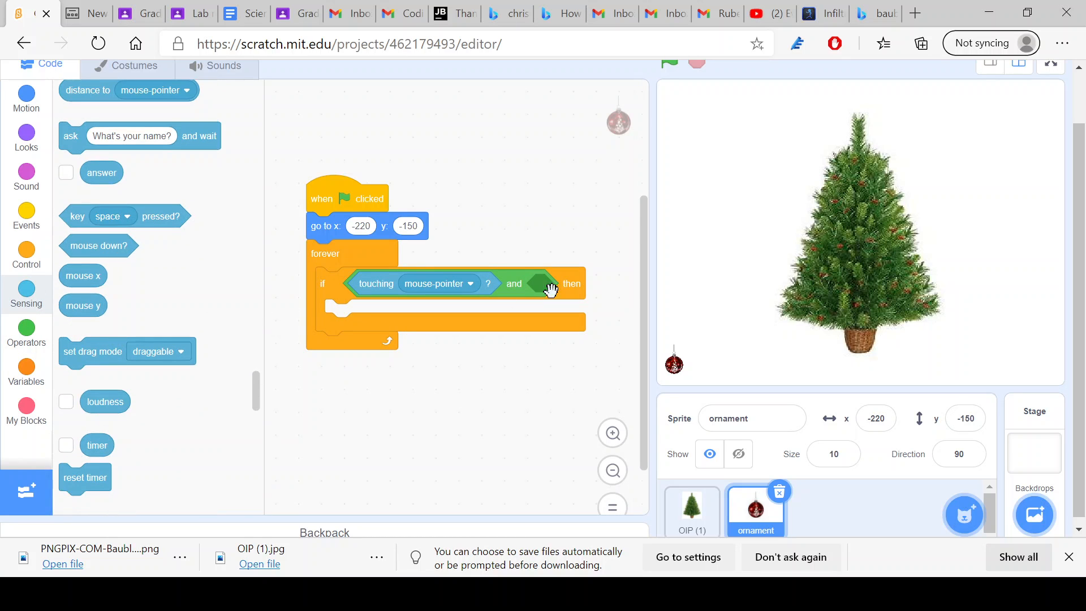
left_click_drag(97, 246, 561, 282)
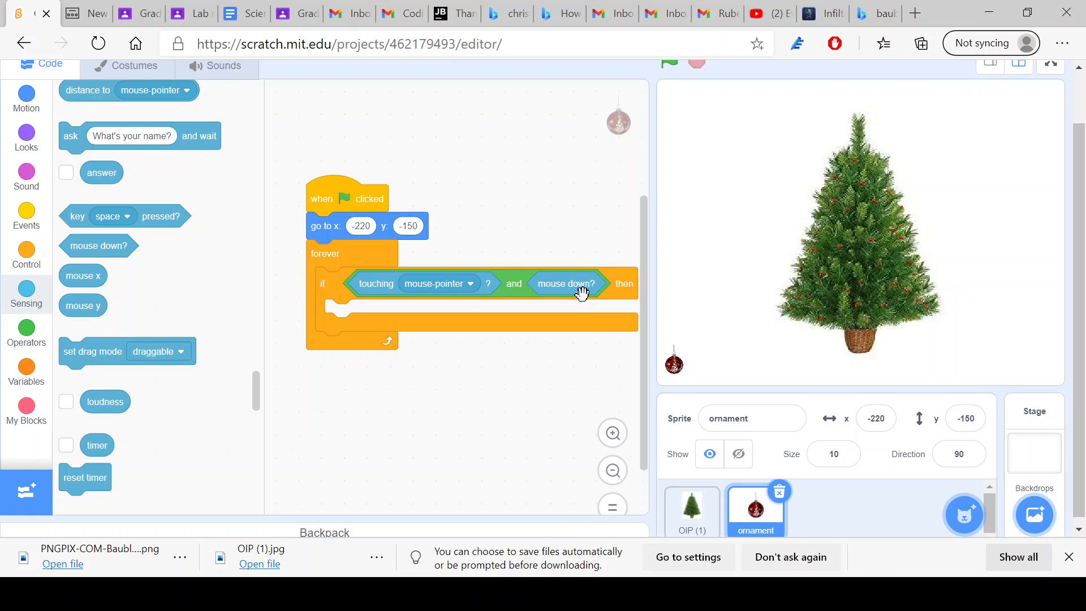
mouse_move(588, 297)
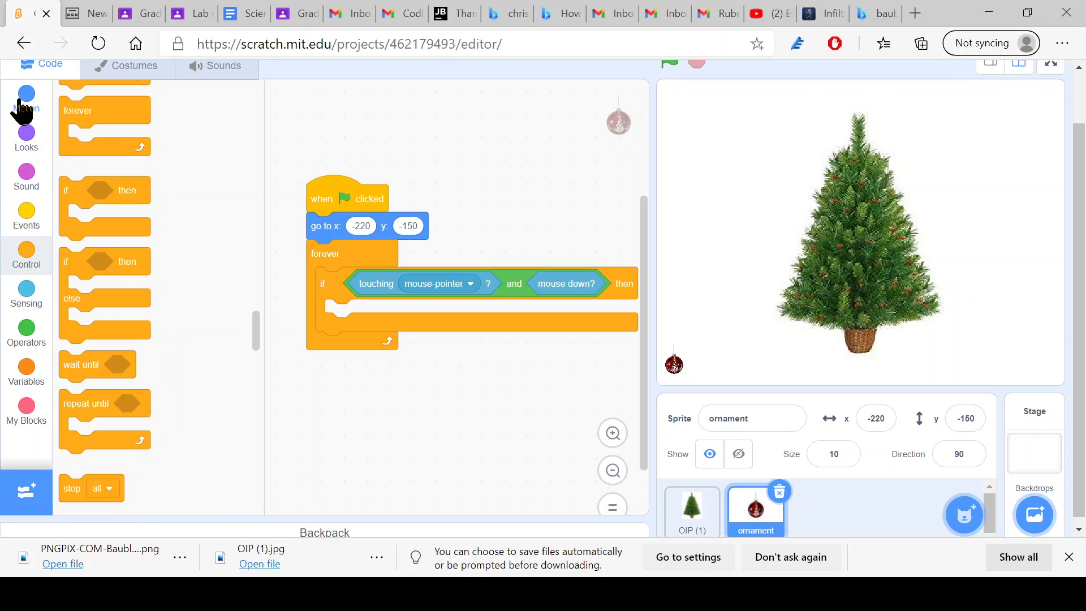
- Add go to mouse-pointer inside the if, then drag the ornament onto the middle of the tree
left_click(26, 94)
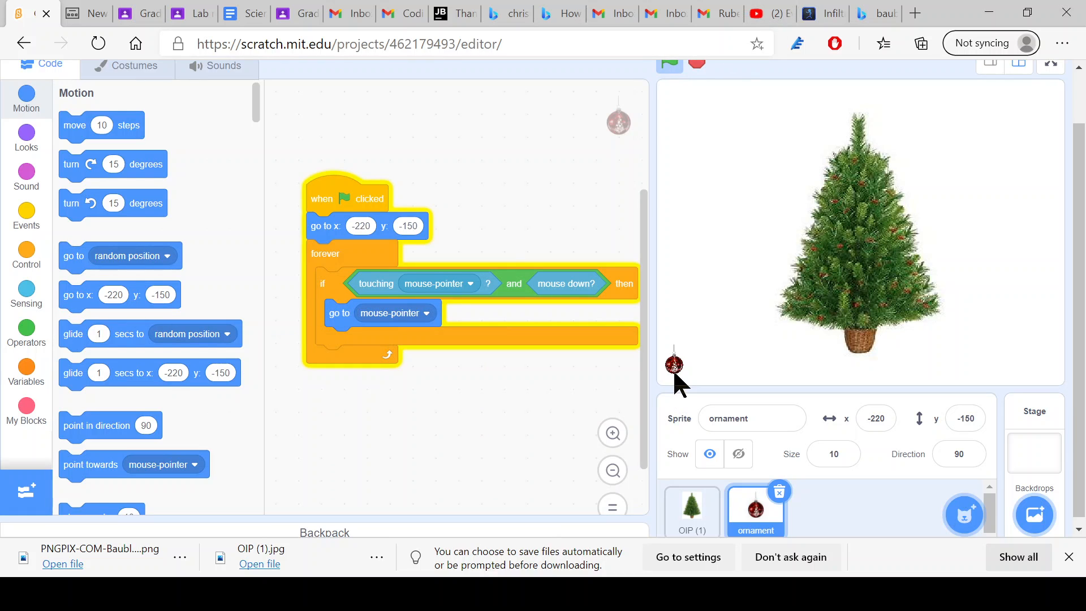
left_click_drag(673, 365, 677, 370)
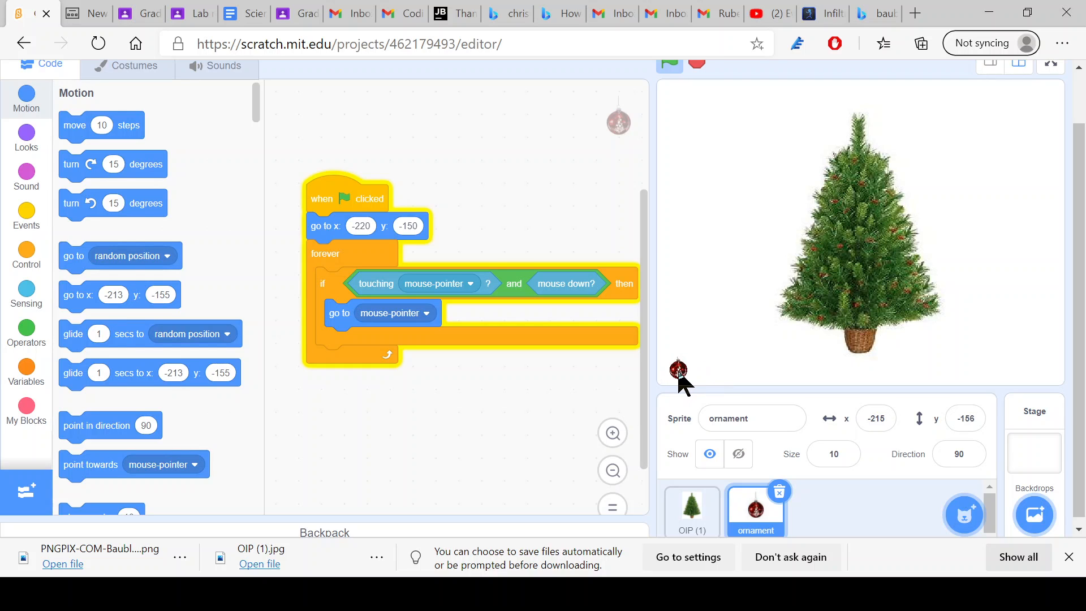
left_click_drag(681, 371, 885, 236)
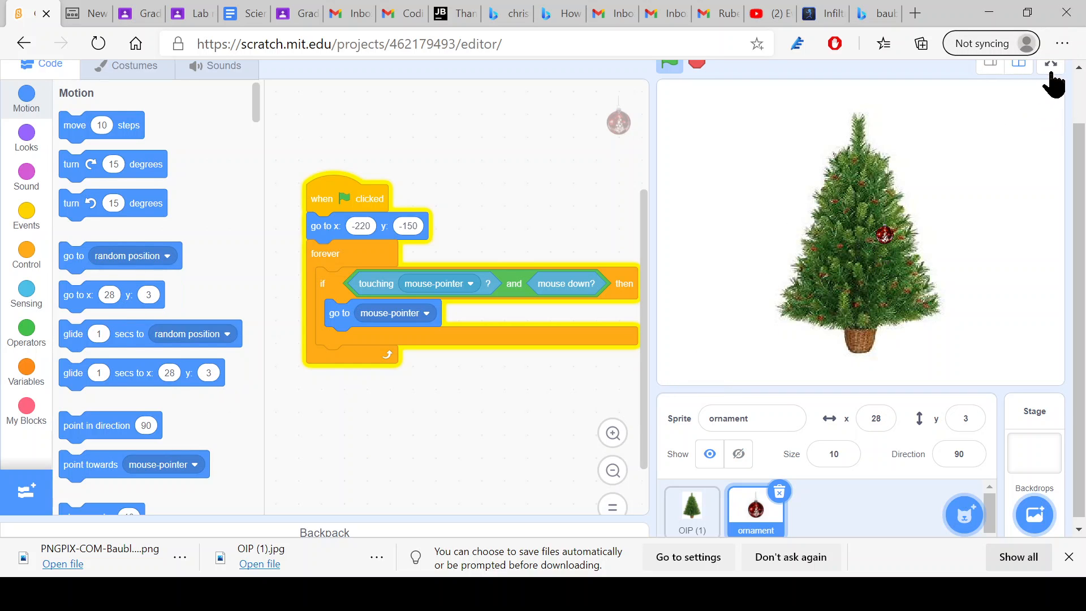
- Test dragging the ornament in full-screen play, exit, and place it on the tree
left_click(1050, 63)
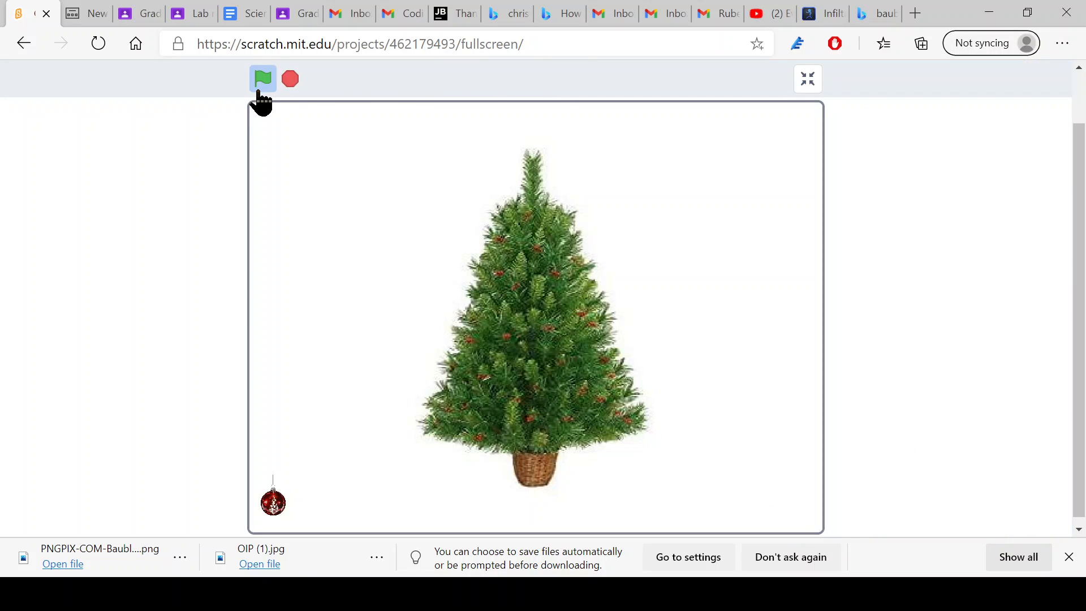
mouse_move(274, 506)
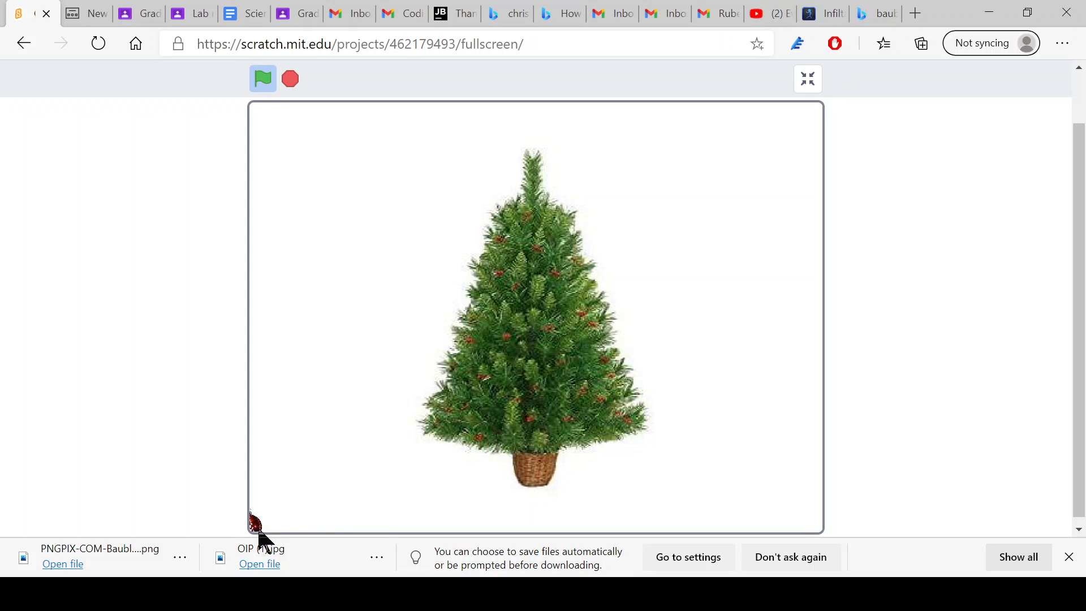
mouse_move(610, 283)
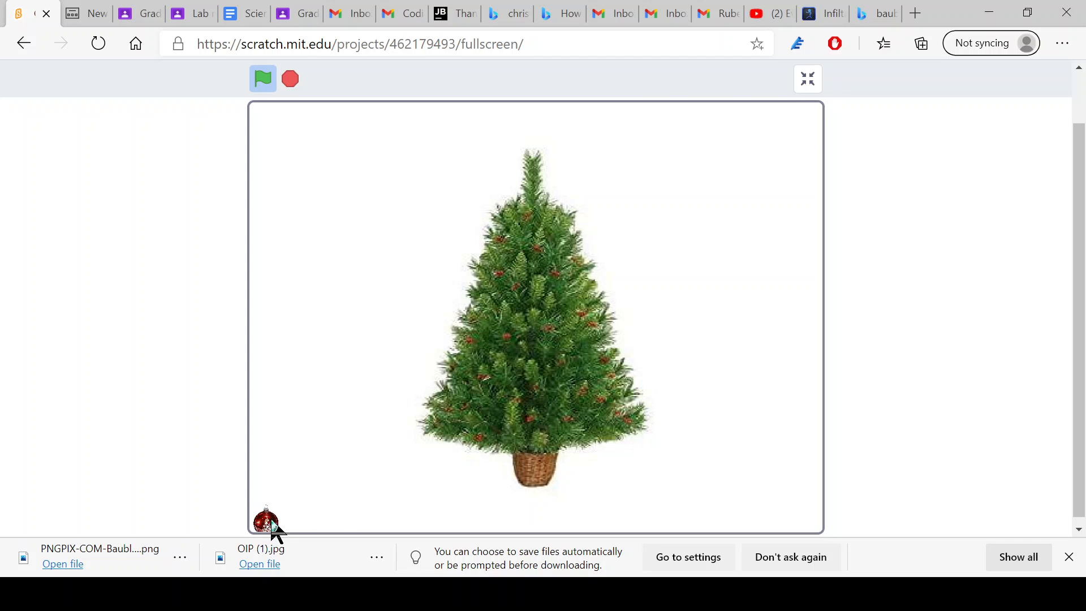
left_click_drag(267, 522, 330, 492)
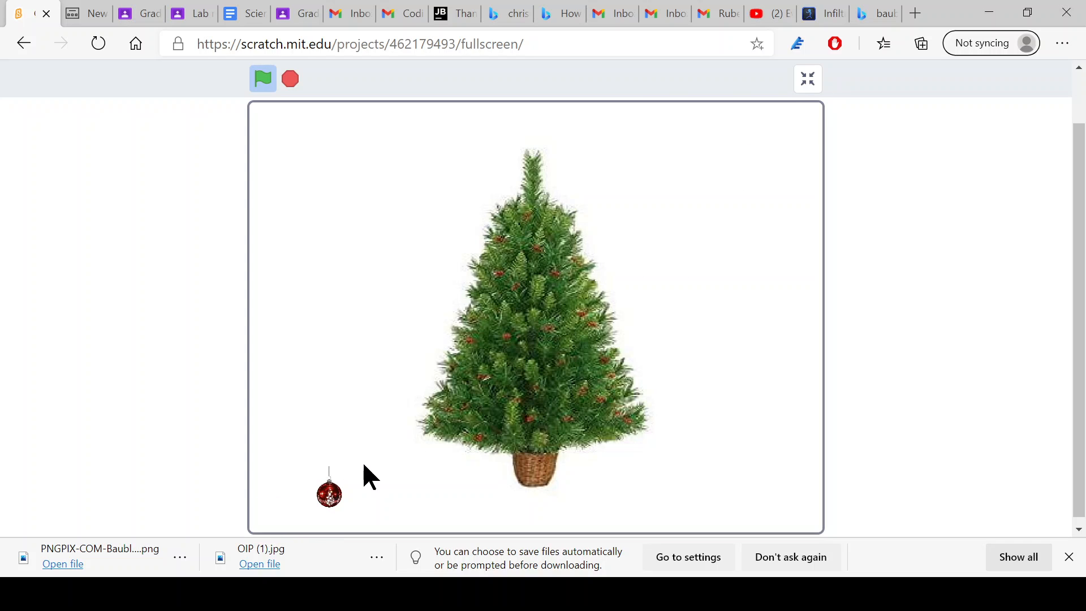
left_click_drag(329, 493, 380, 482)
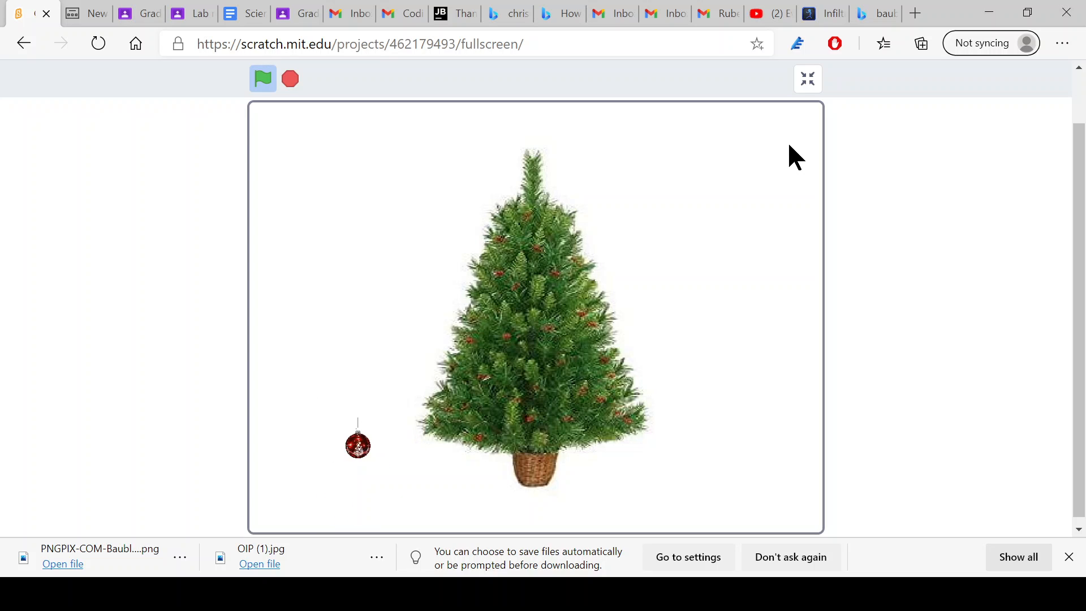
left_click(806, 78)
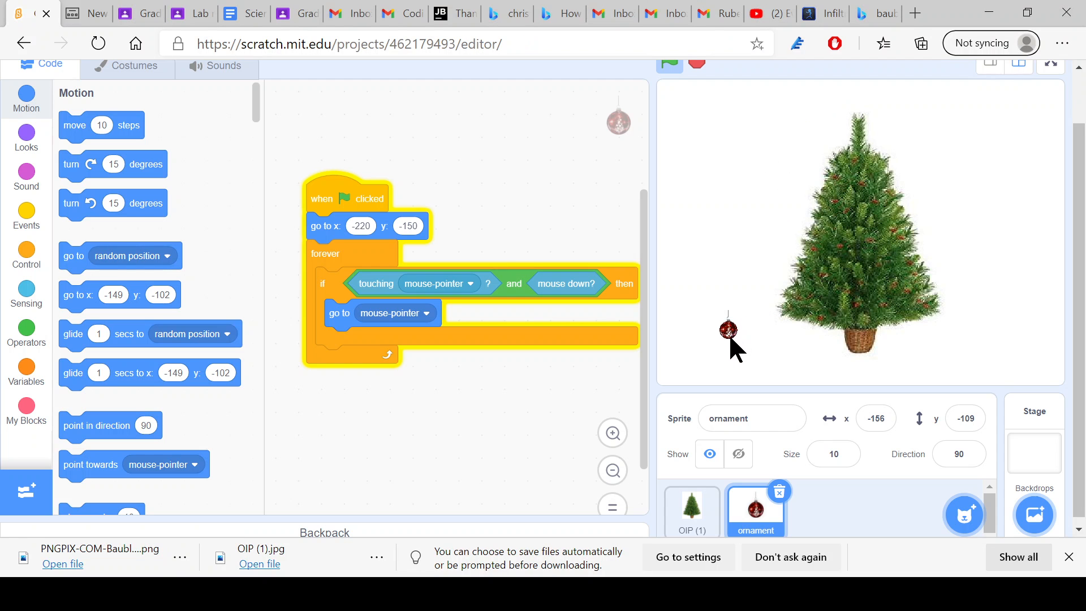
left_click_drag(731, 339, 813, 388)
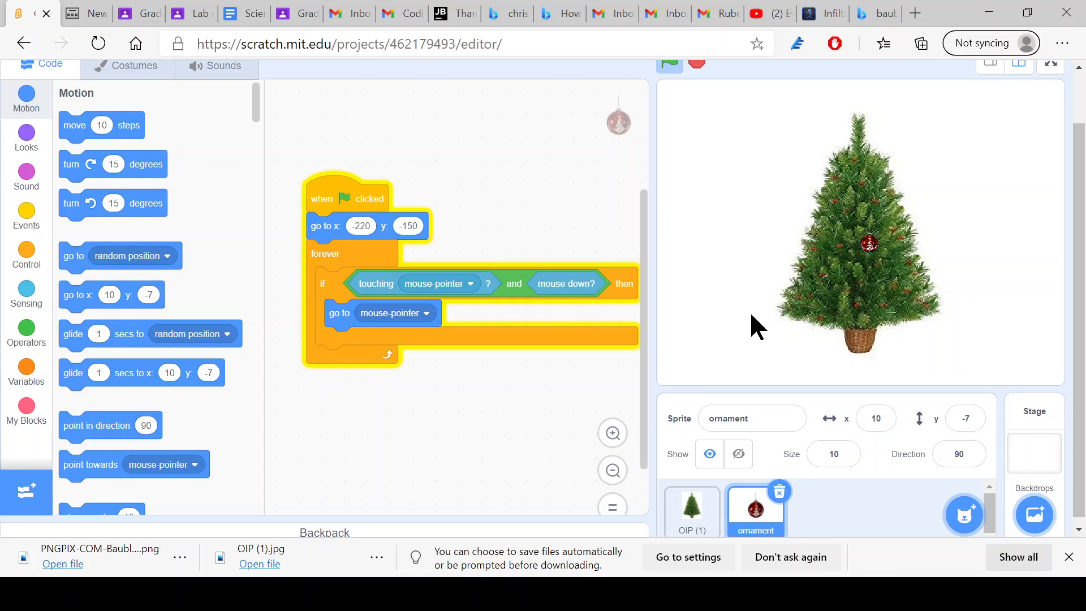
mouse_move(800, 526)
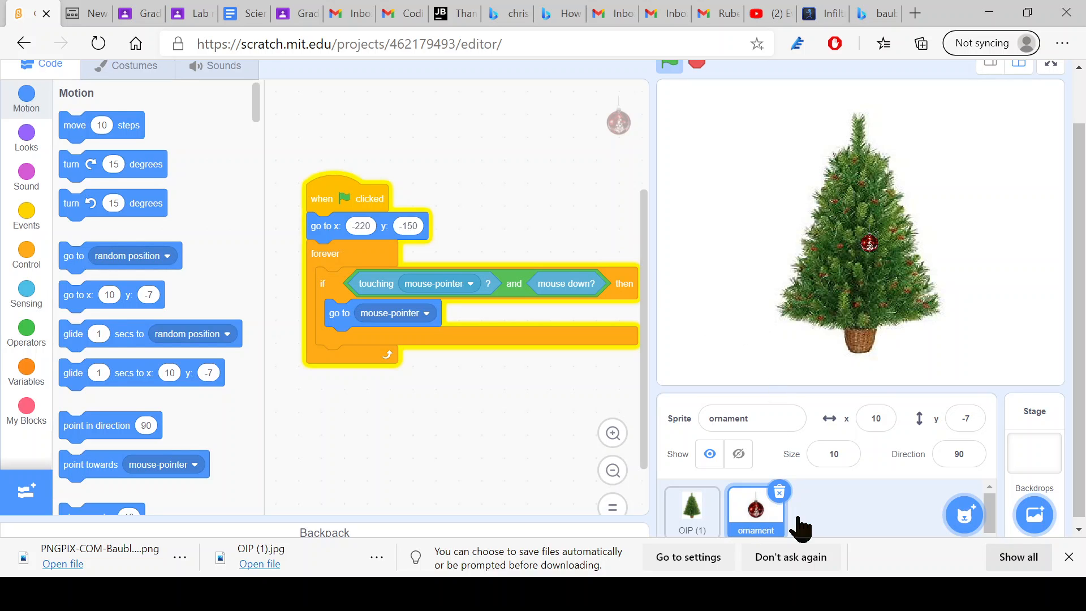
- Duplicate the ornament sprite and then ornament3 to get copies up to ornament5
right_click(755, 509)
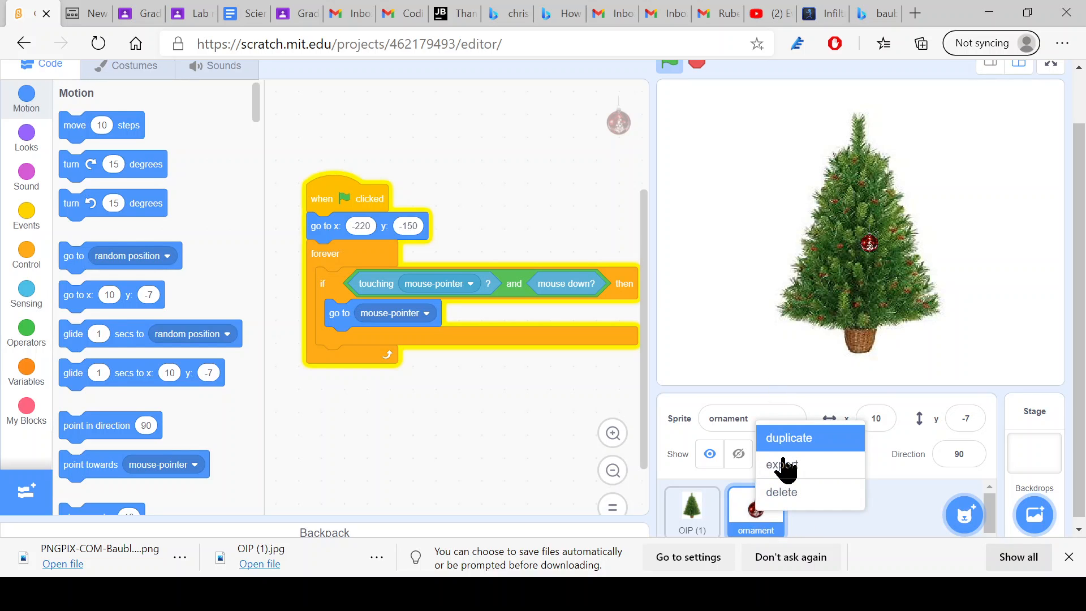
left_click(789, 437)
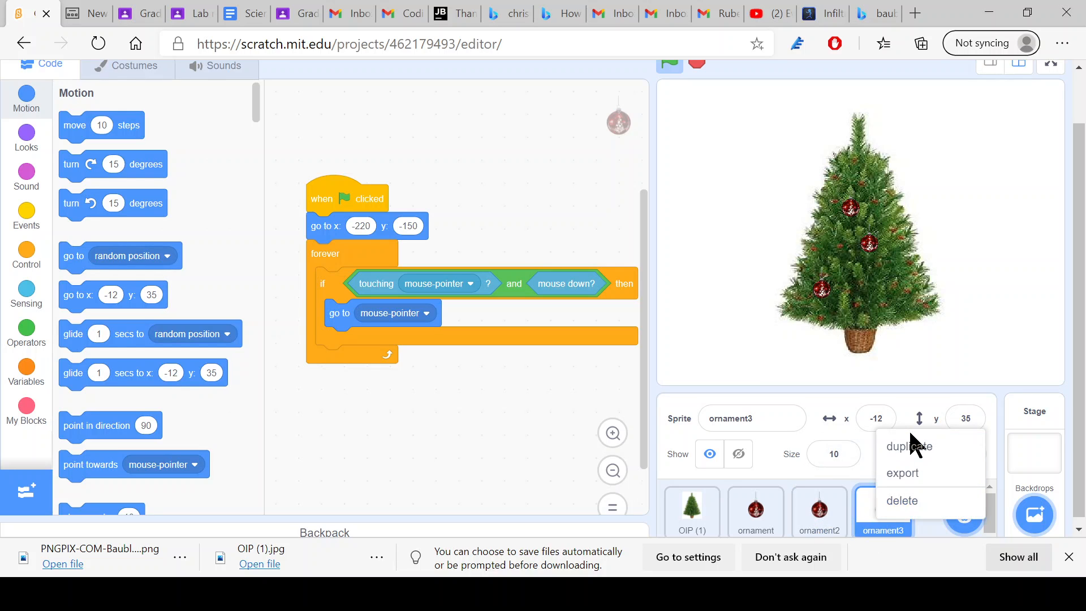
mouse_move(924, 448)
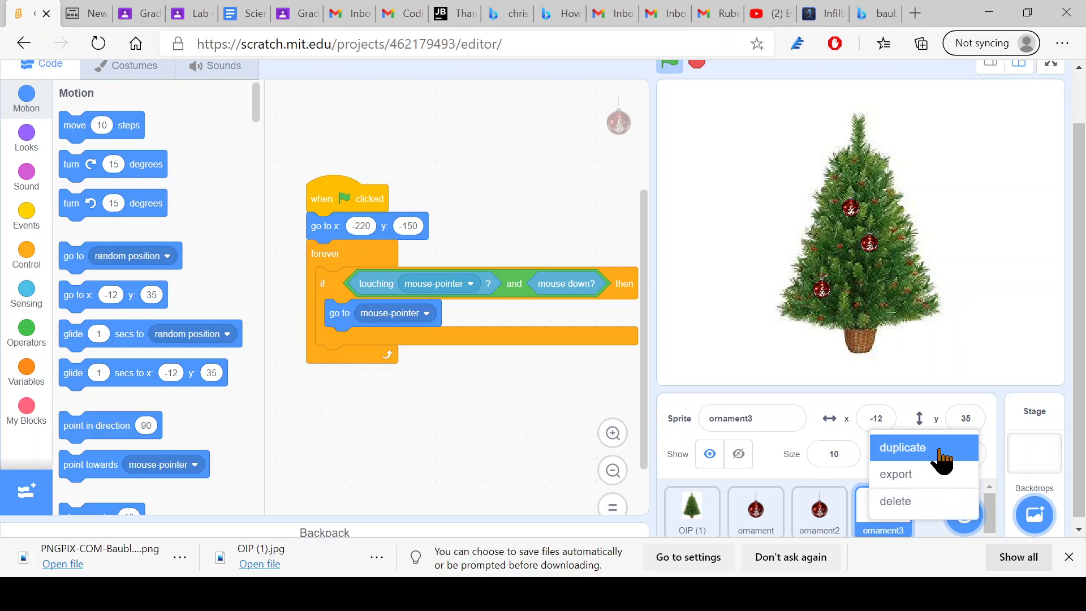
left_click(902, 448)
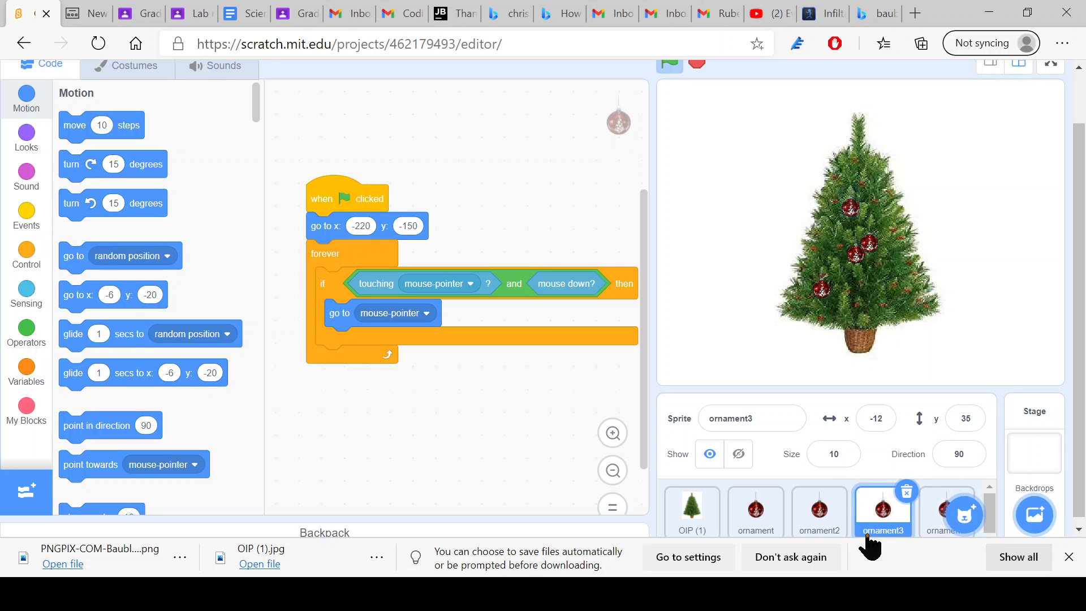
right_click(882, 511)
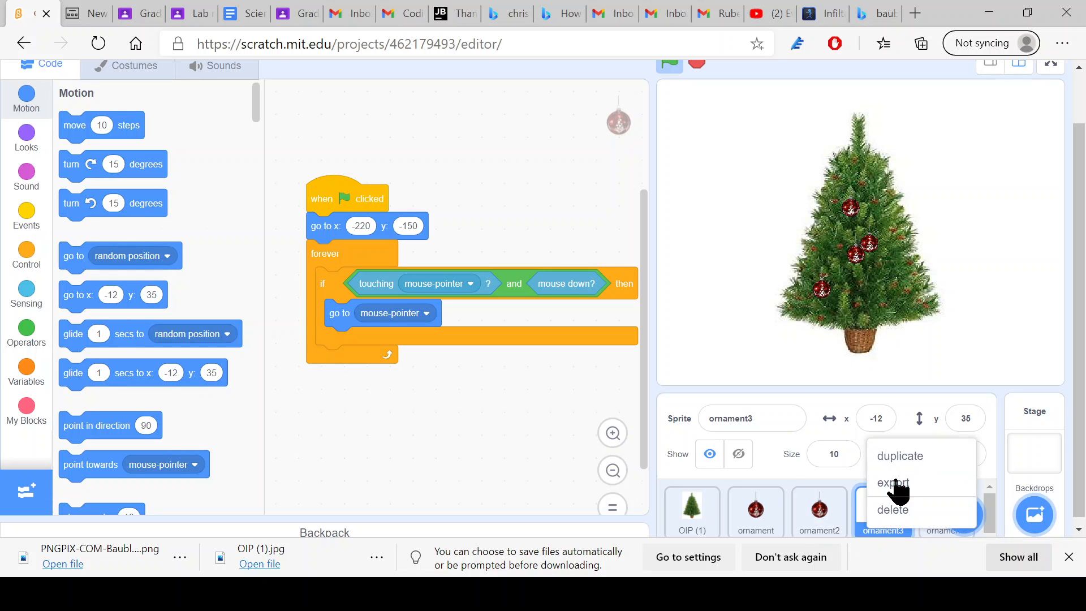
left_click(900, 456)
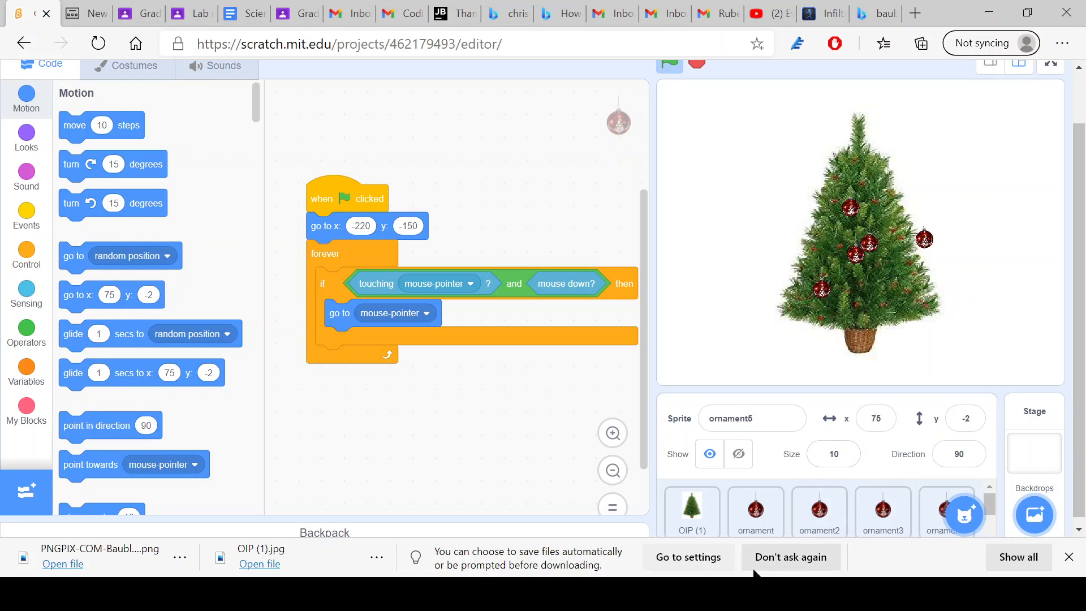
- Set ornament2 and ornament3 starting heights to -120 and -90 at x -220
left_click(819, 513)
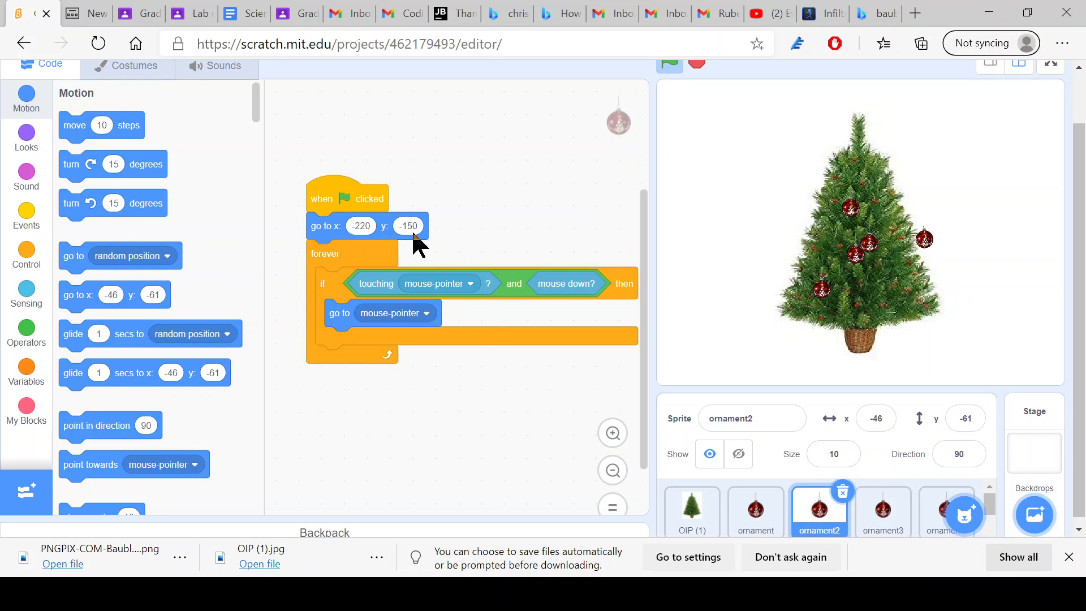
left_click(408, 226)
type("-120")
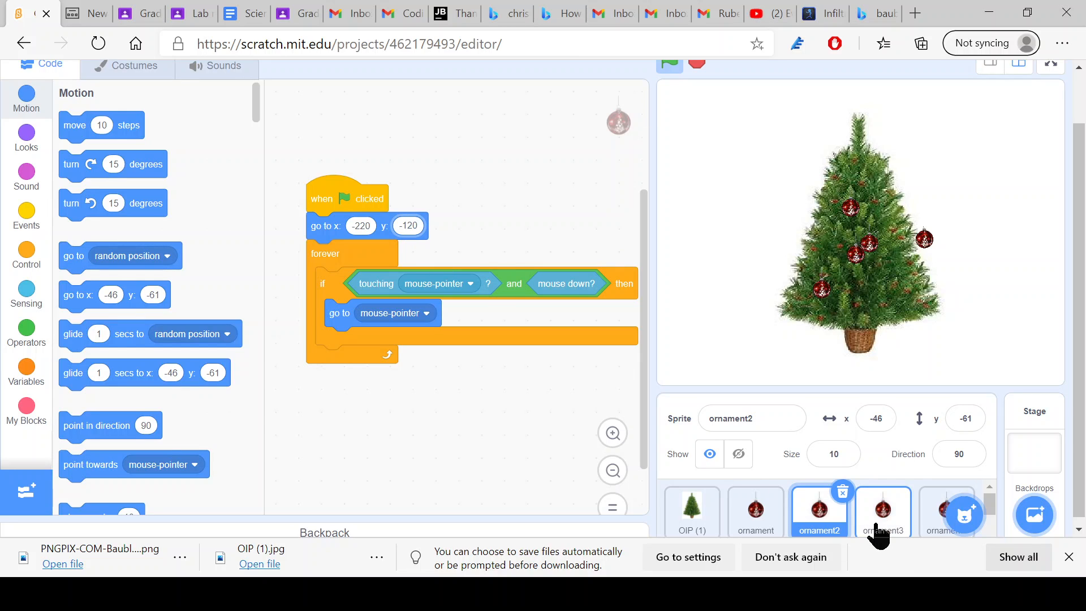
left_click(884, 513)
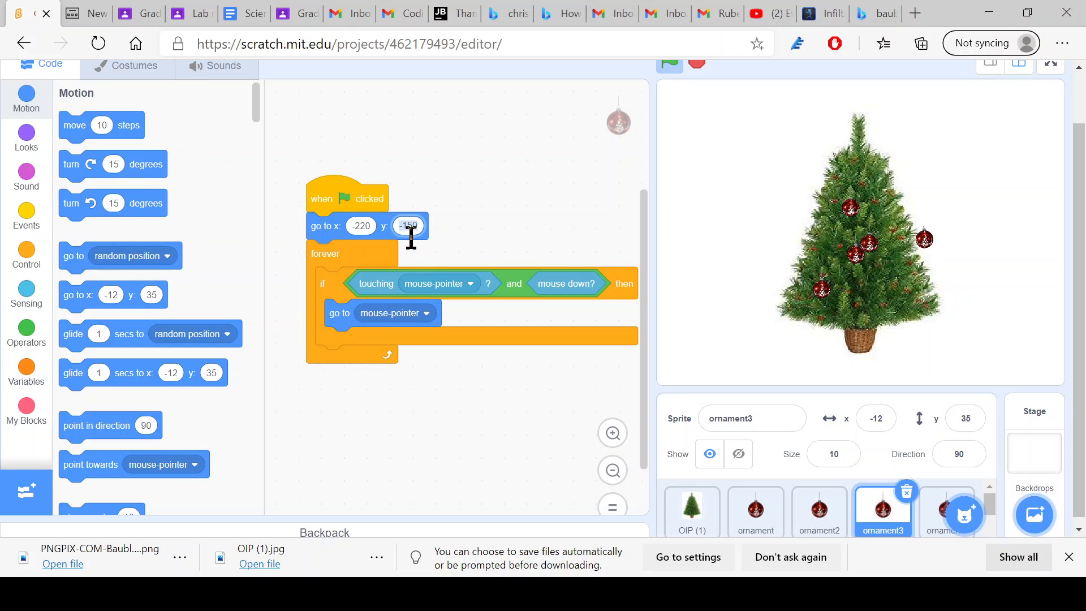
type("-0")
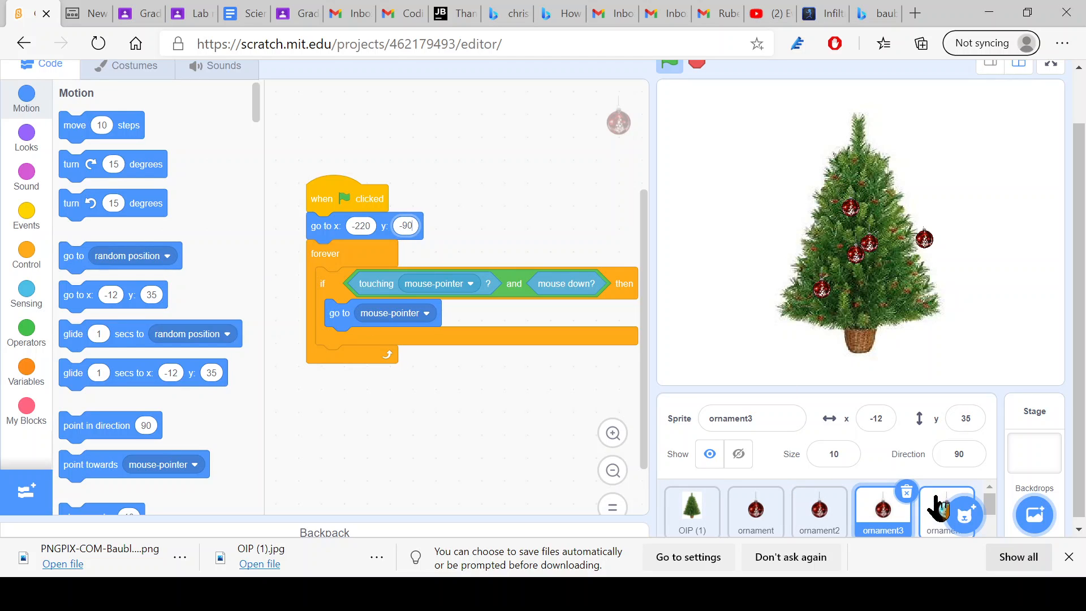
- Set ornament4 and ornament5 starting heights to -60 and -30, then run the game
left_click(946, 511)
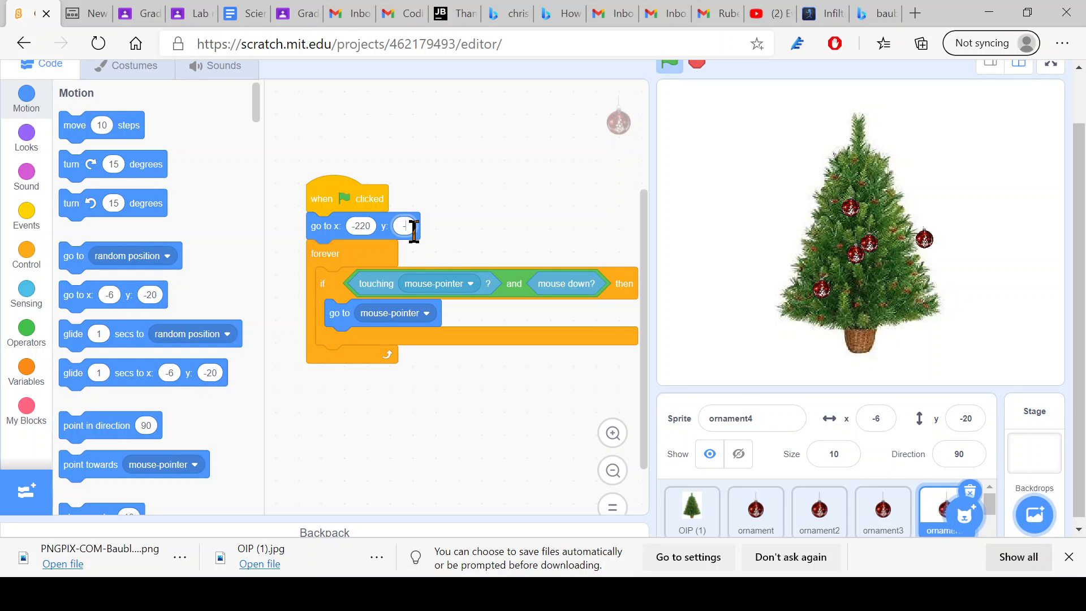
type("-60")
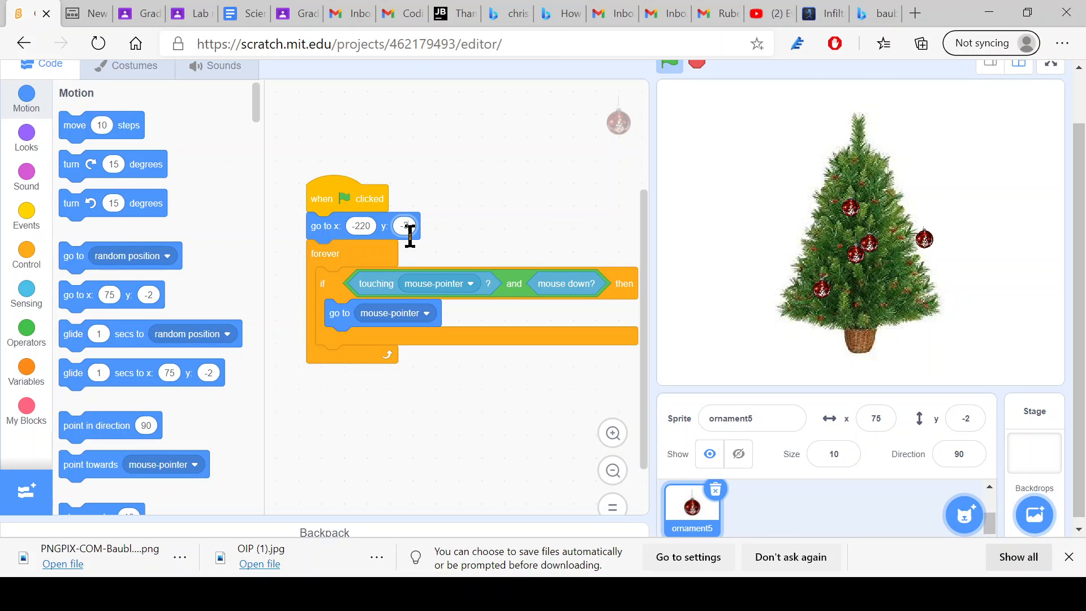
type("-30")
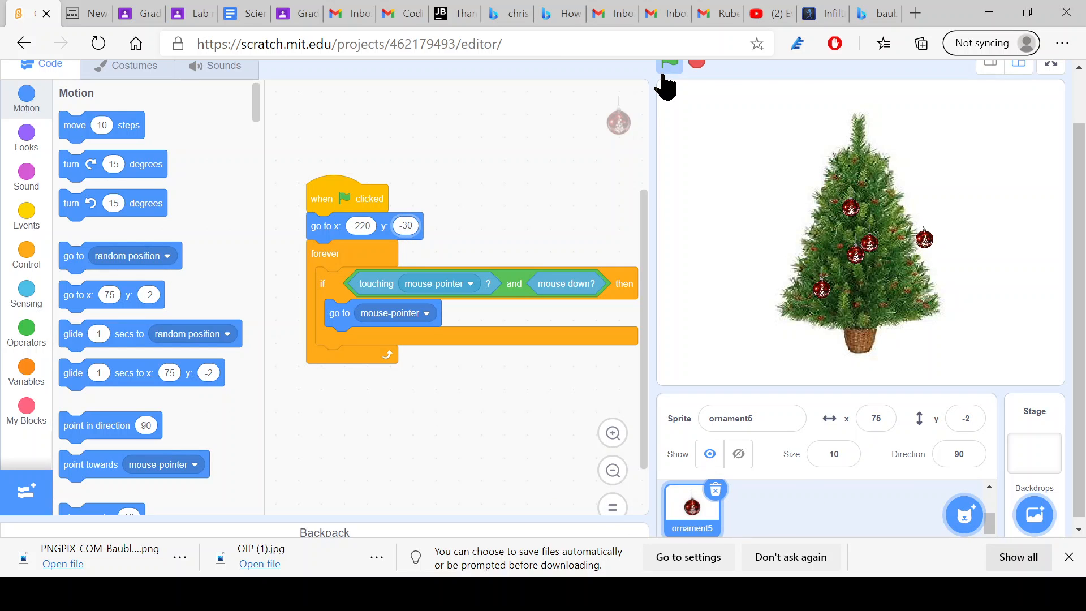
left_click(668, 62)
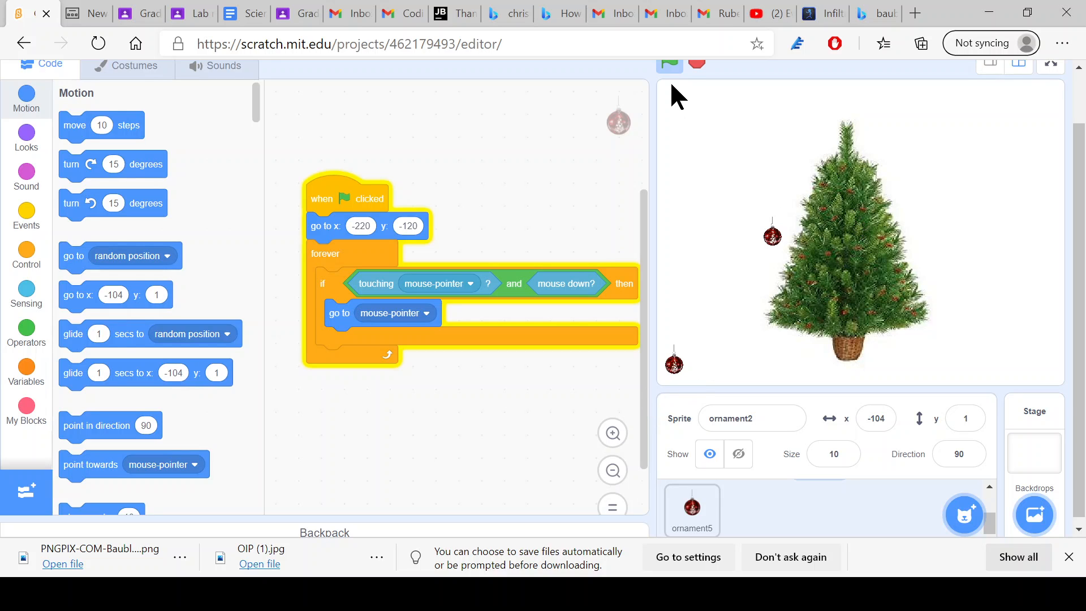
- Run the game and bring up the tree sprite's centring script
left_click(667, 63)
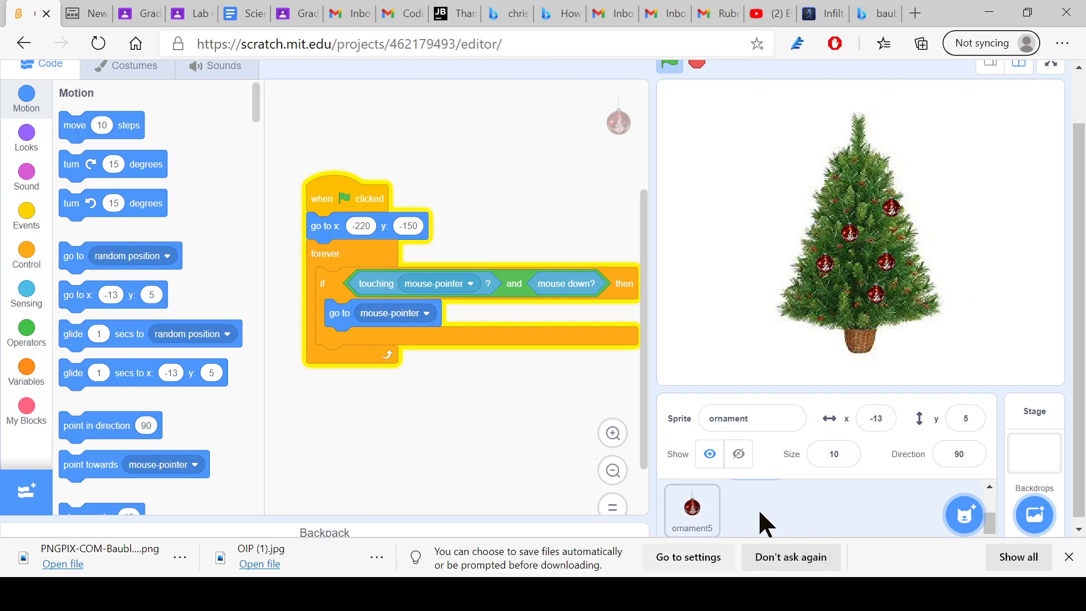
left_click(690, 509)
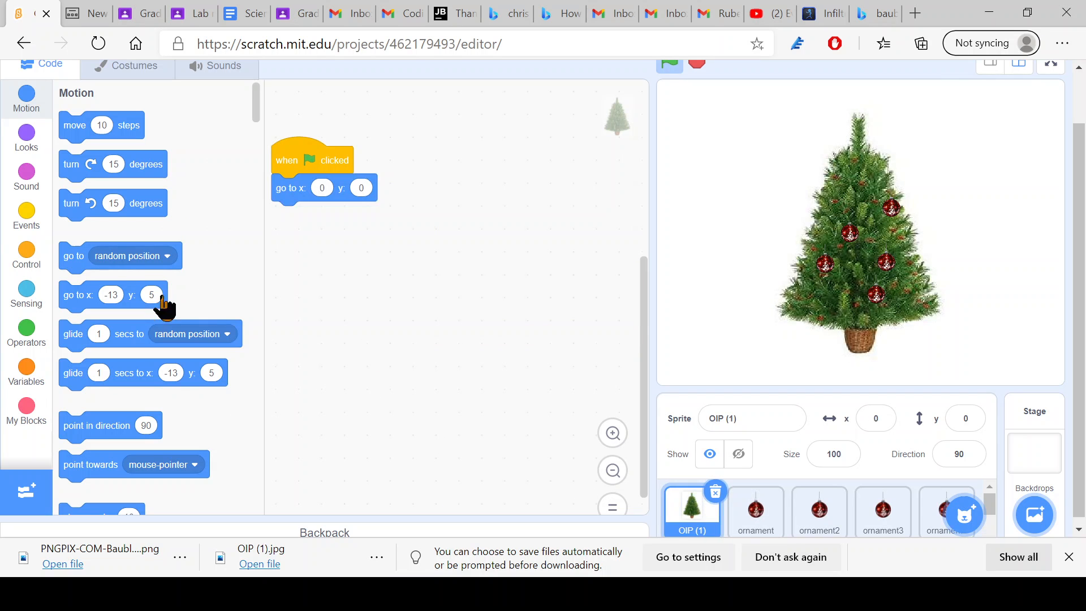
- Wrap the tree's go to x: 0 y: 0 block in a forever loop
left_click(26, 255)
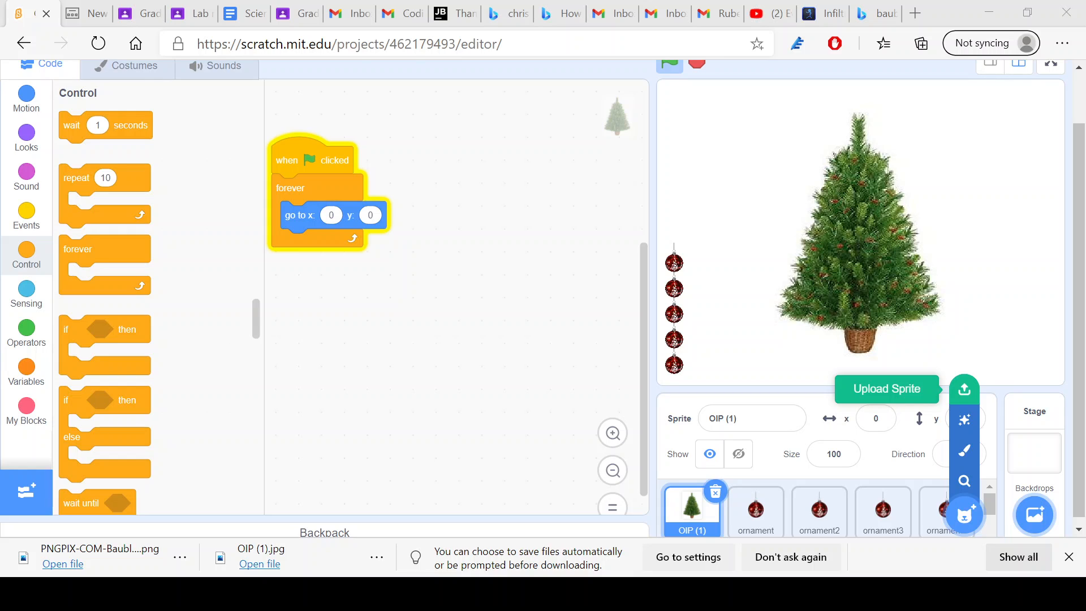
- Search Bing Images for 'christmas tree star png' in a new tab
left_click(914, 12)
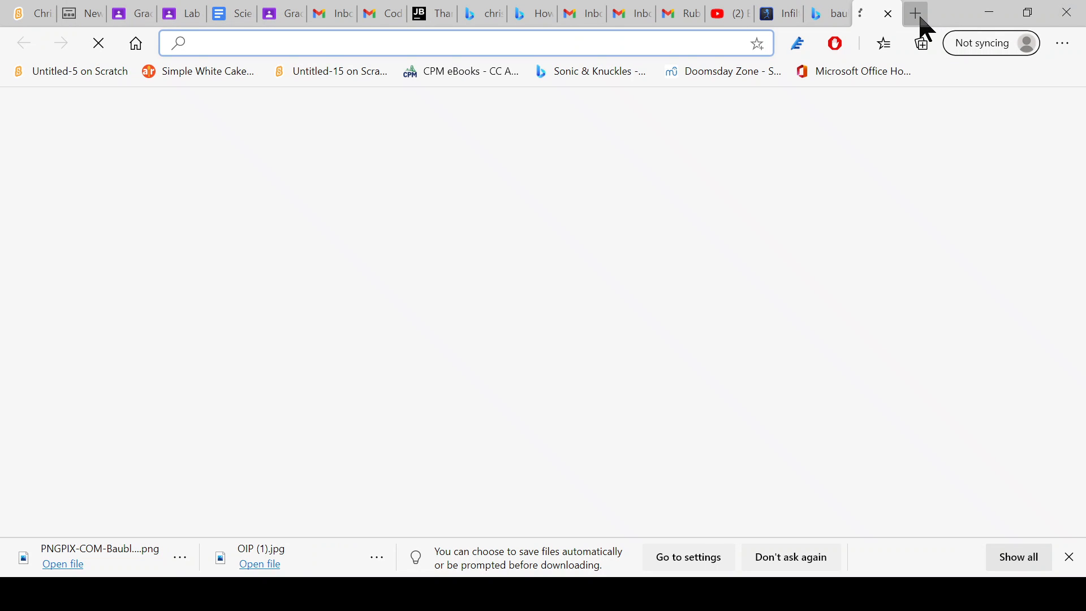
type("christmas+tree+star+&qs=n&form=QBRE&sp=-1&pq...")
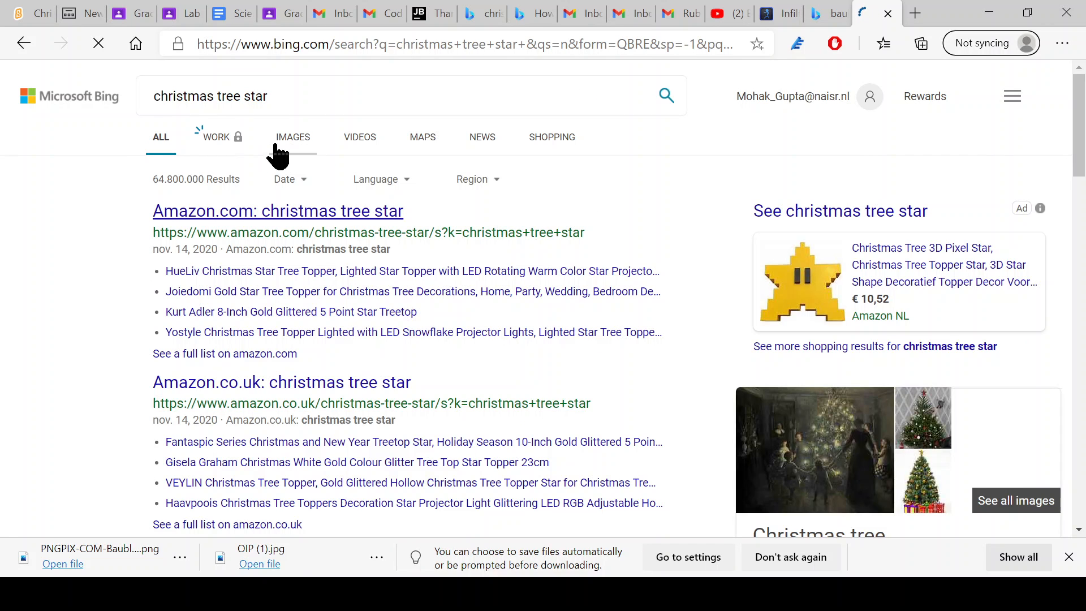
left_click(292, 136)
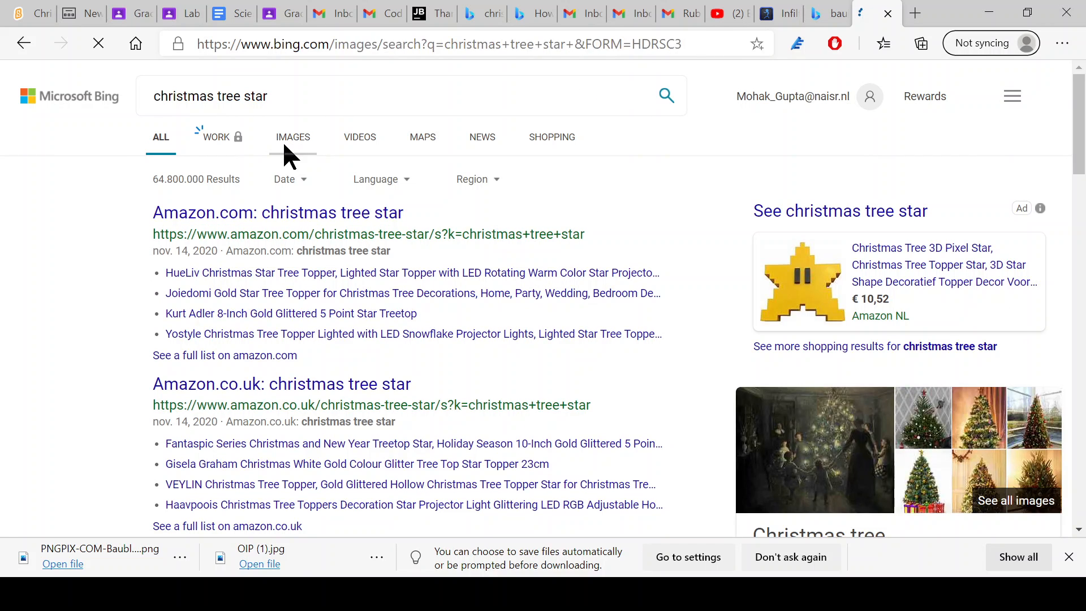
left_click(292, 137)
type(" png")
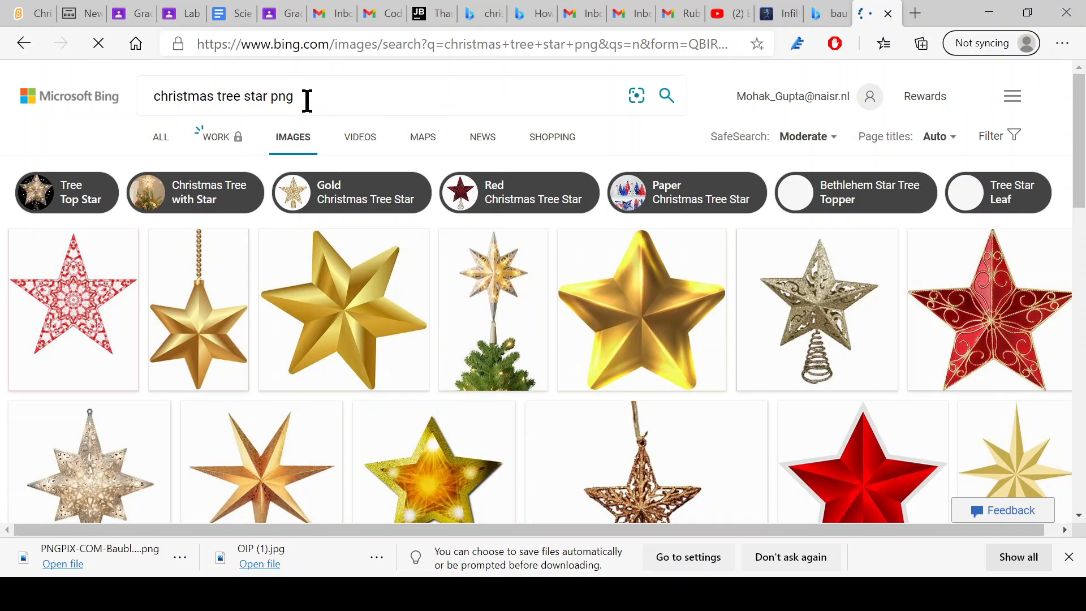
scroll("down", 3)
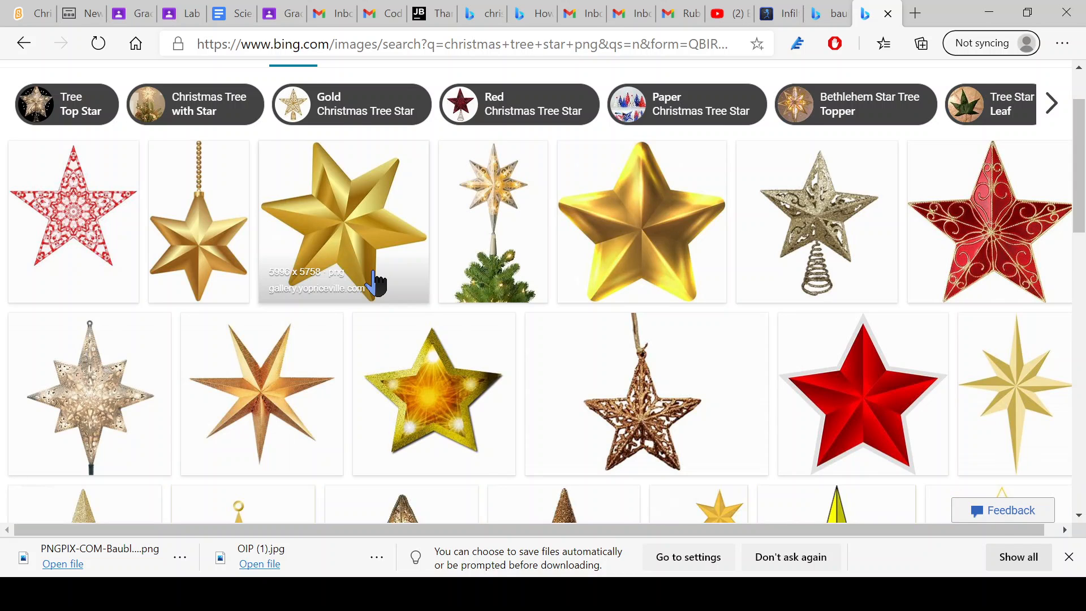
- Download the gold six-pointed star PNG and return to the Scratch project
left_click(344, 222)
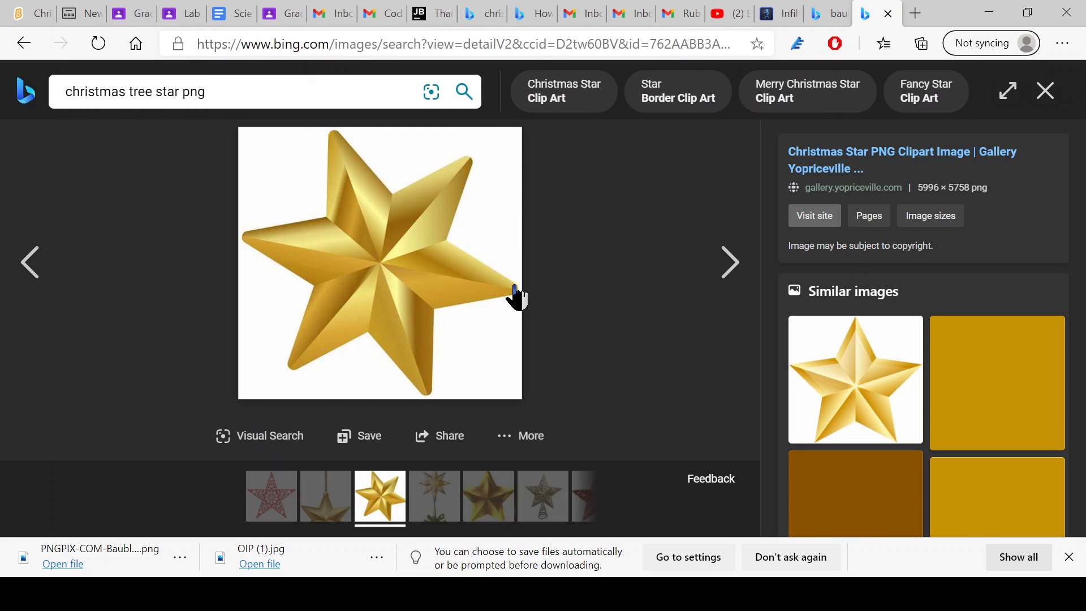
mouse_move(398, 277)
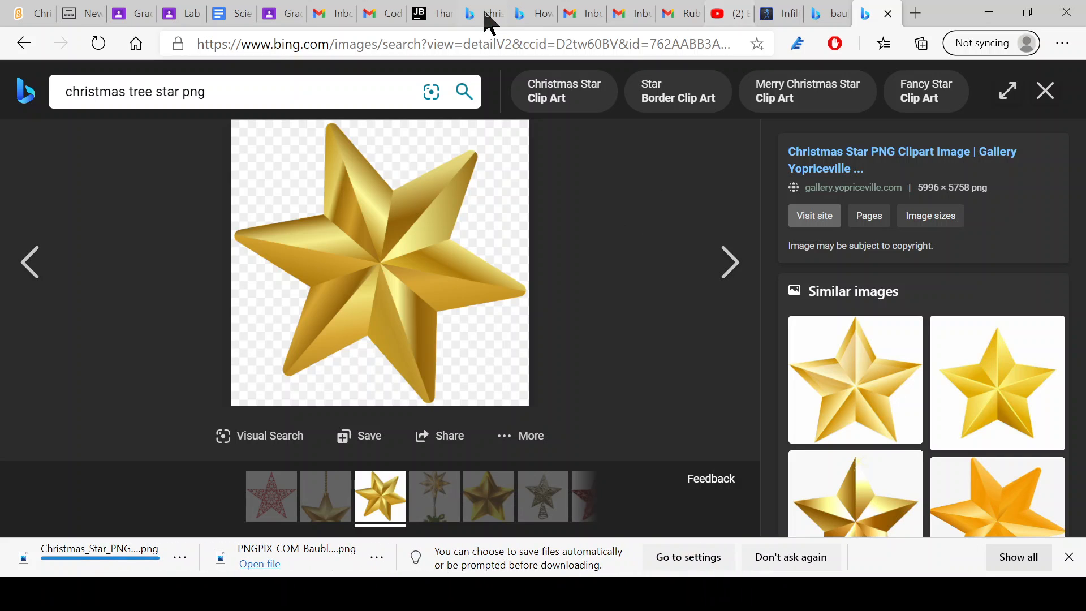
left_click(483, 14)
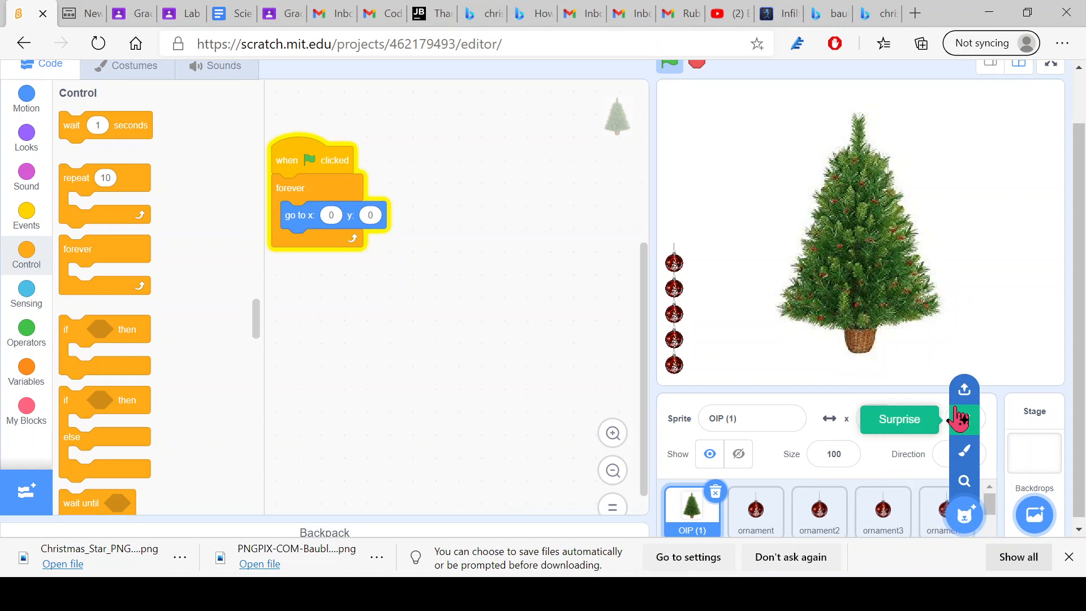
mouse_move(963, 388)
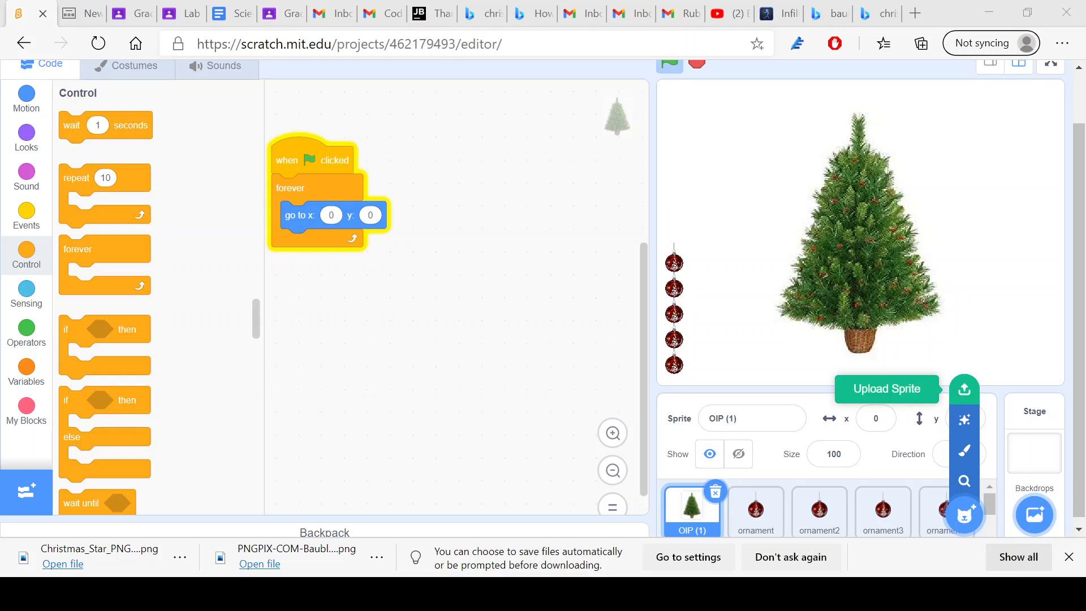
- Upload the downloaded Christmas_Star PNG as a new sprite
left_click(886, 388)
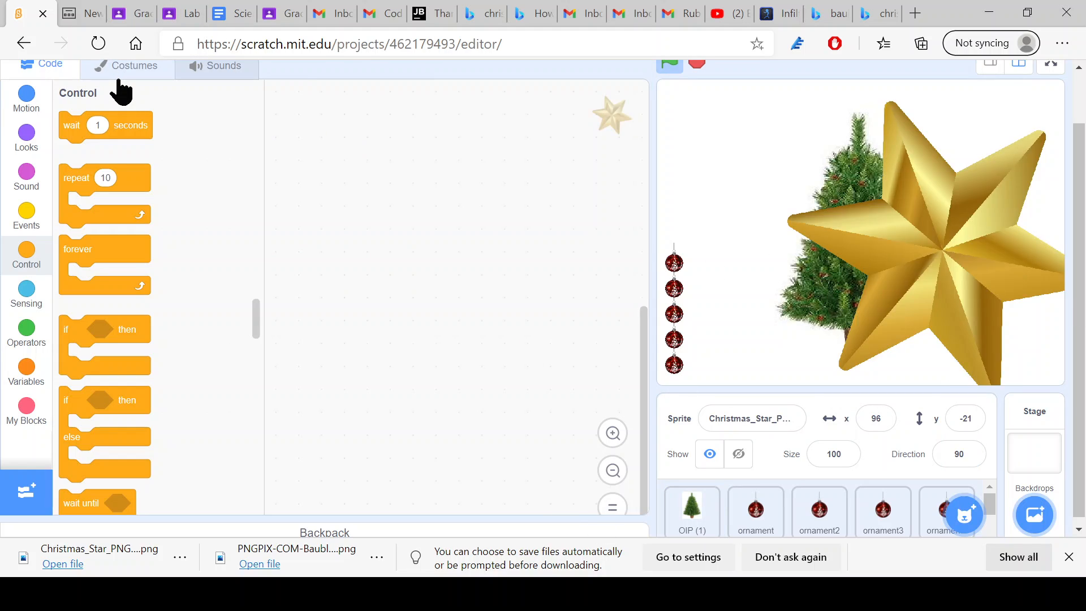
- Convert the star costume to vector, shorten it slightly, and set the sprite's direction to 80
left_click(135, 65)
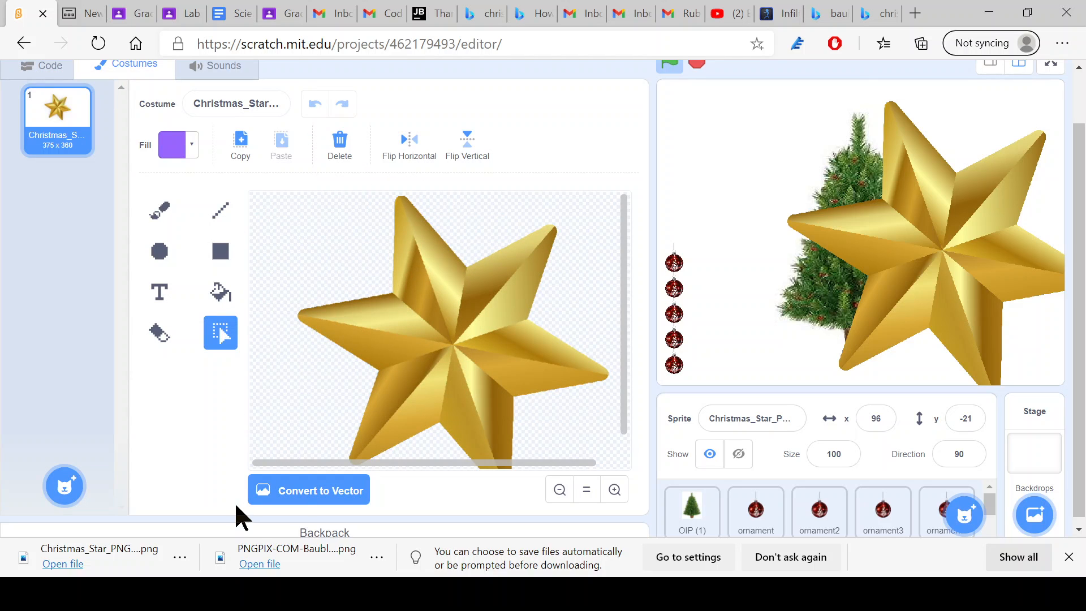
left_click(320, 490)
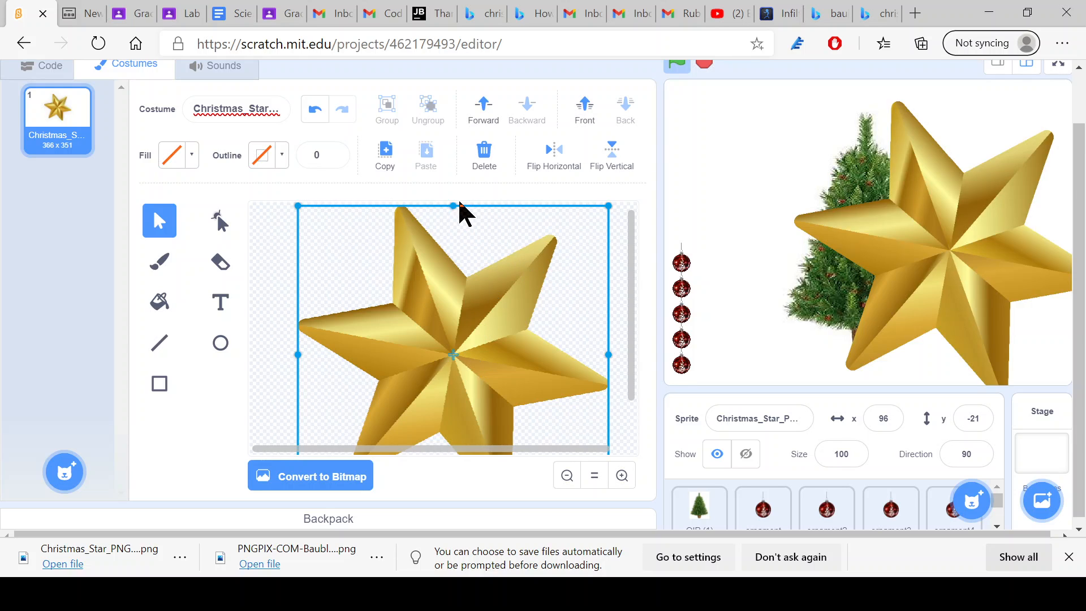
left_click_drag(454, 211, 454, 222)
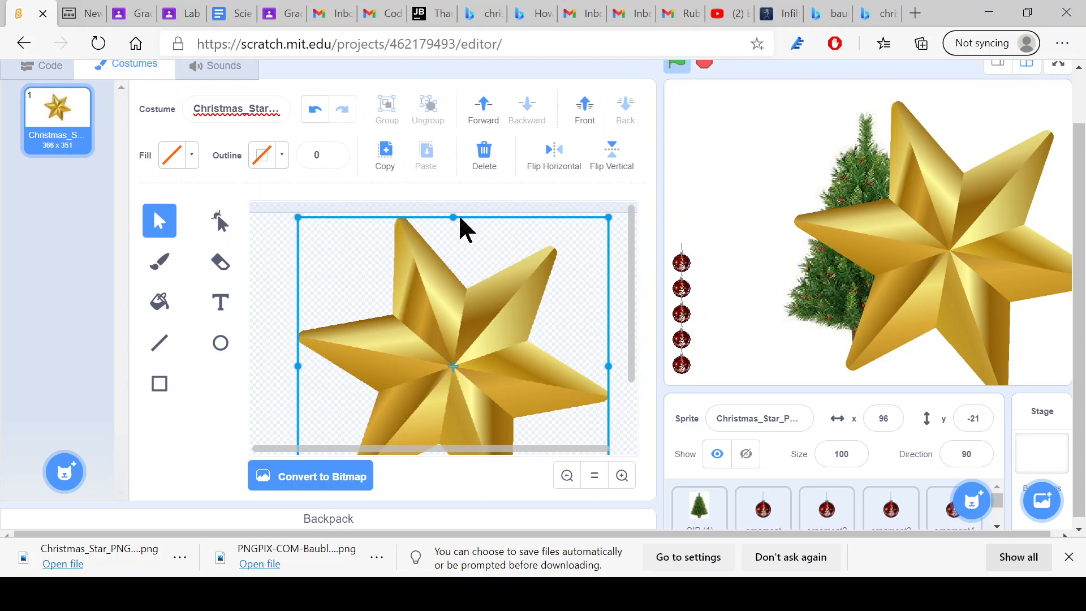
mouse_move(258, 344)
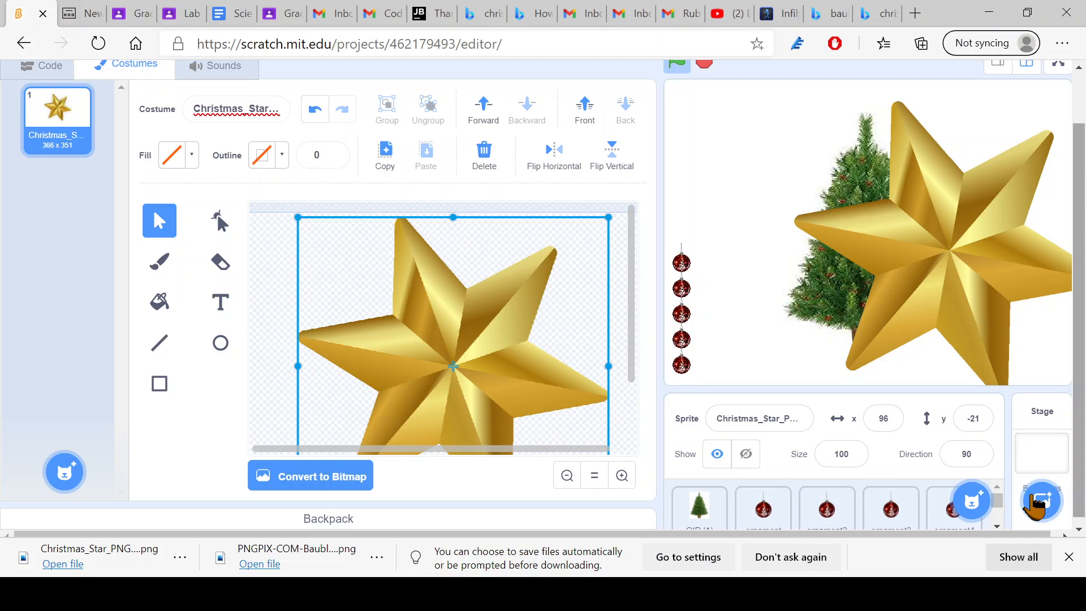
left_click(965, 455)
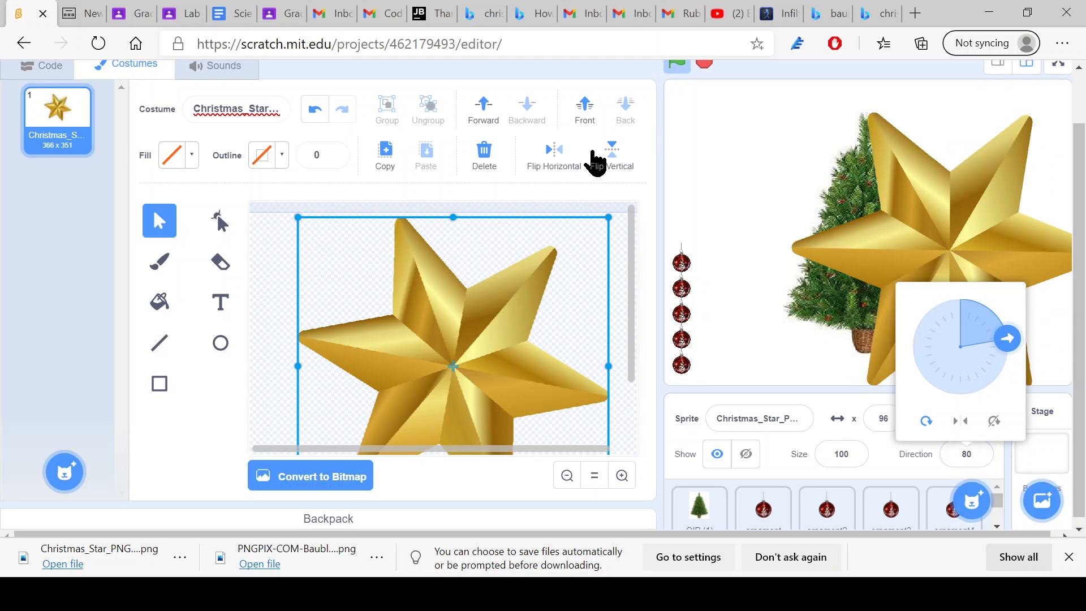
left_click(48, 64)
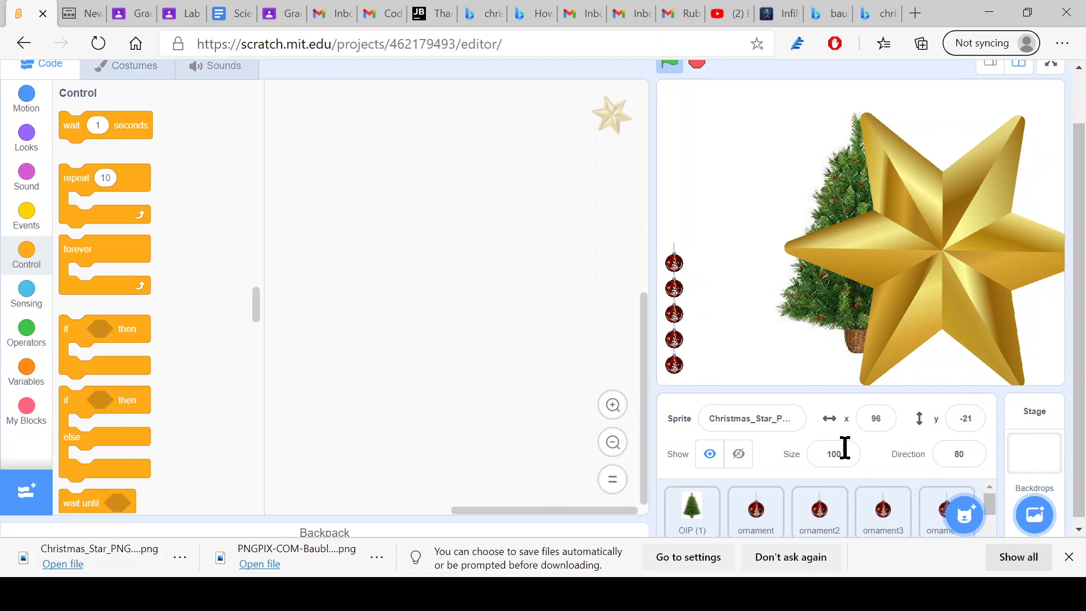
- Set the star's size to 10 so it sits small beside the tree at x 132, y -27
type("10")
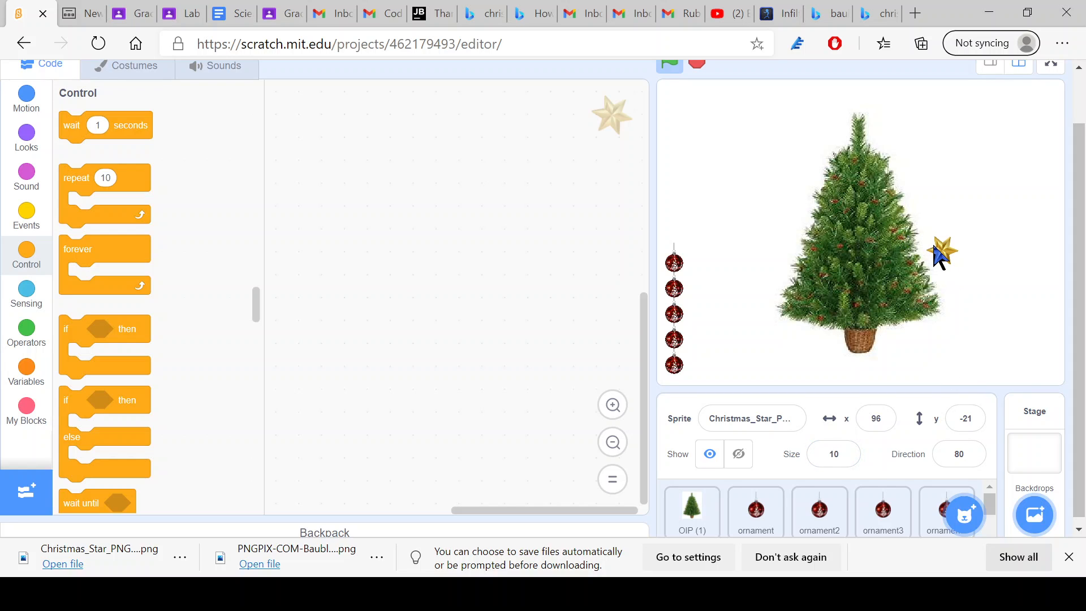
left_click(691, 506)
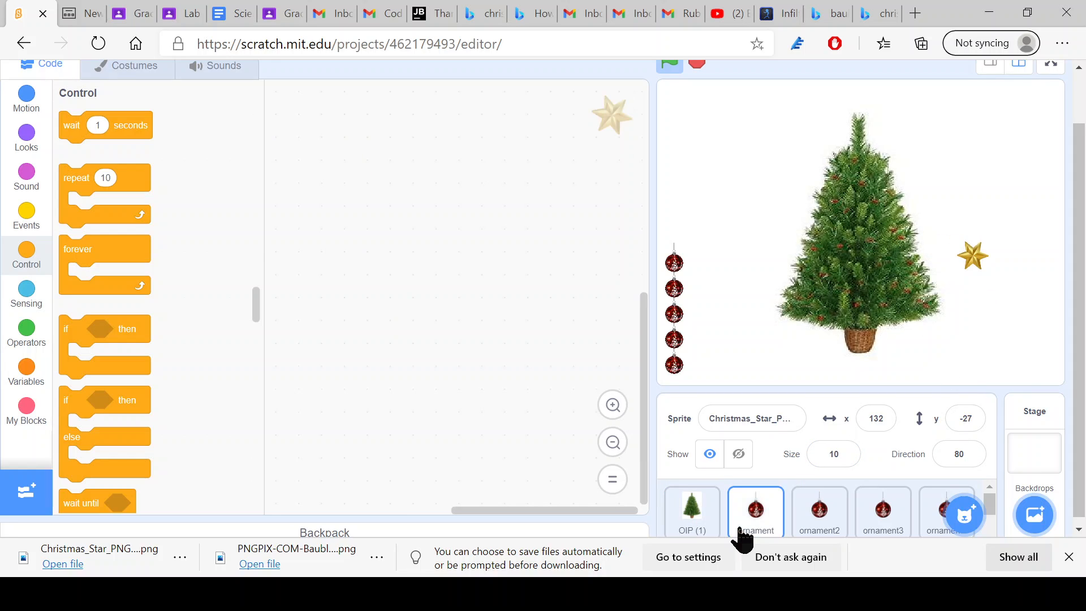
left_click(754, 513)
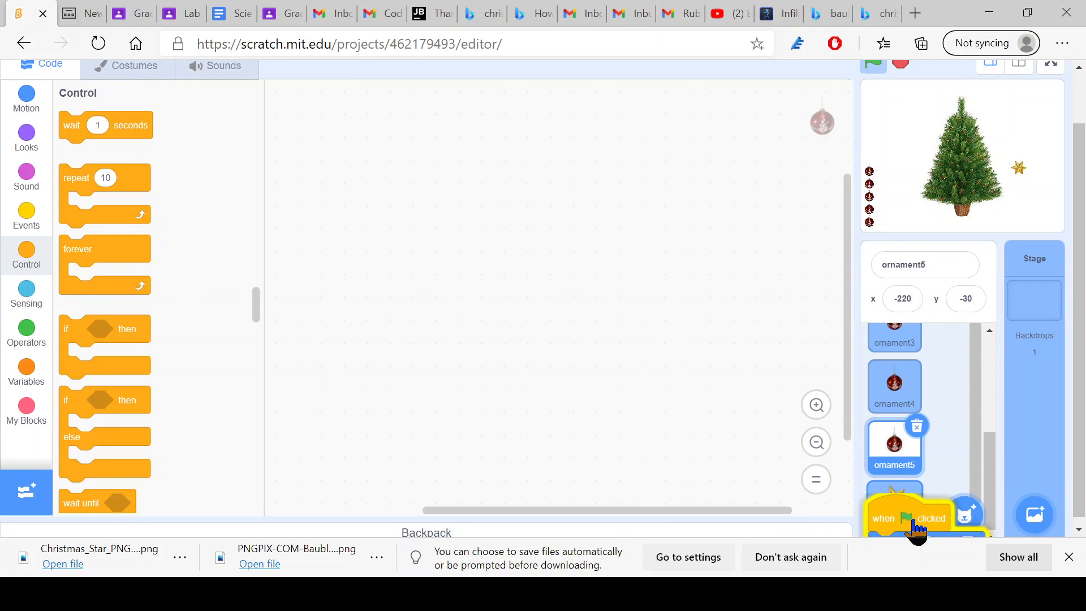
- Copy ornament5's drag script to the star, starting it at x -220, y 0, and drag the star onto the treetop
left_click(893, 513)
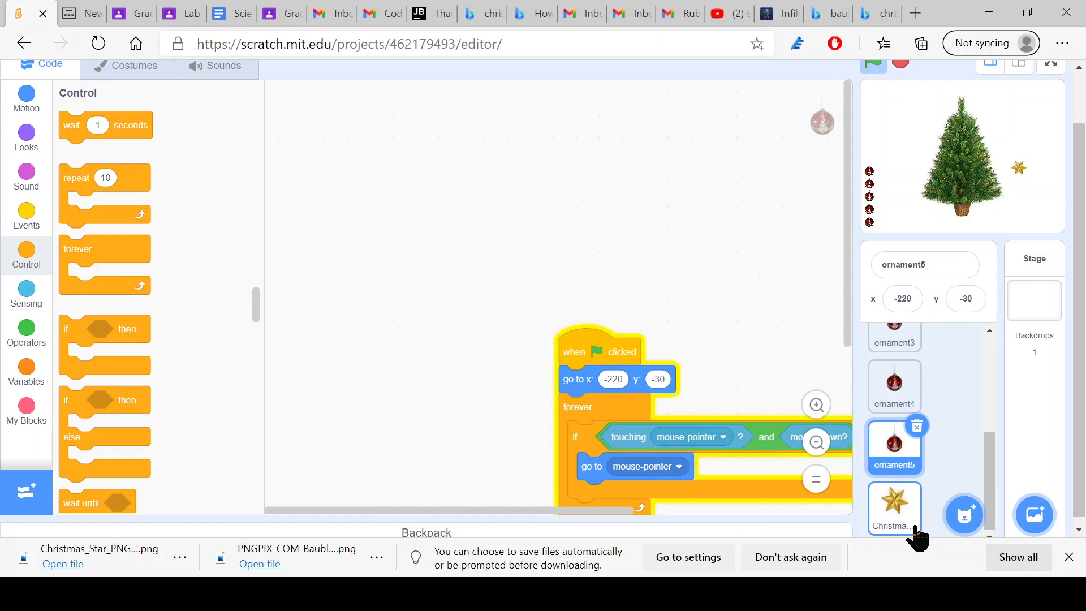
left_click(894, 509)
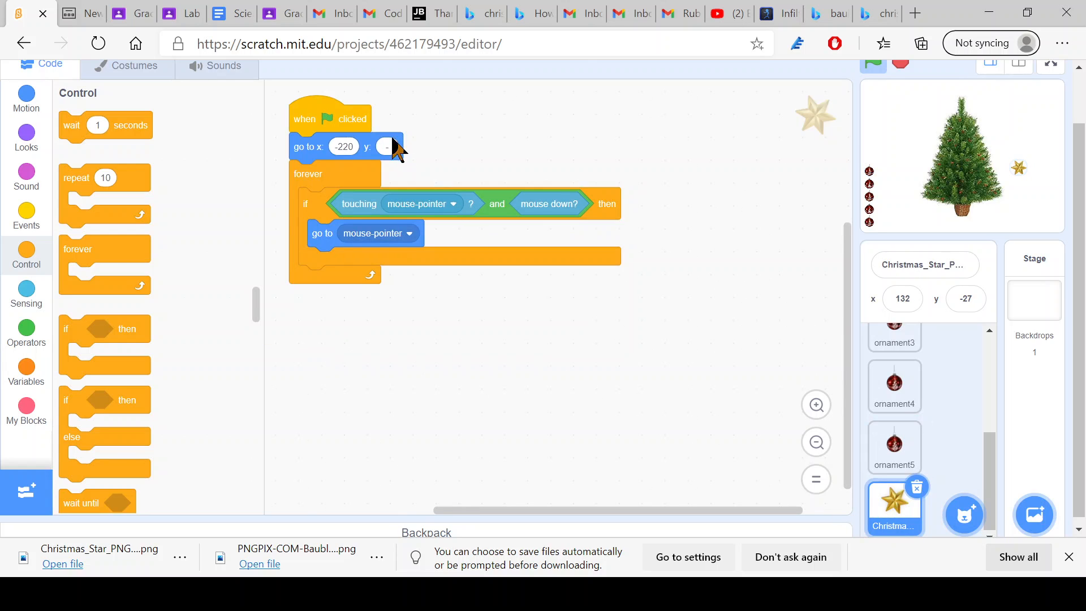
left_click(388, 146)
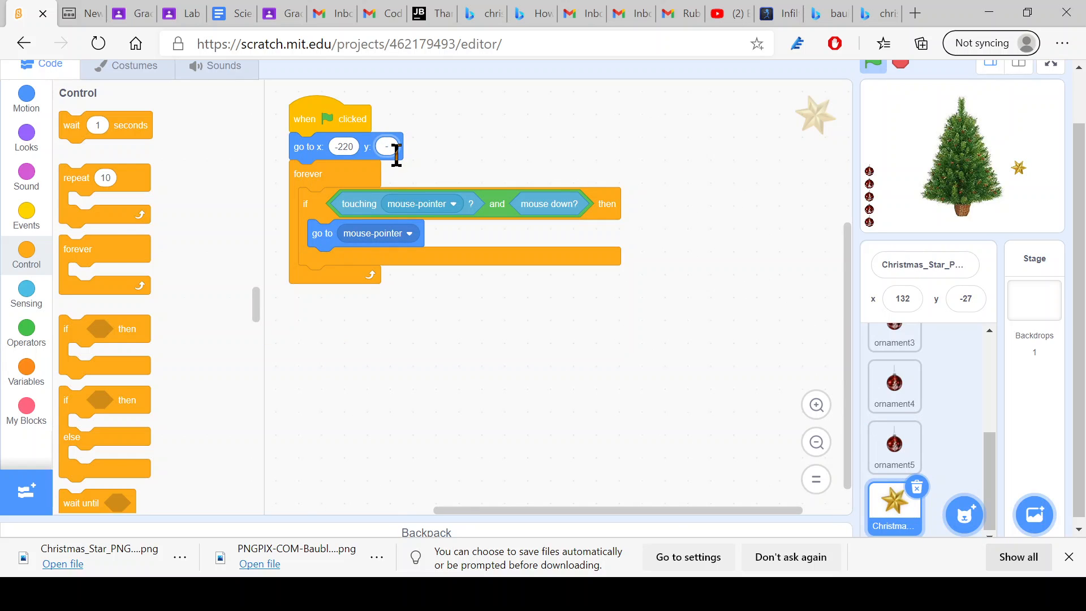
type("0")
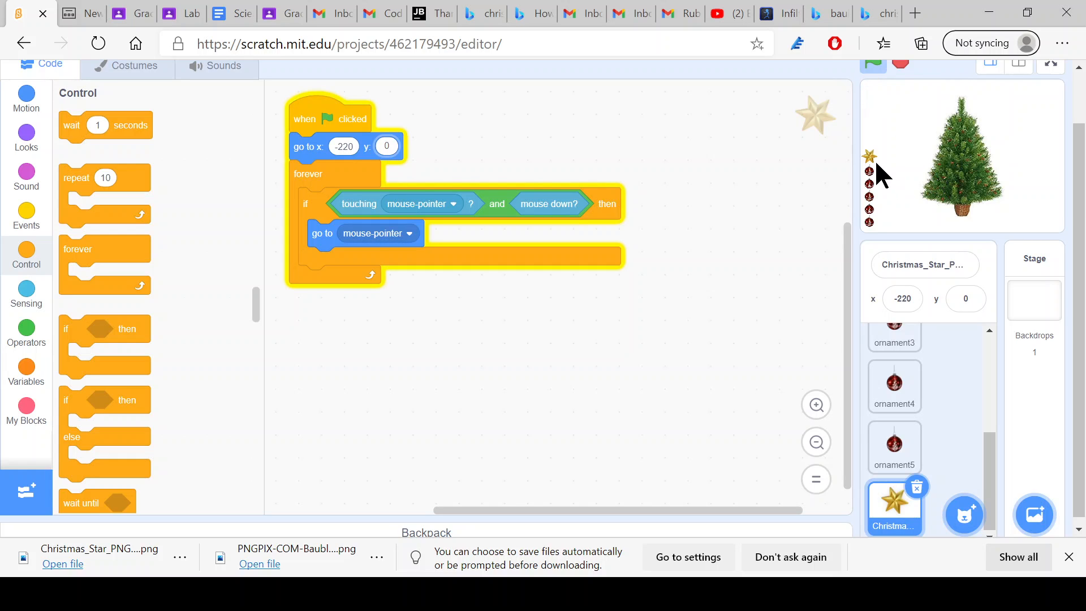
left_click_drag(868, 154, 966, 118)
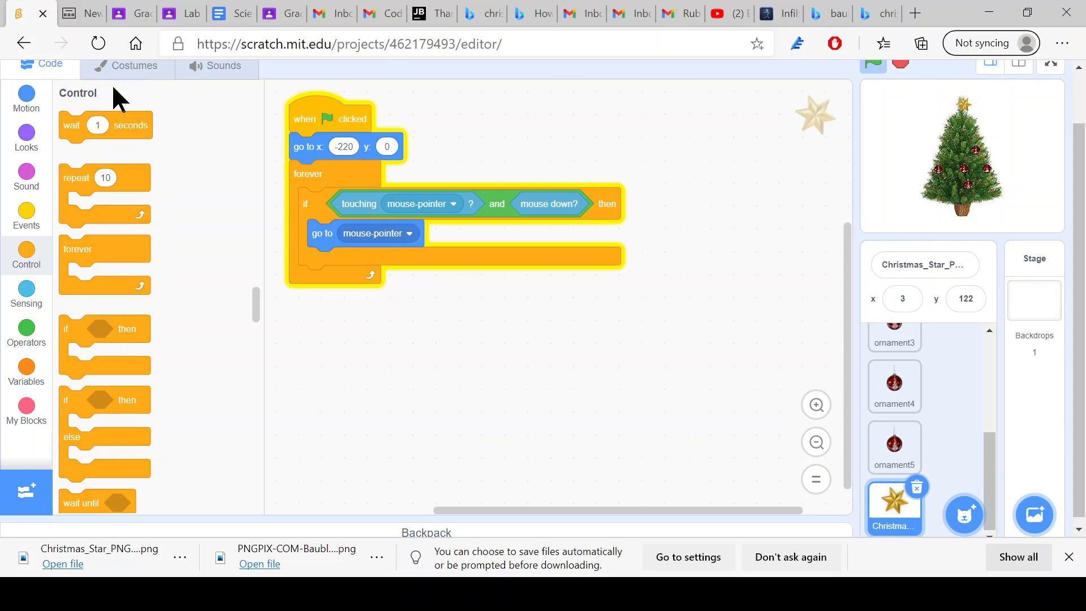
mouse_move(969, 108)
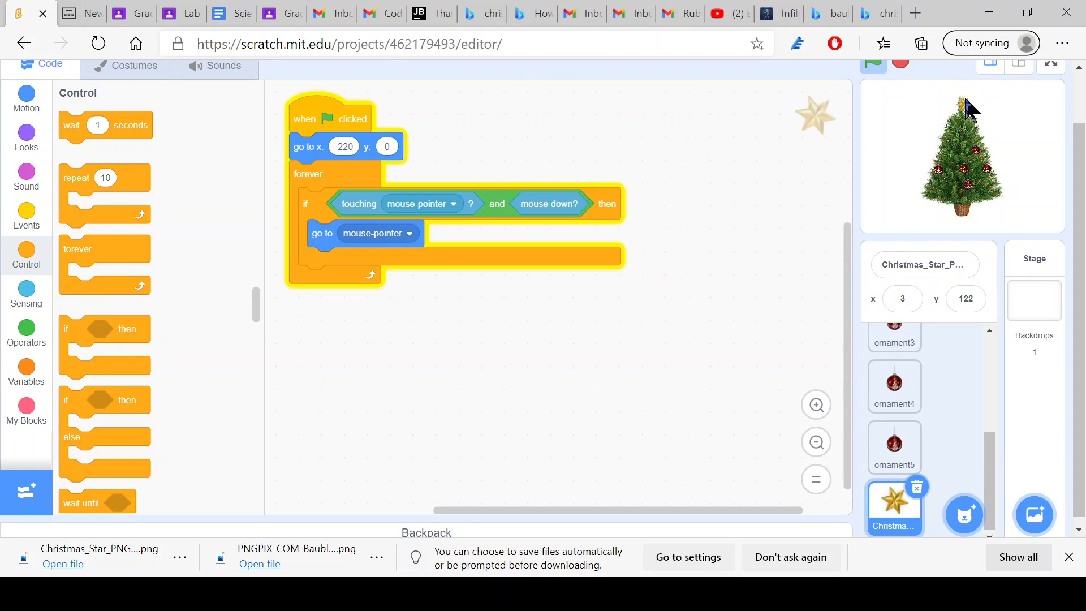
left_click_drag(962, 108, 959, 93)
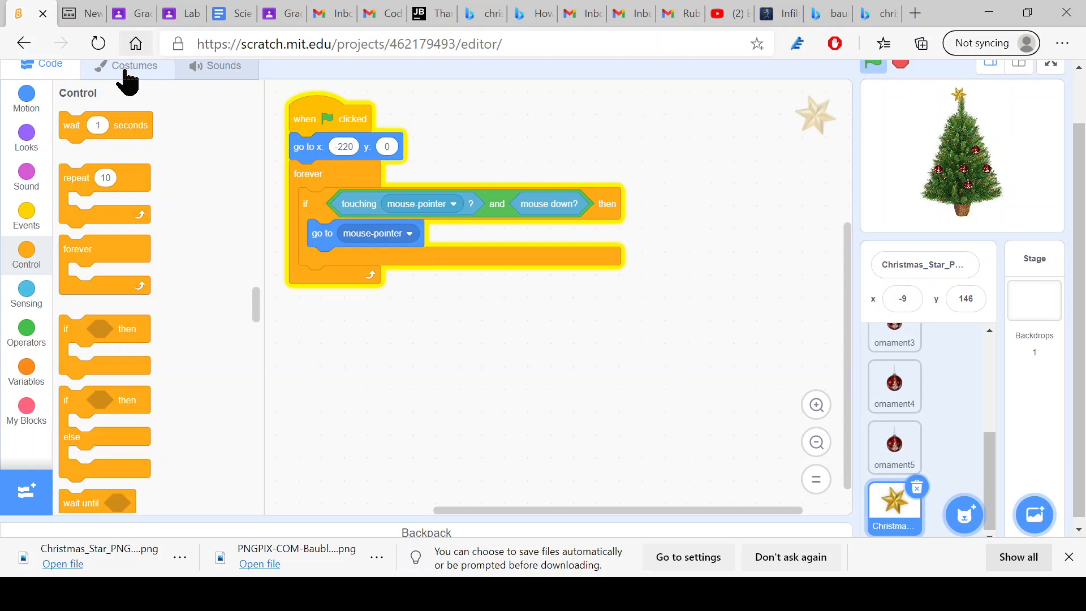
- Duplicate the star costume repeatedly, squeezing each copy narrower, toward six progressively thinner costumes
left_click(134, 66)
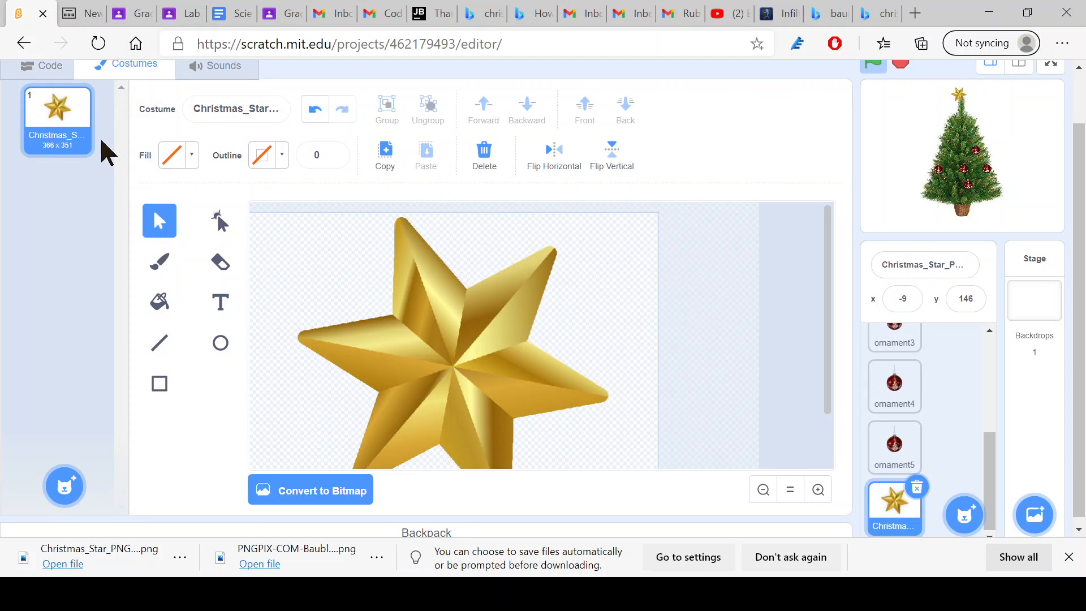
right_click(57, 118)
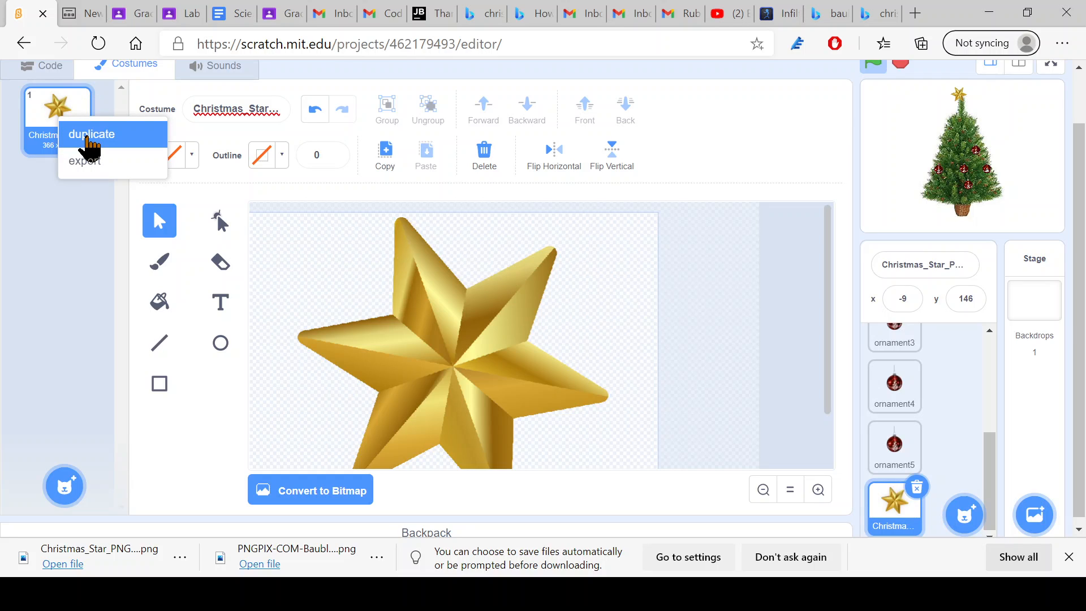
left_click(91, 135)
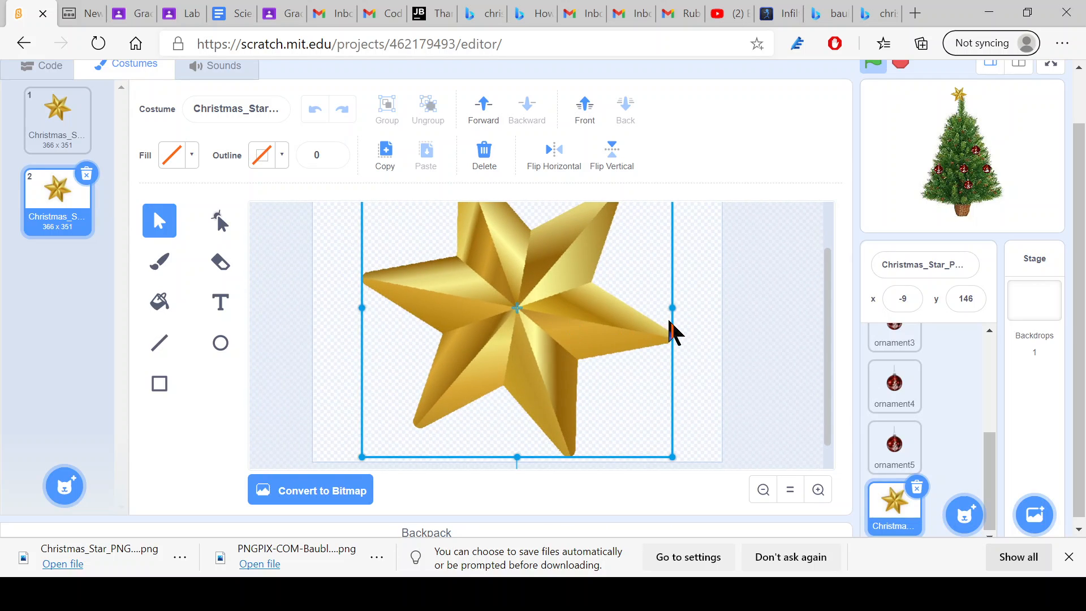
mouse_move(671, 313)
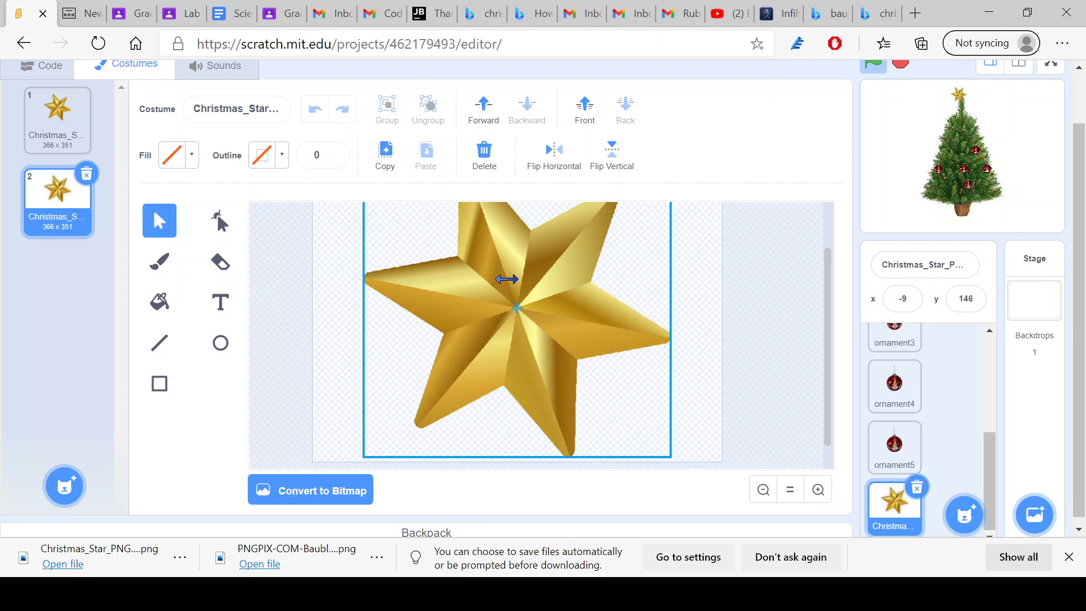
right_click(57, 196)
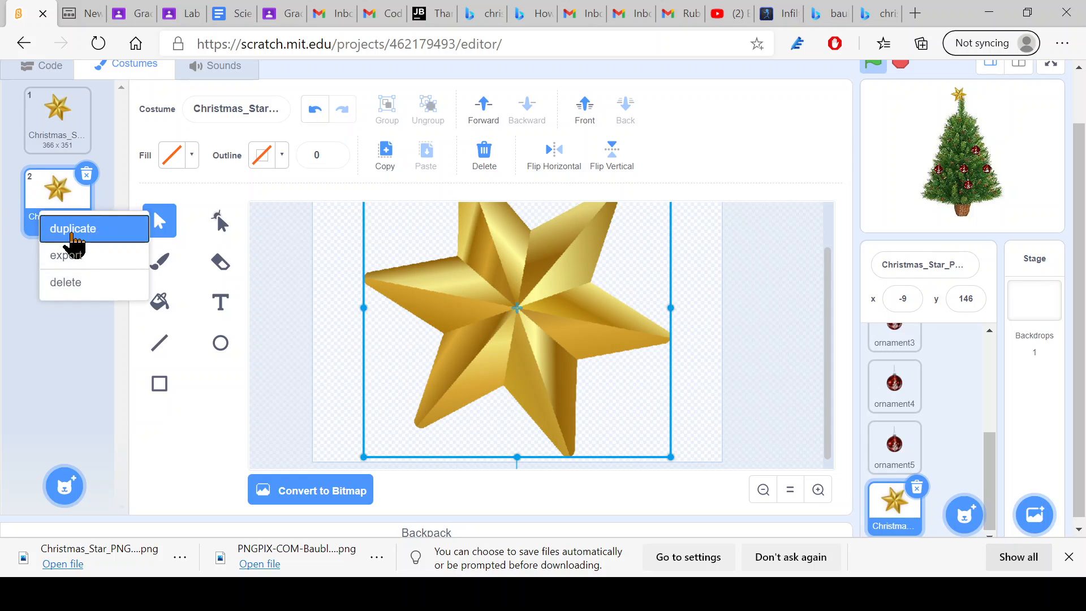
left_click(72, 228)
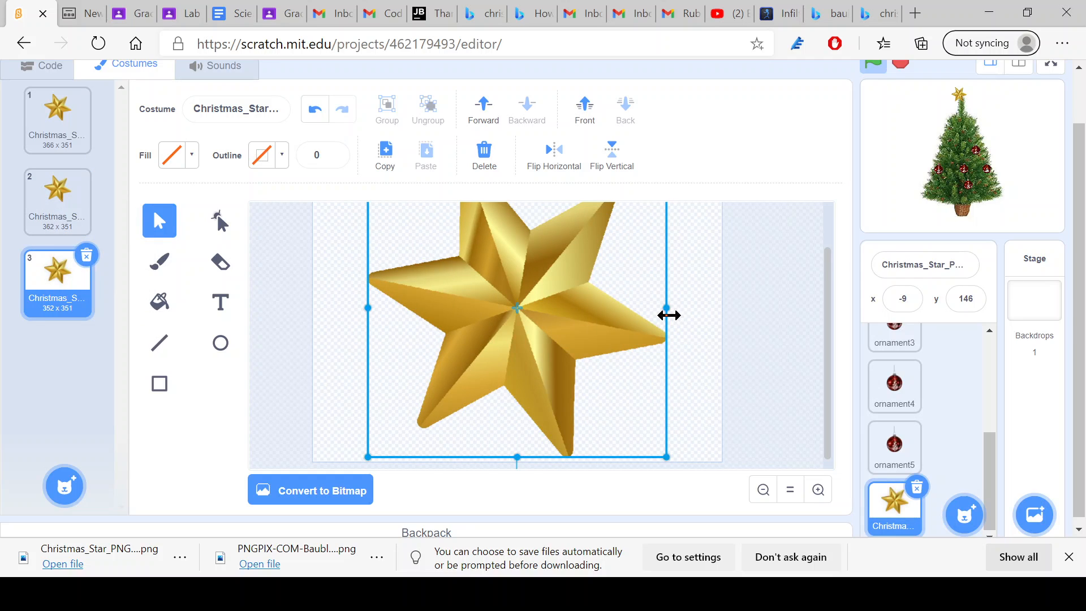
mouse_move(398, 344)
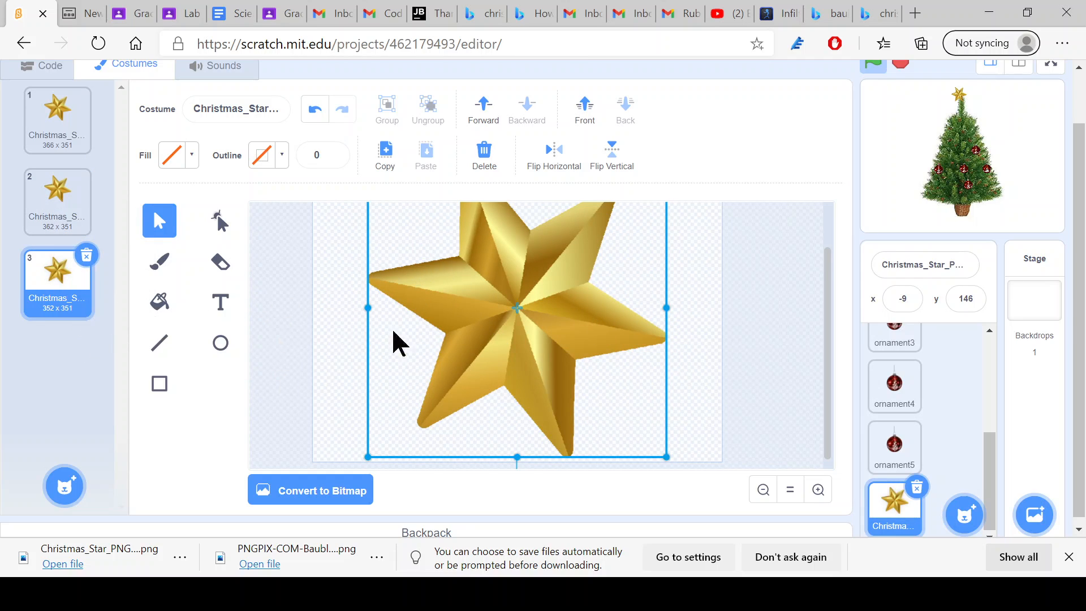
right_click(56, 282)
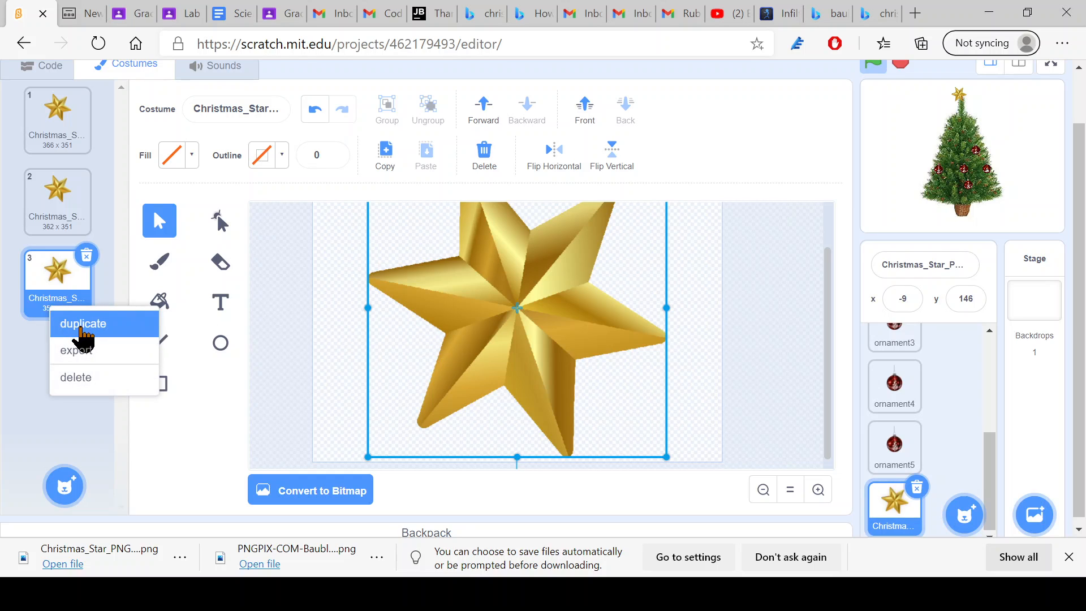
left_click(83, 324)
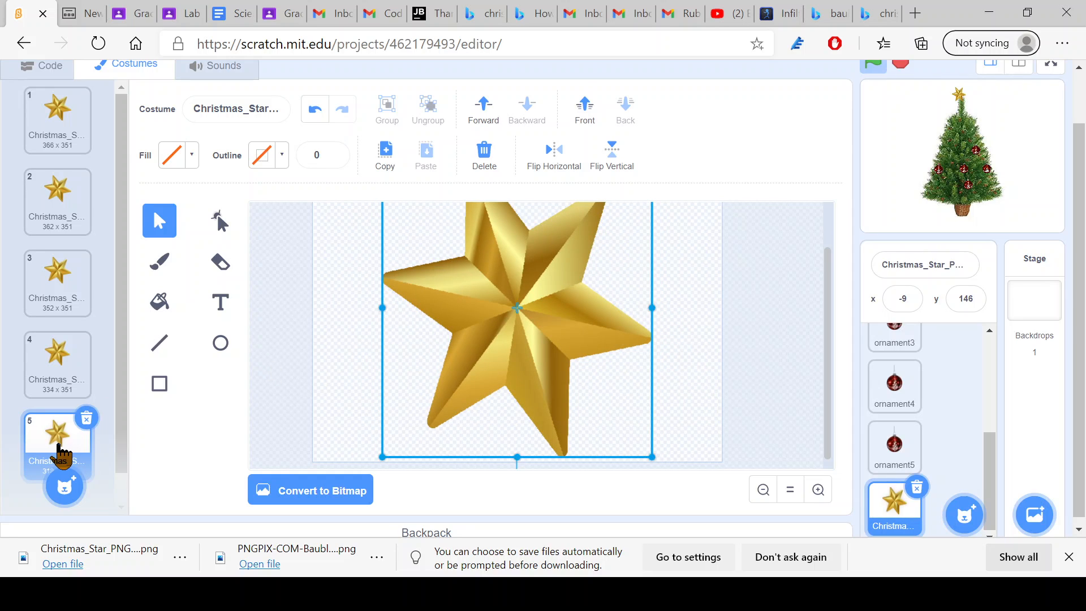
right_click(57, 444)
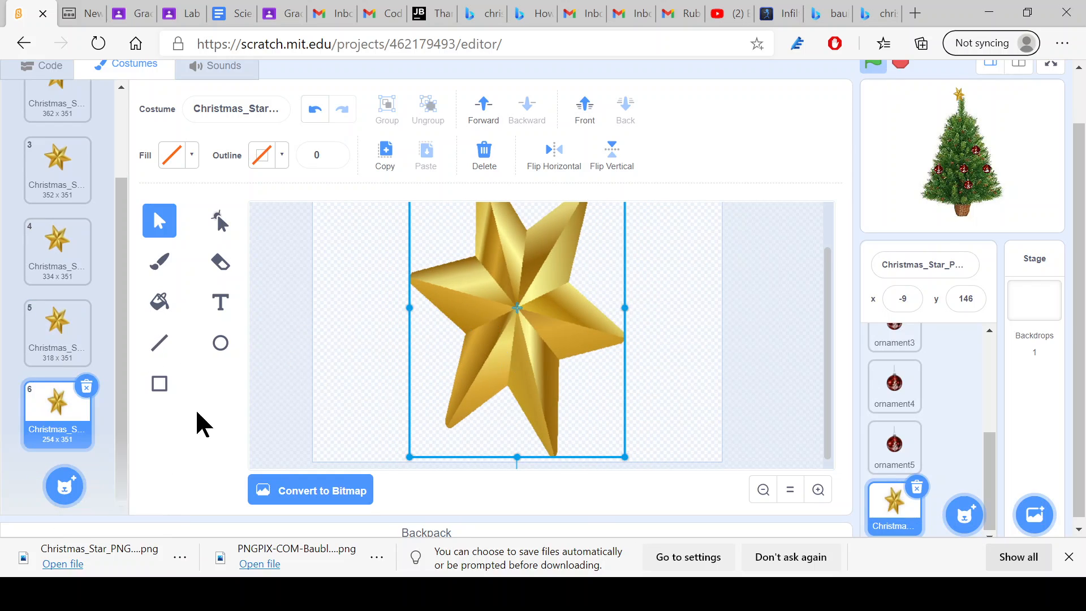
mouse_move(626, 315)
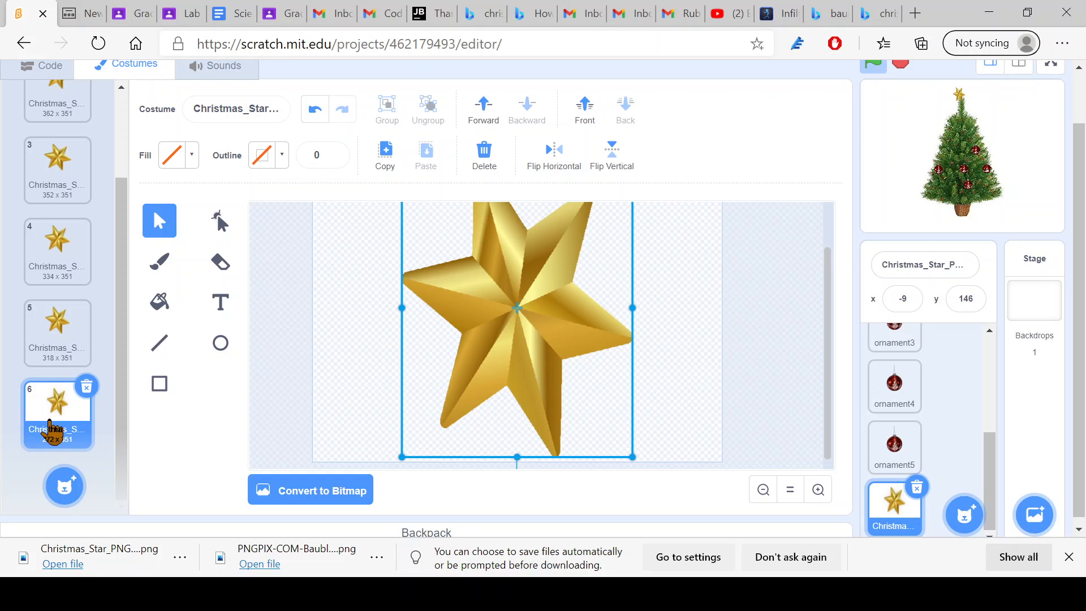
- Duplicate and reorder costumes so the star has eleven that narrow then widen again, then return to its scripts
right_click(57, 409)
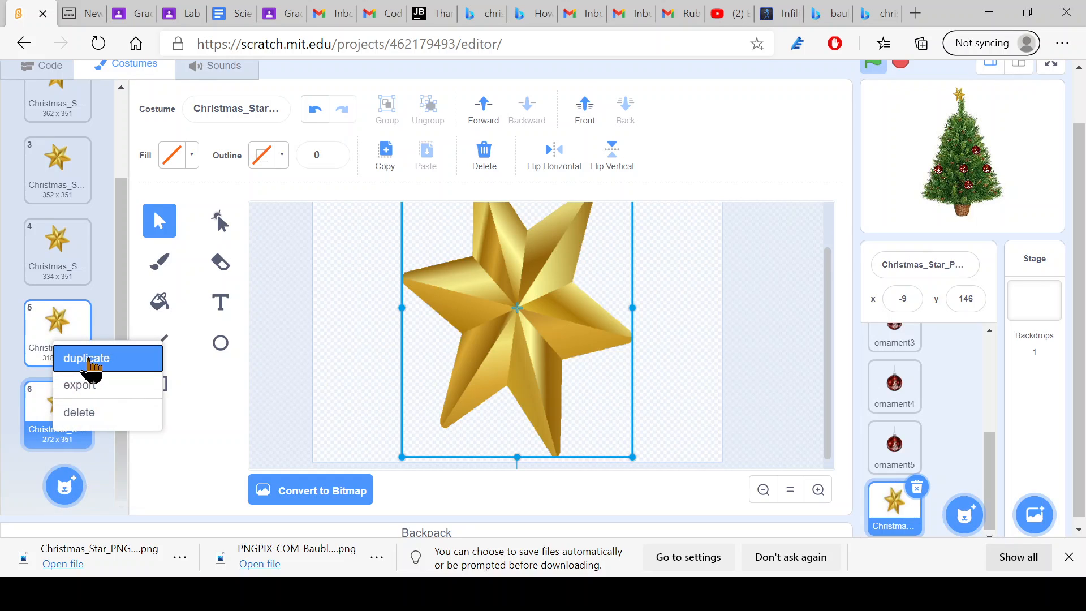
left_click(85, 359)
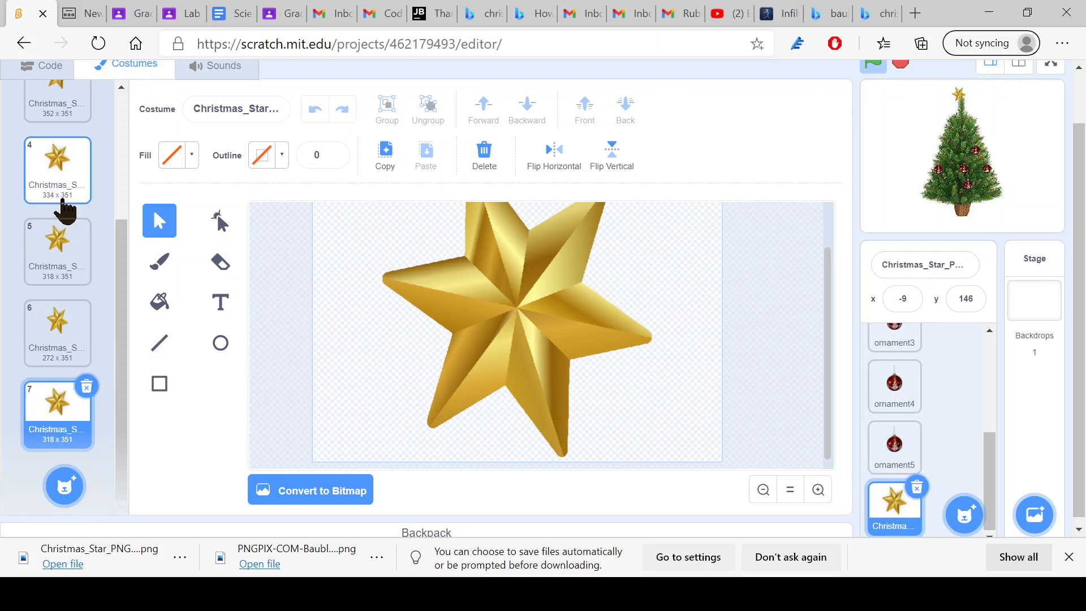
left_click(58, 249)
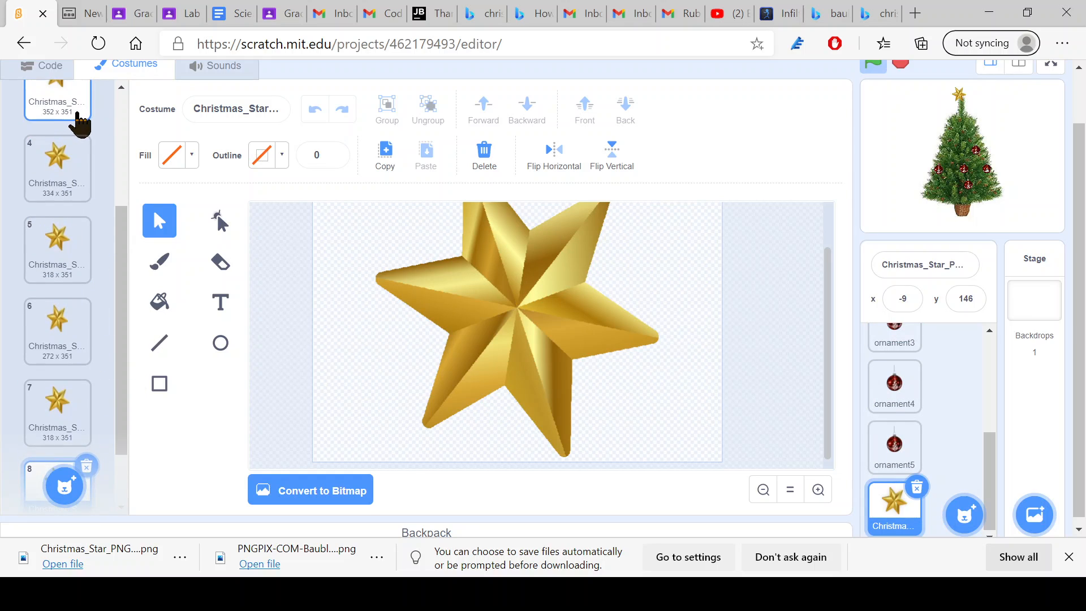
left_click(56, 167)
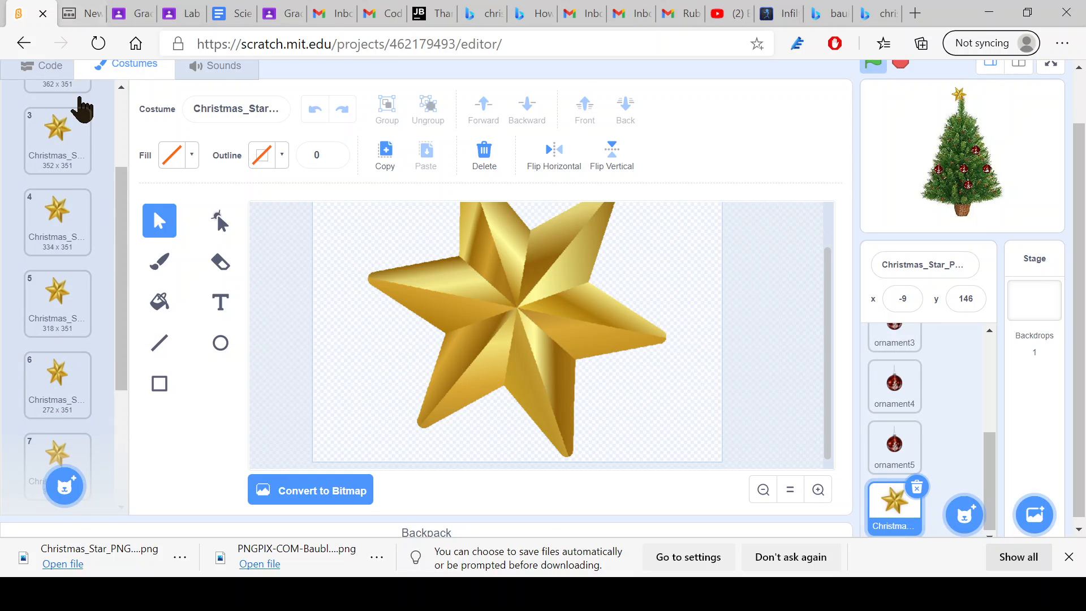
left_click(58, 131)
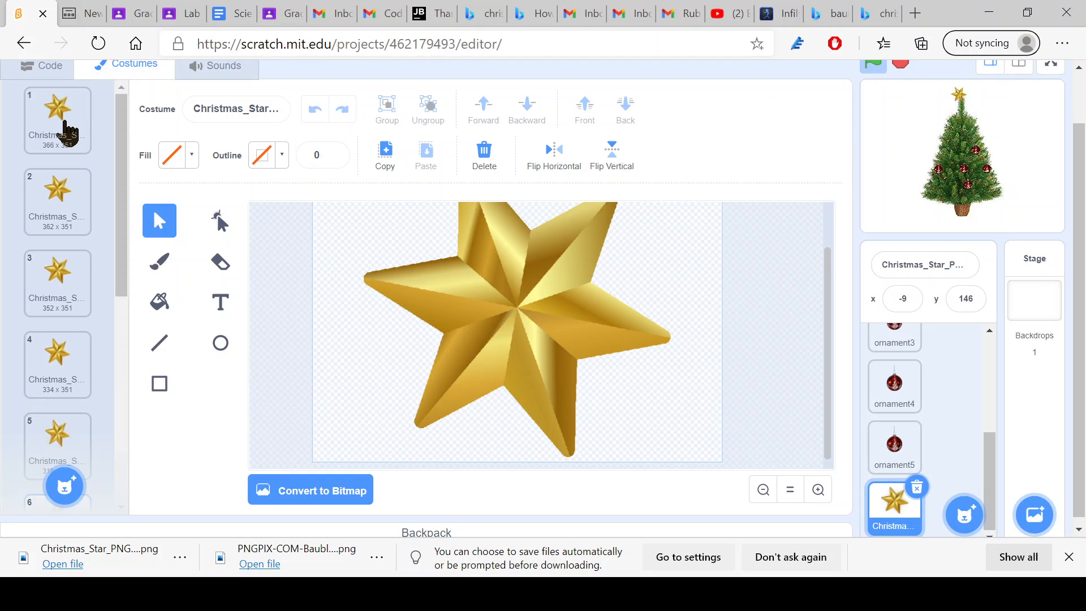
right_click(57, 117)
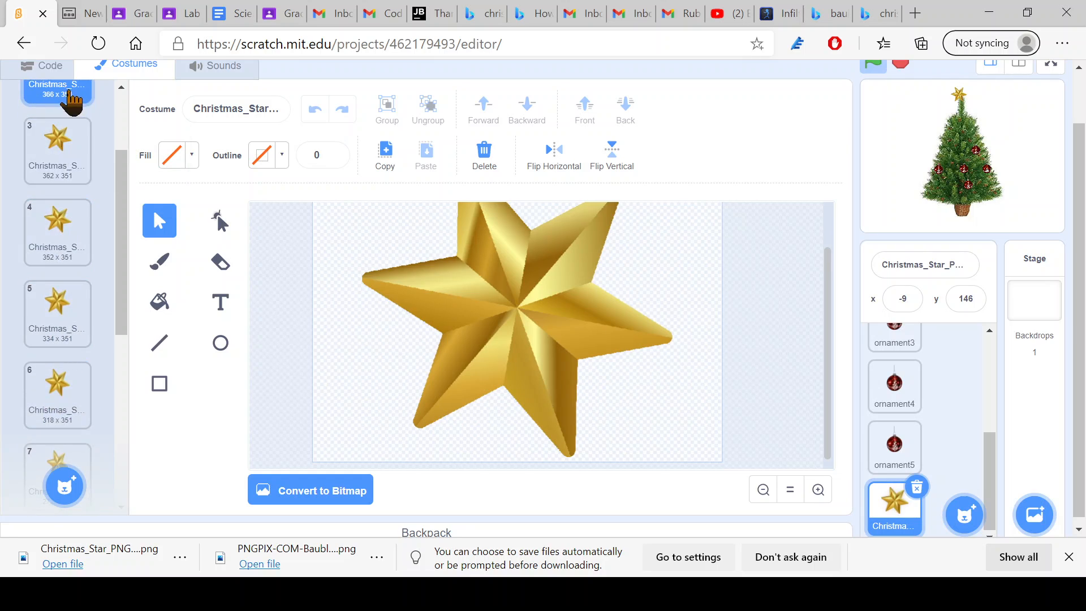
left_click(58, 371)
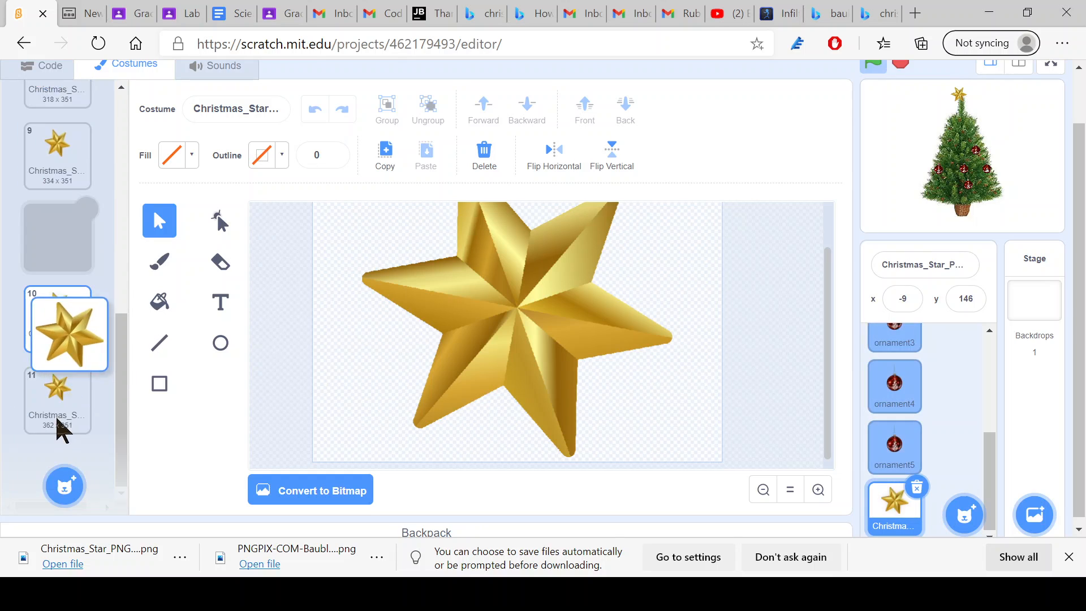
left_click(58, 245)
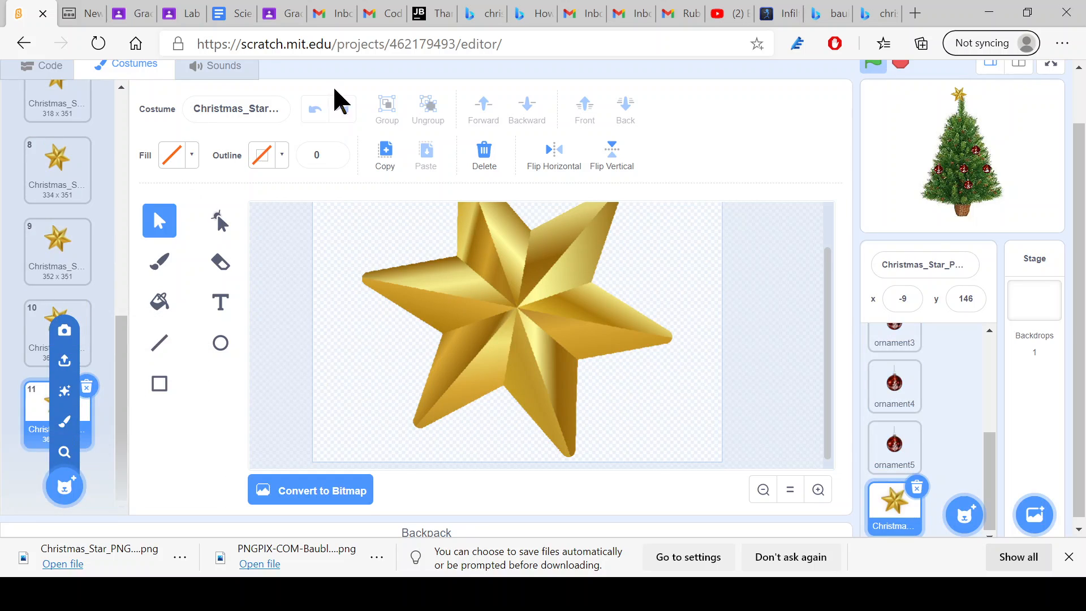
left_click(49, 65)
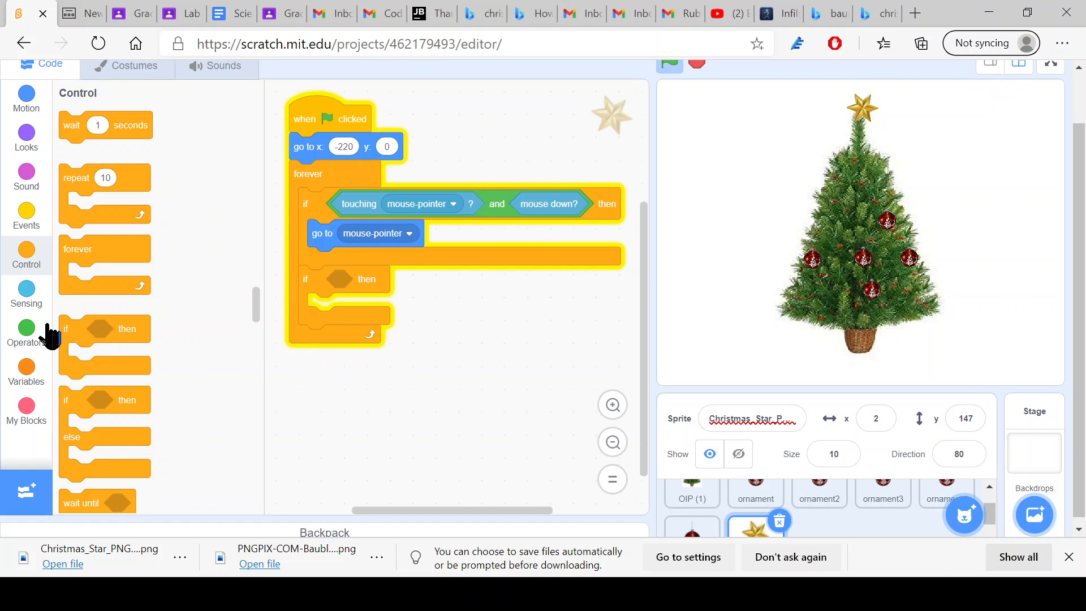
- Give the second if a 'touching color' condition using dark green sampled from the tree on stage
left_click(26, 294)
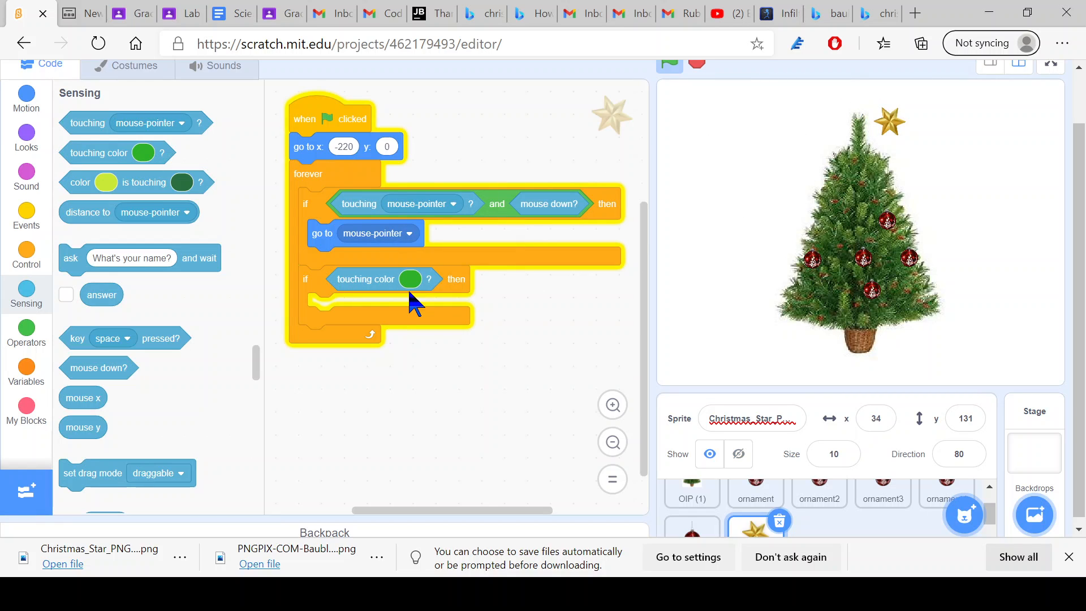
left_click(410, 278)
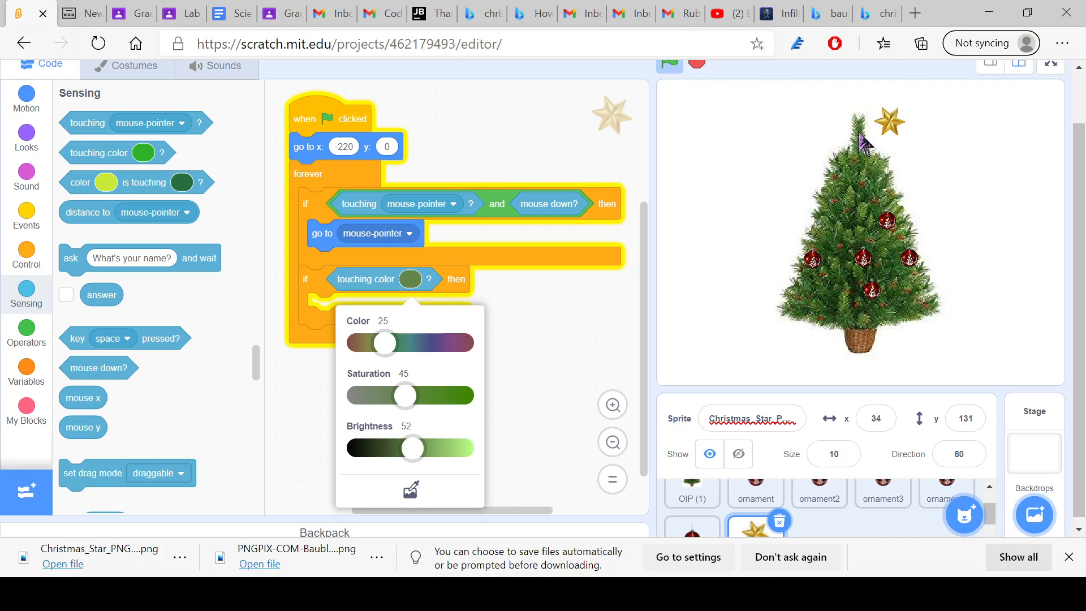
left_click(530, 356)
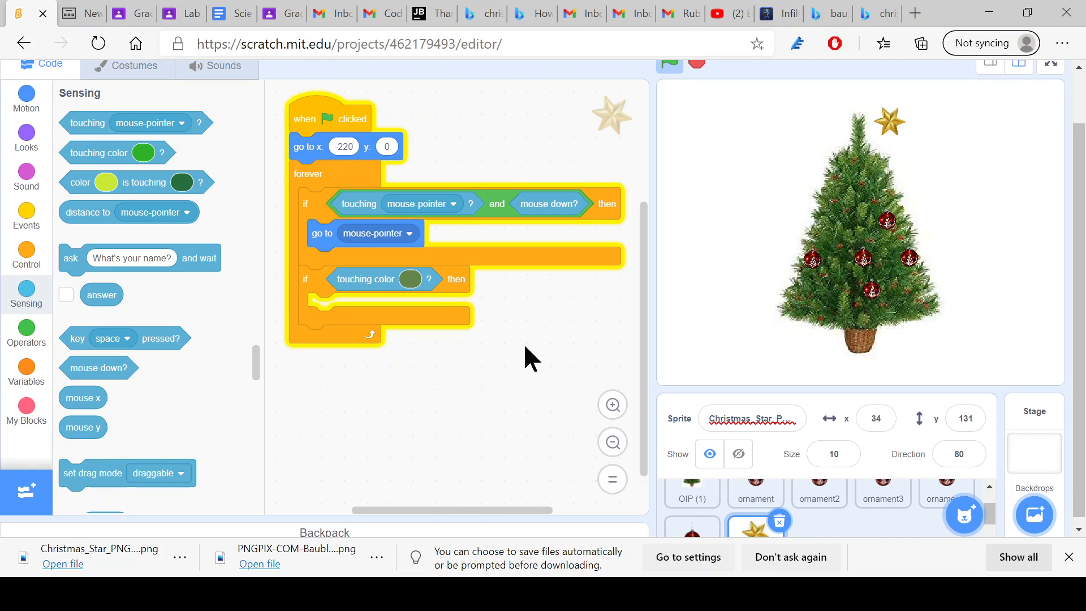
left_click(26, 133)
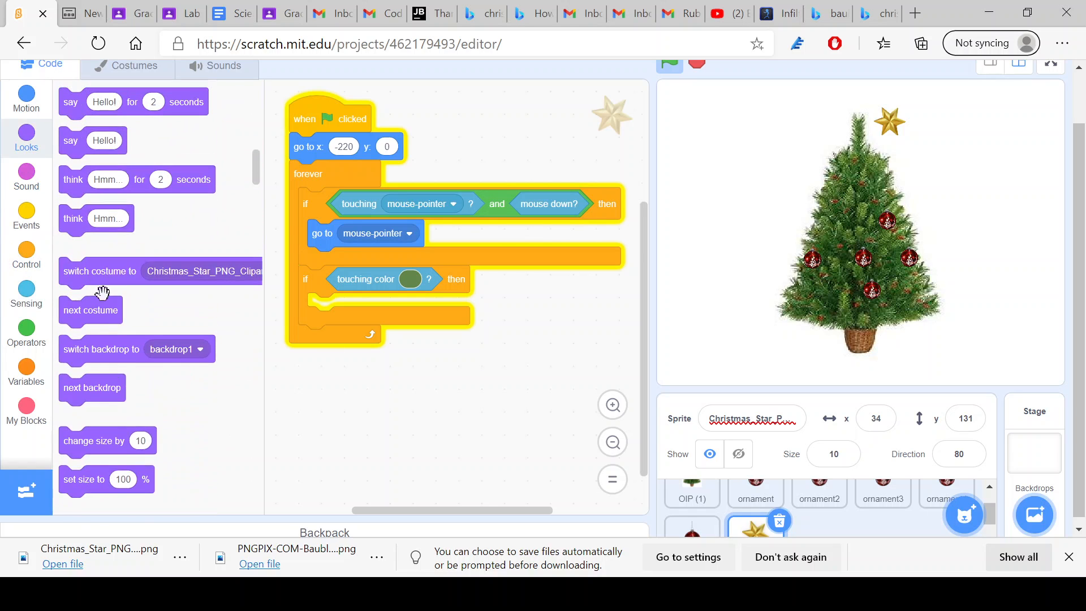
scroll("down", 3)
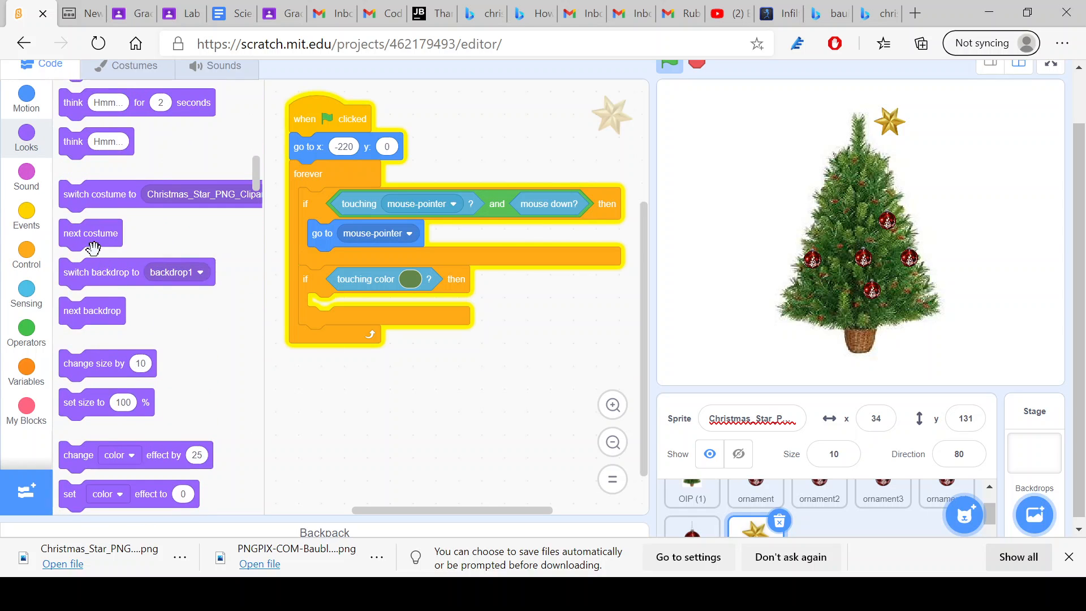
- Put 'next costume' inside the colour check and drag the star onto the tree's tip to test the spin
left_click_drag(90, 233, 338, 306)
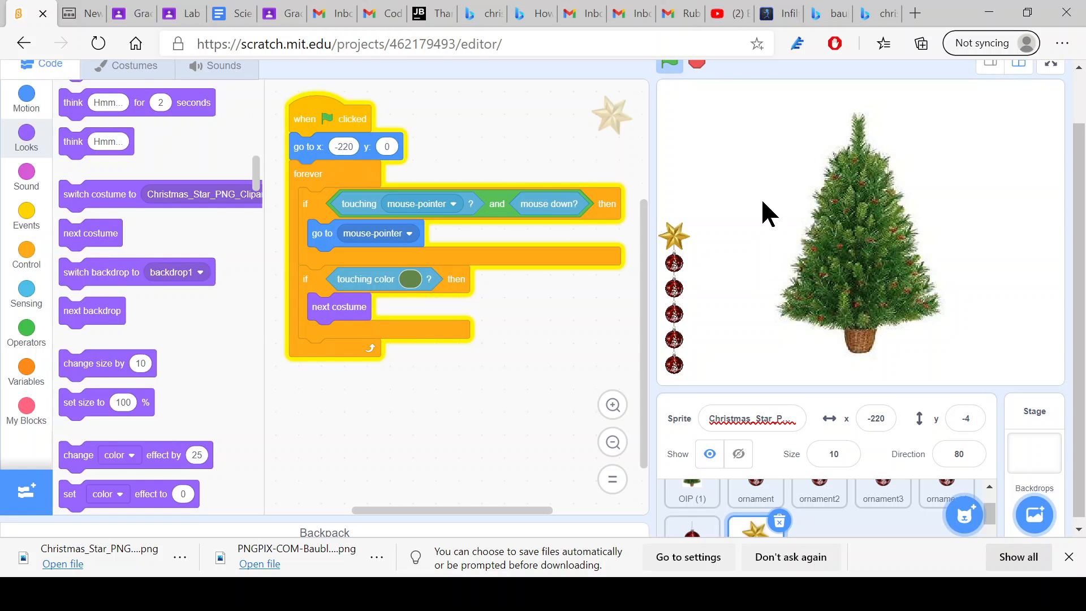
left_click_drag(674, 236, 863, 117)
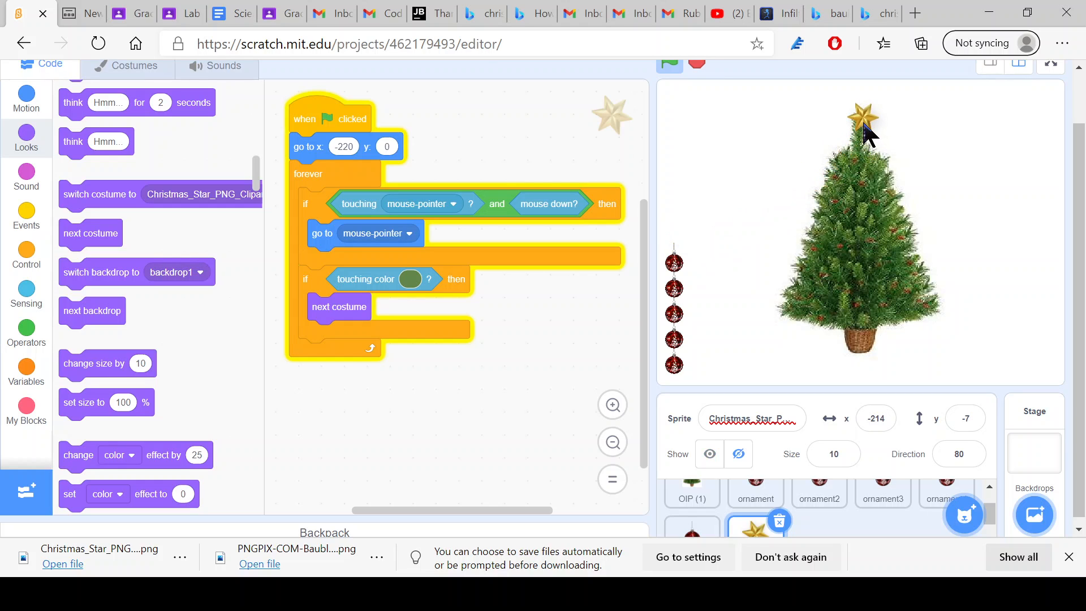
left_click_drag(865, 128, 857, 108)
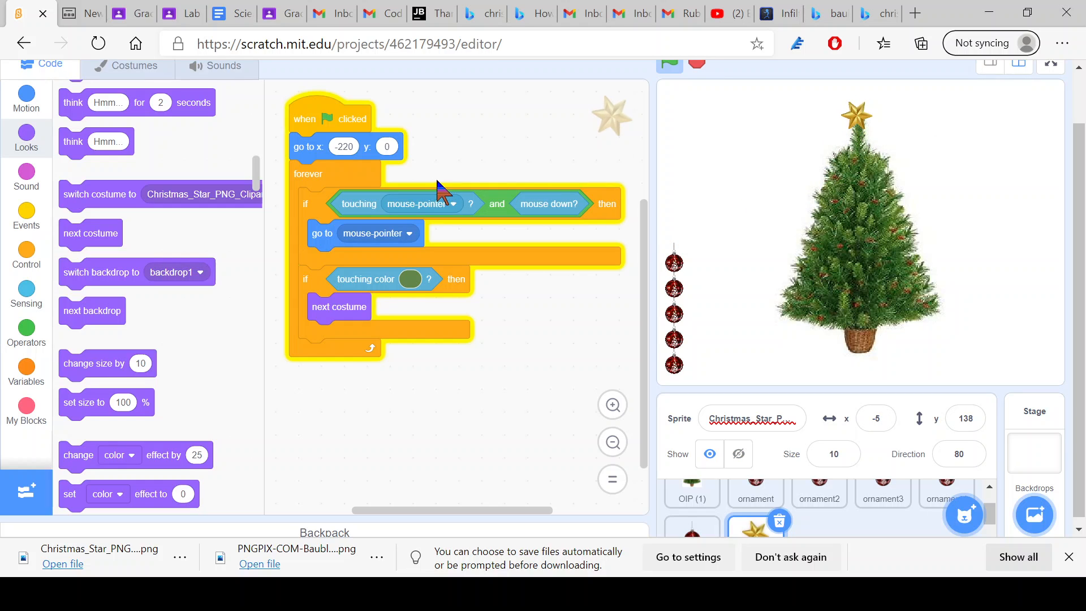
mouse_move(340, 220)
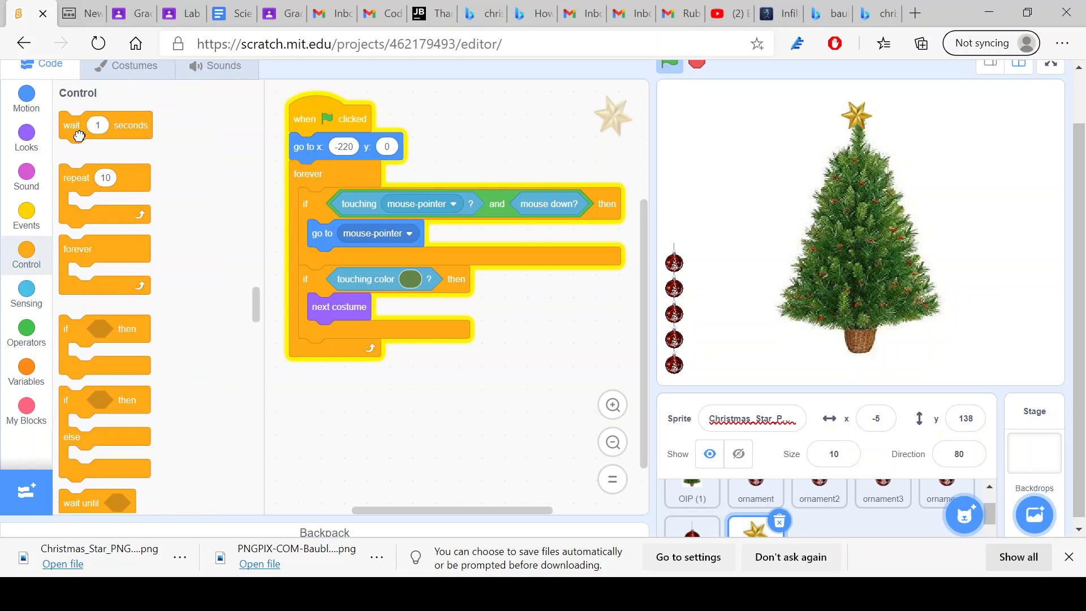
- Add a wait block after 'next costume', trying 0.3 then settling on 0.15 seconds
left_click_drag(104, 126, 346, 335)
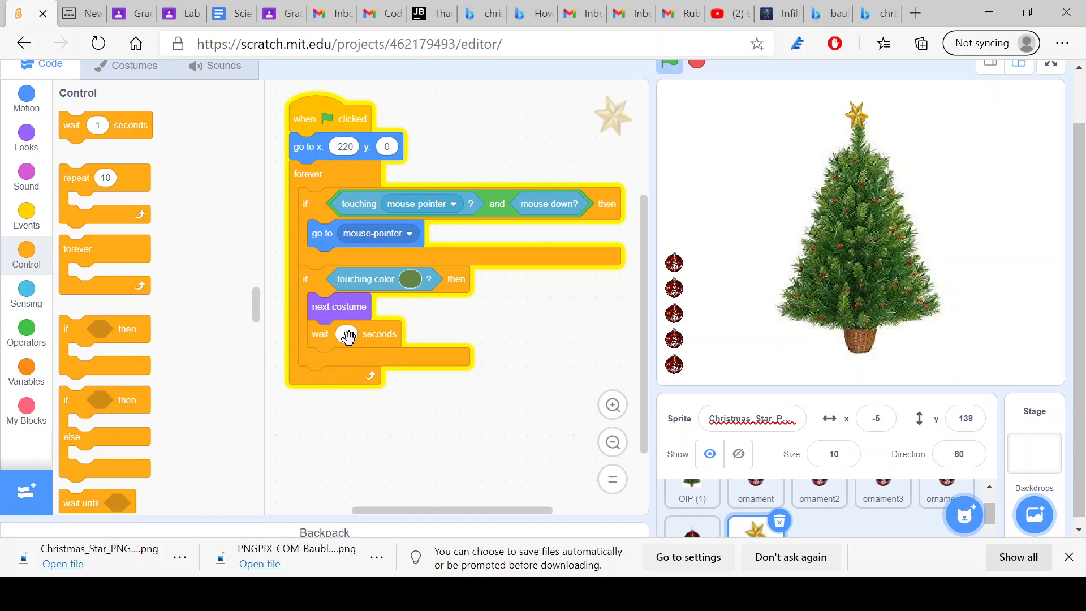
left_click(347, 334)
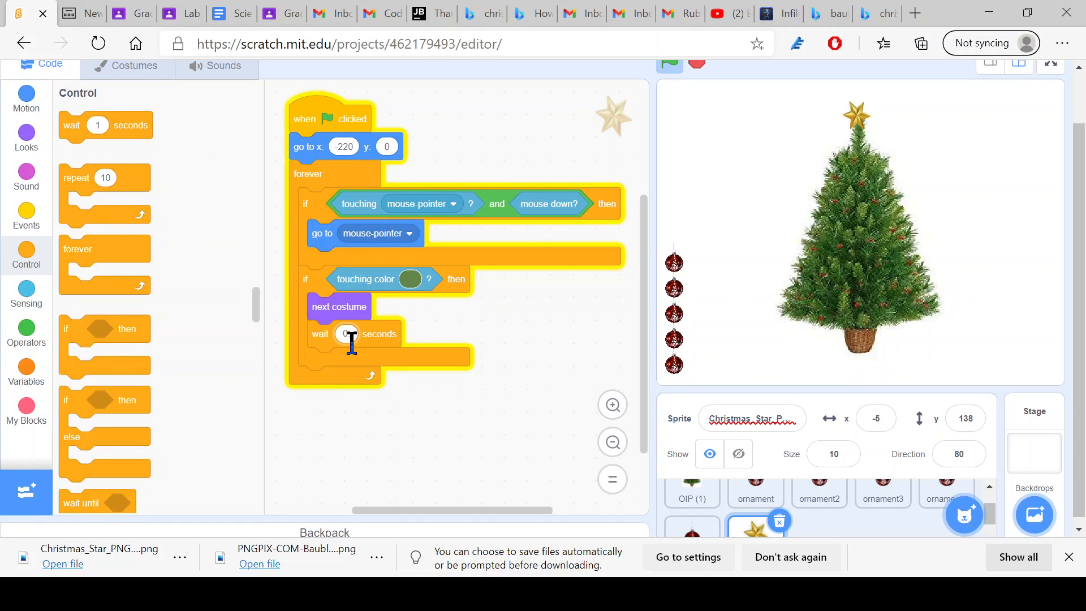
type("0.3")
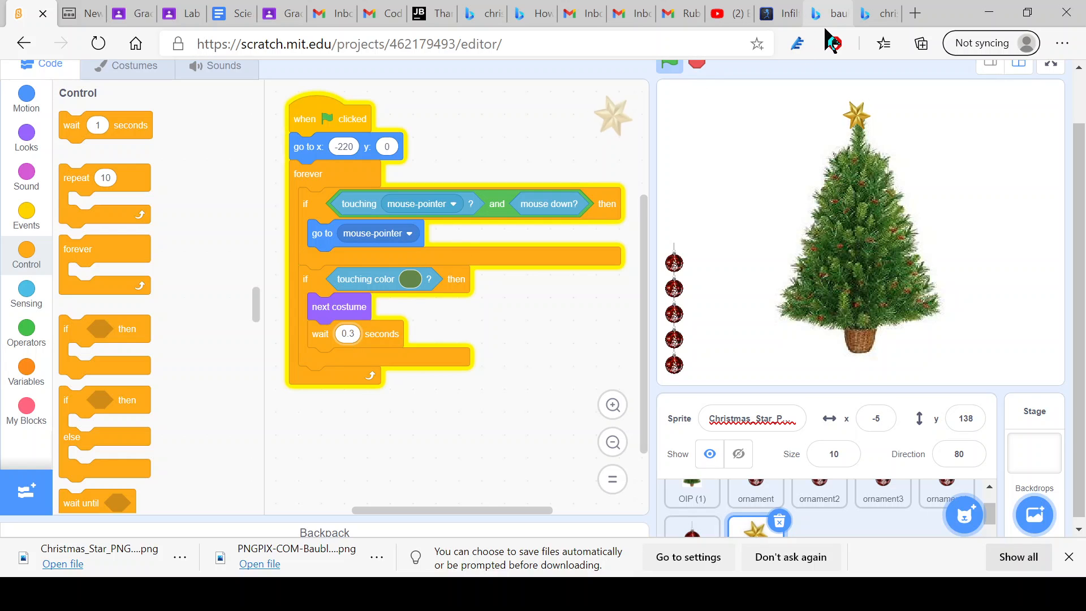
mouse_move(874, 190)
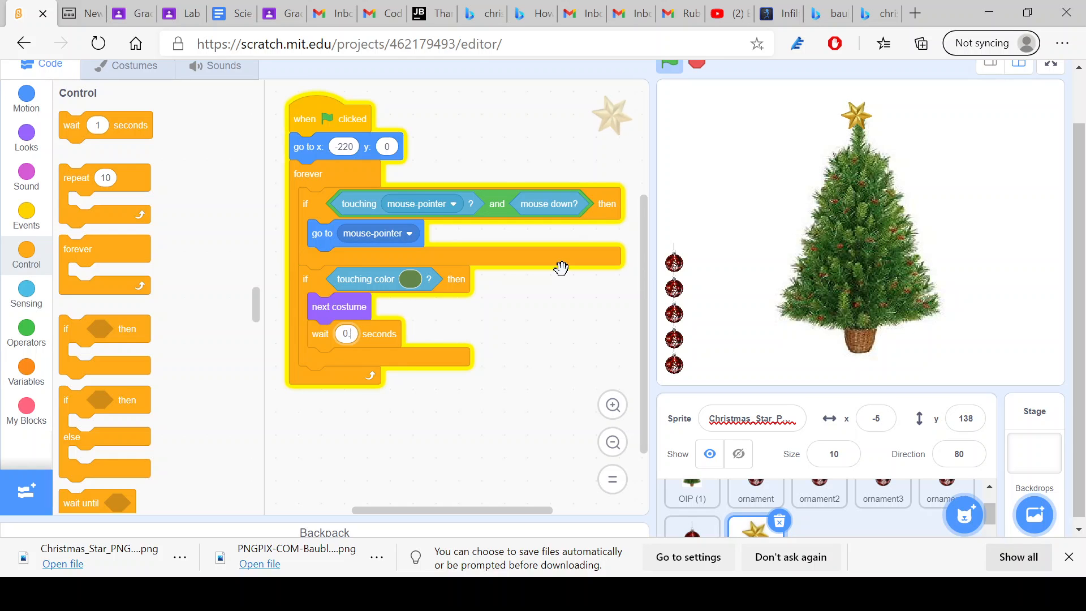
type("0.15")
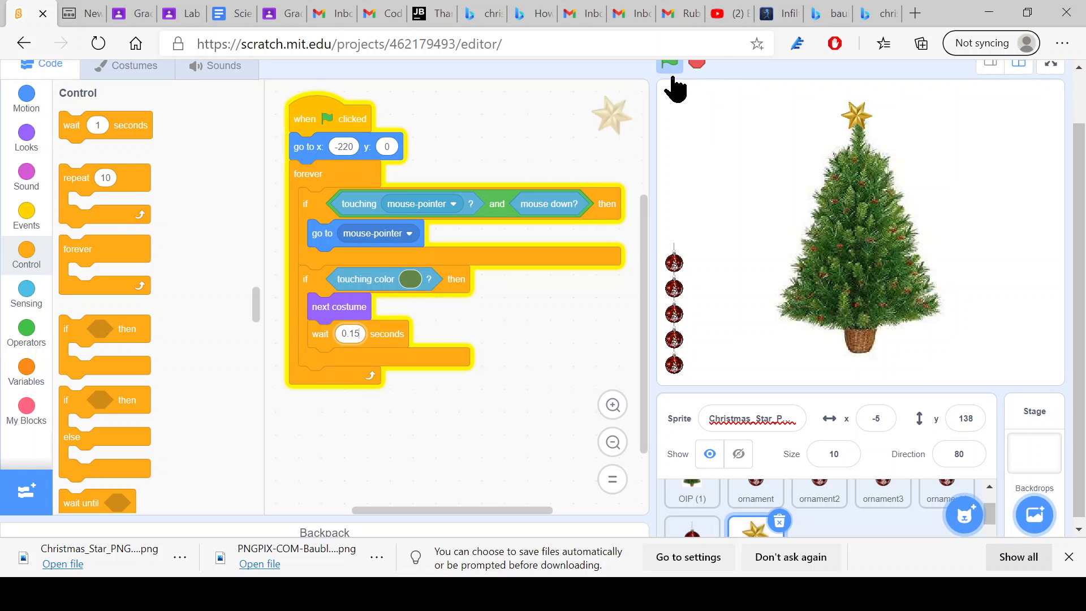
mouse_move(821, 146)
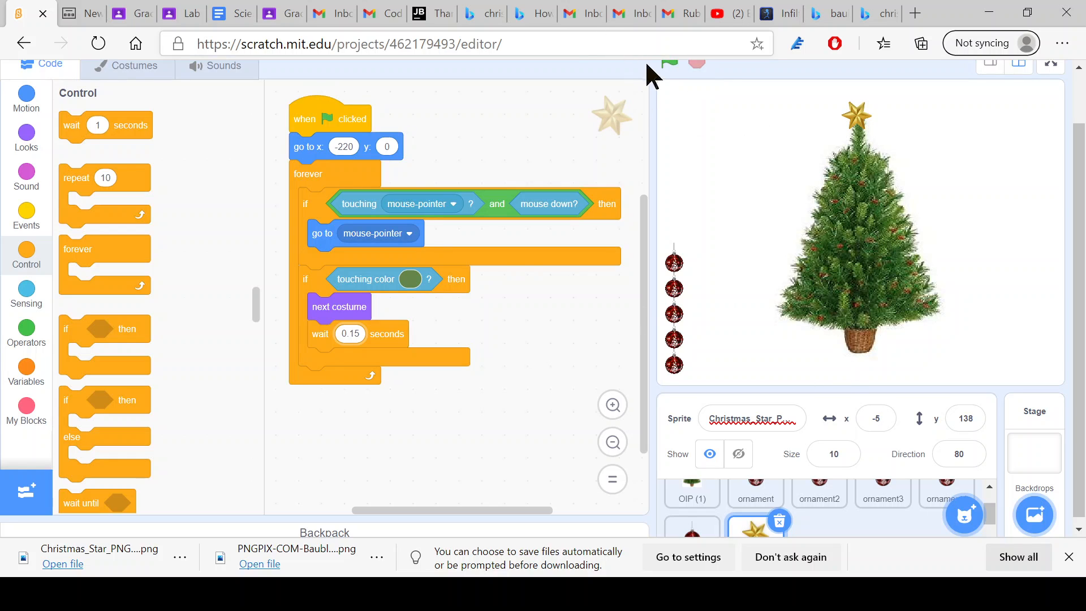
- Run the project, then make the start script switch to costume Christmas_Star_PNG_Clipart_Image first
left_click(668, 63)
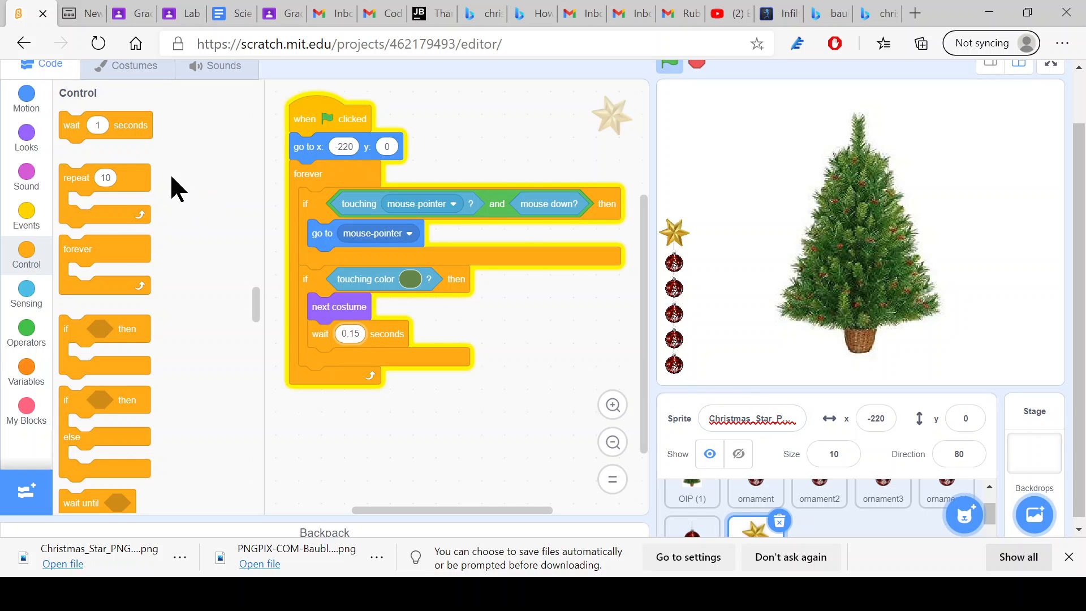
left_click(26, 138)
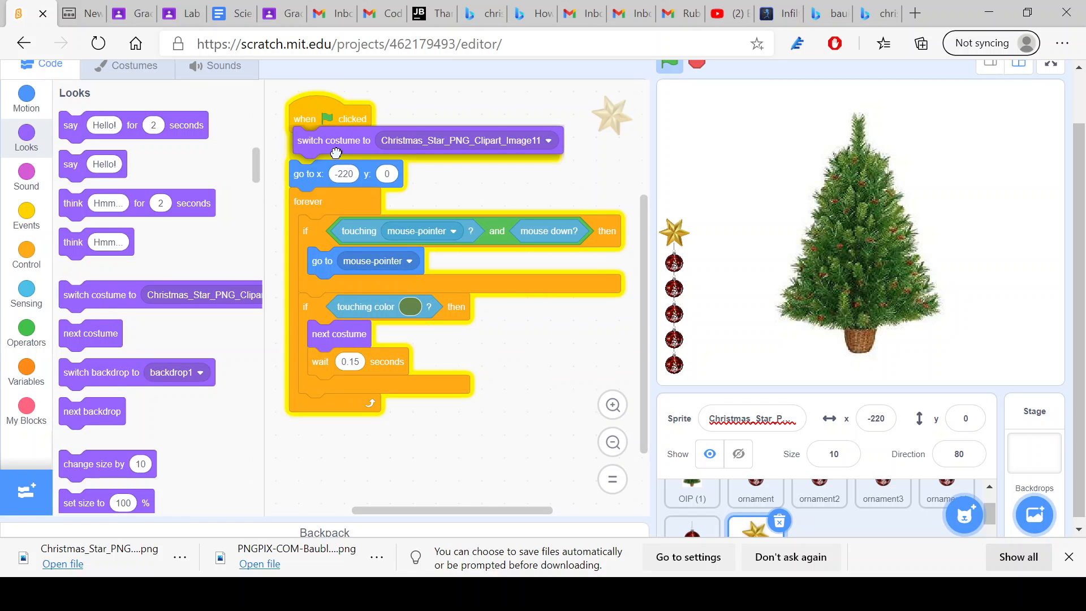
left_click(545, 141)
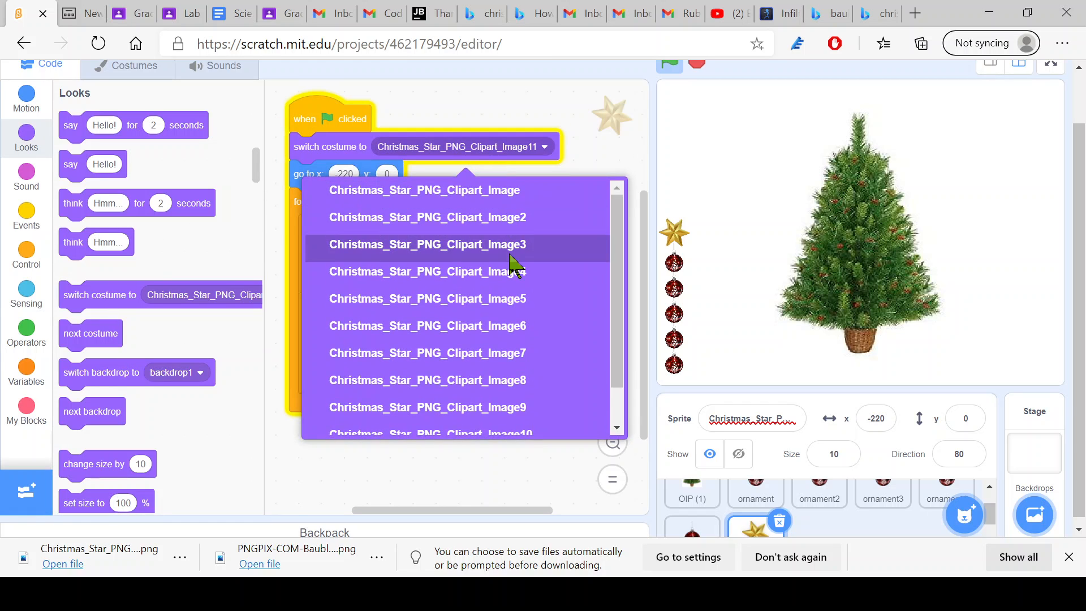
left_click(424, 190)
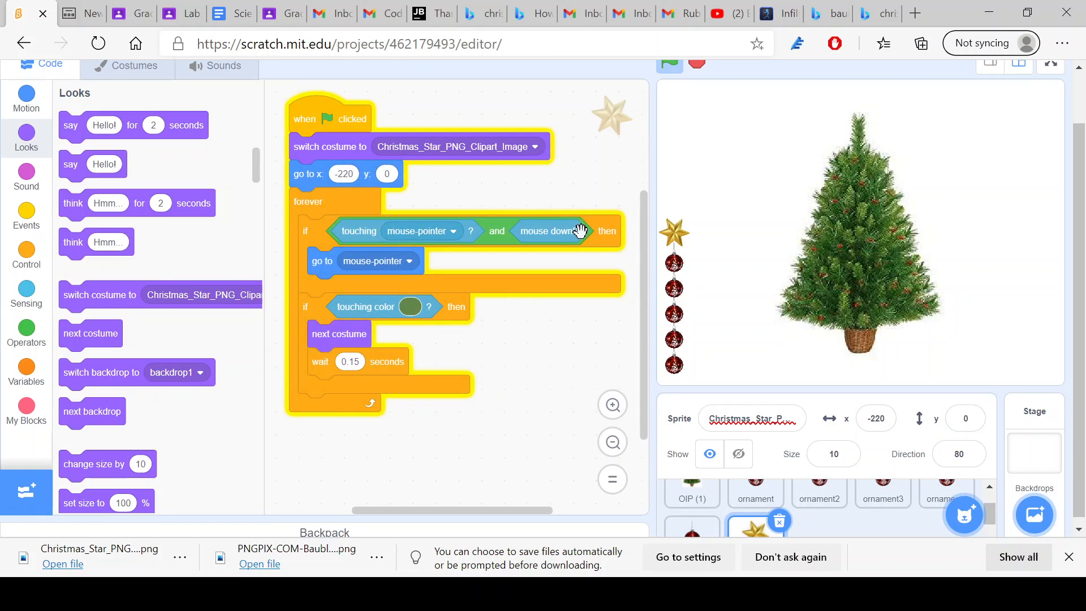
mouse_move(568, 216)
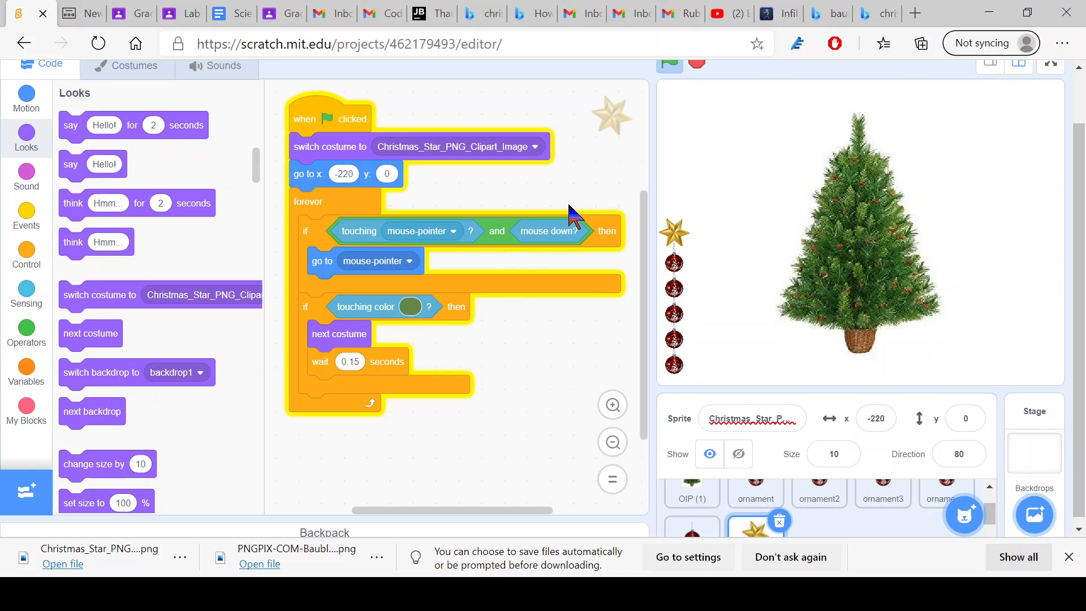
mouse_move(915, 13)
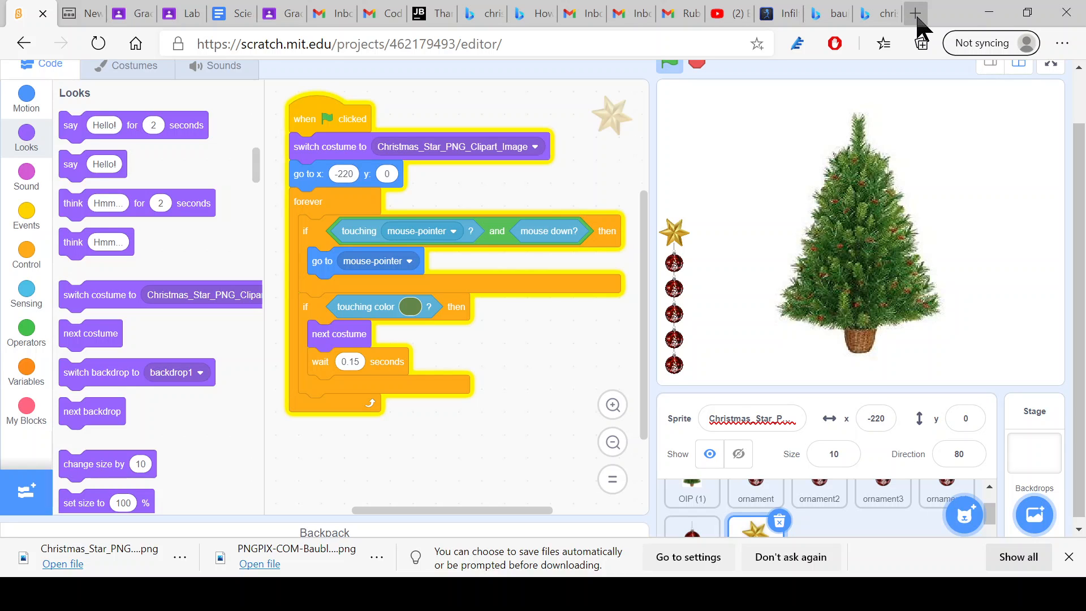
mouse_move(924, 32)
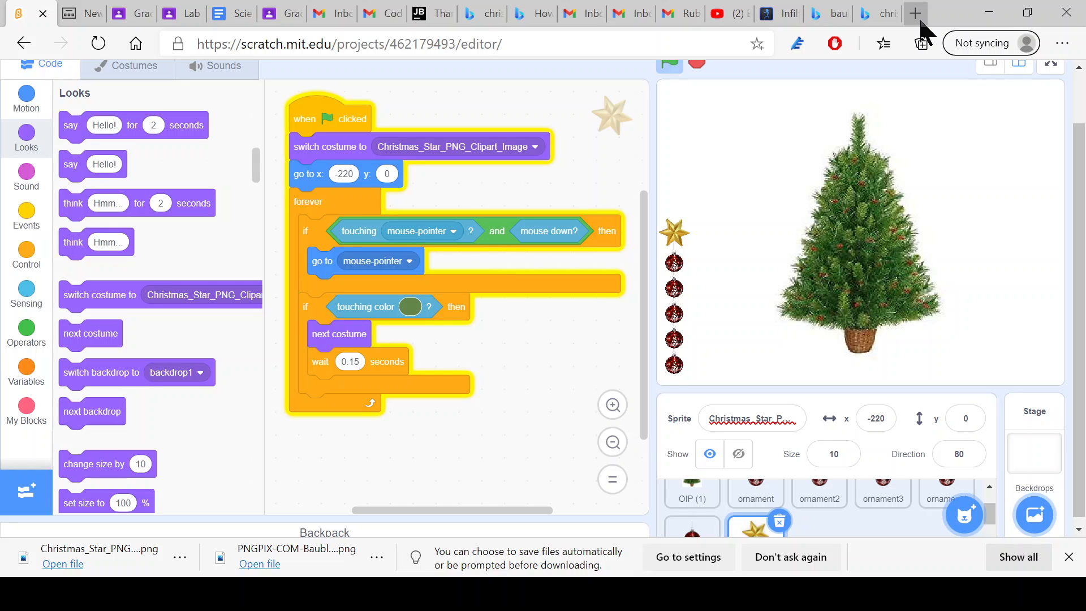
- Search Bing Images for christmas lights and download the first transparent light-string PNG
left_click(915, 12)
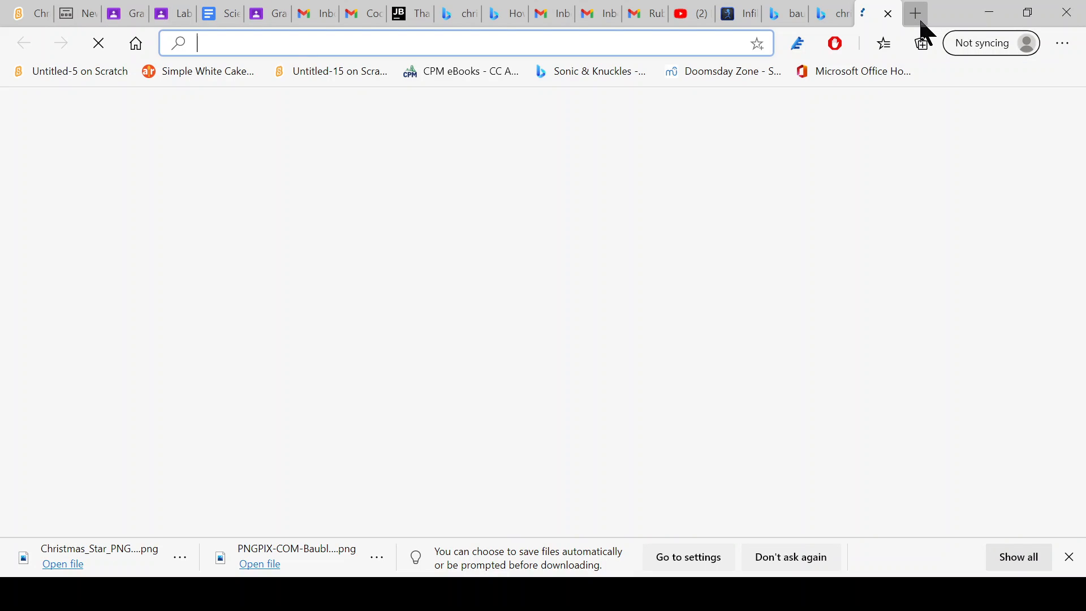
type("chrisatmas+lights+png&cvid=5a035544f3a3407e9319...")
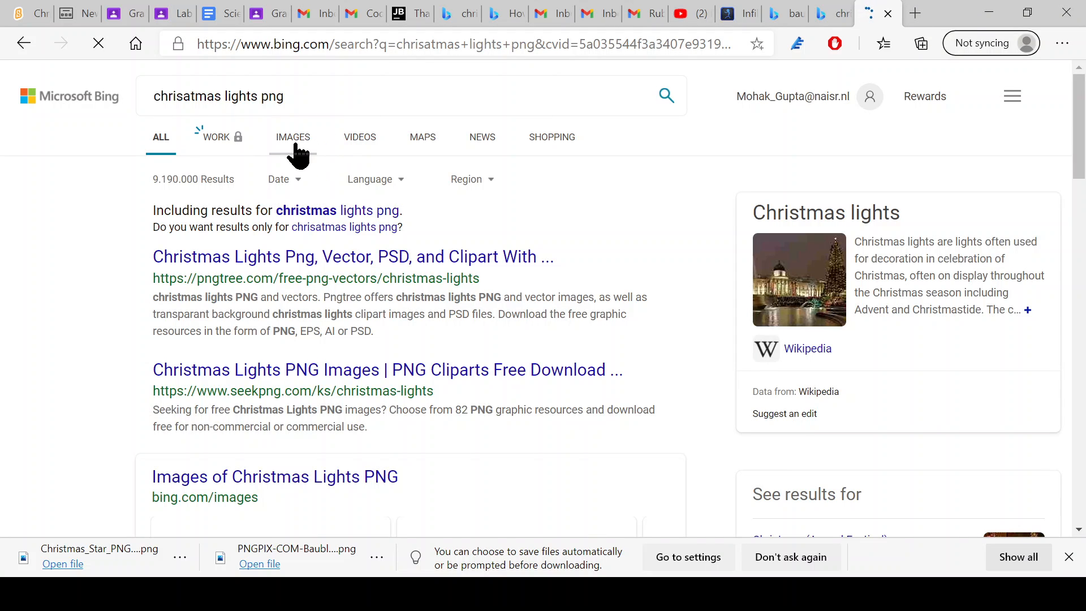
left_click(292, 137)
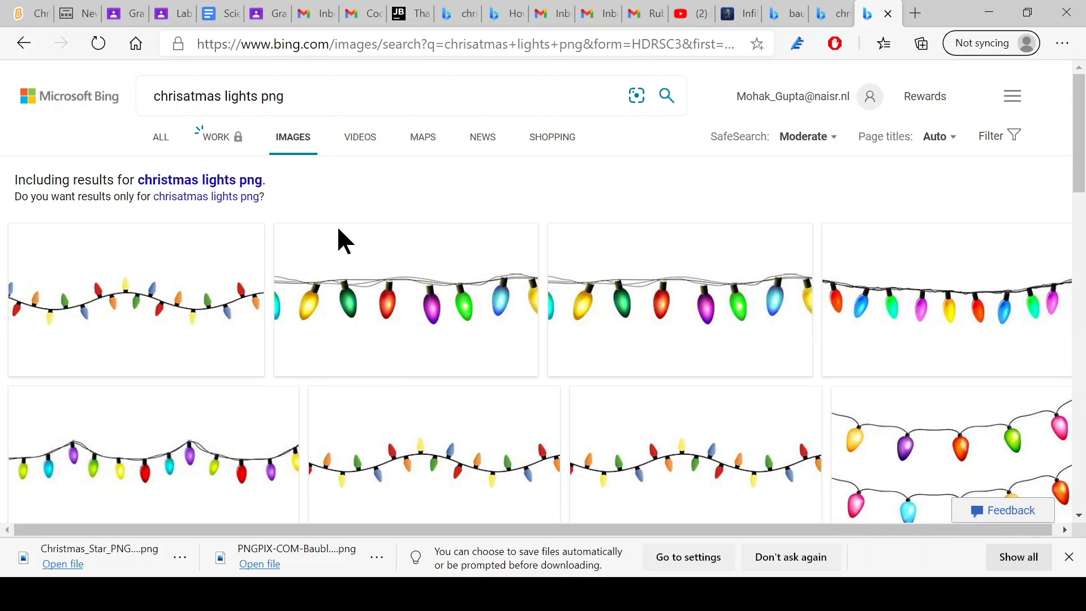
mouse_move(164, 277)
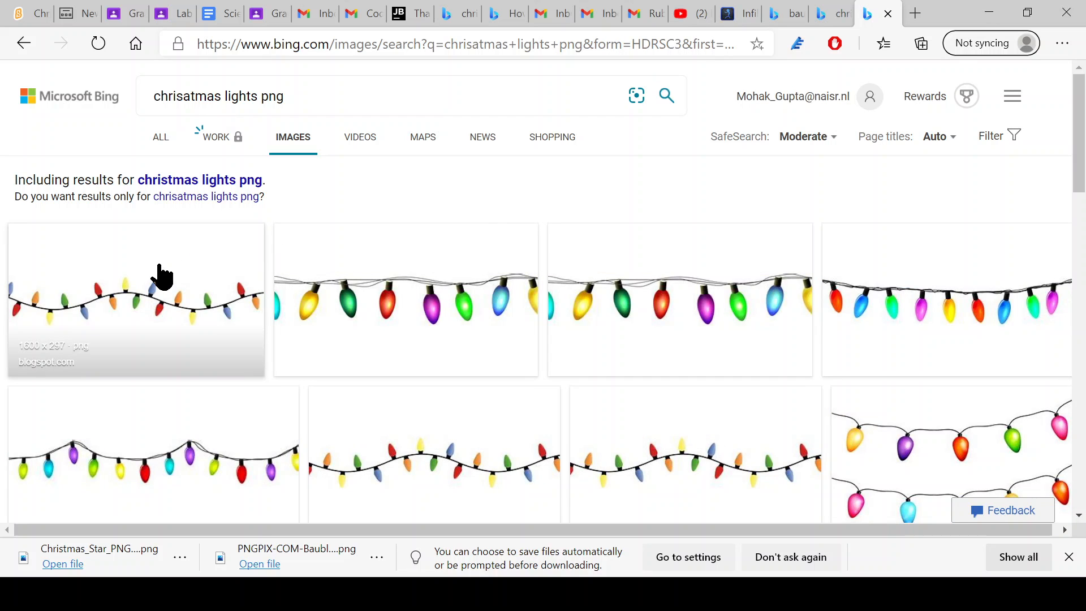
left_click(135, 299)
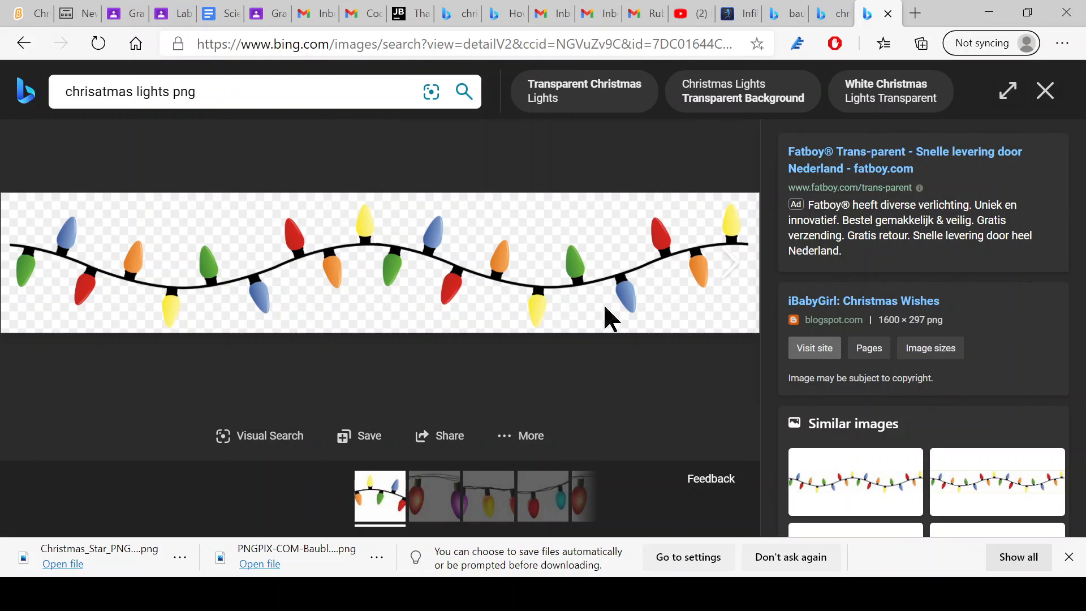
mouse_move(473, 32)
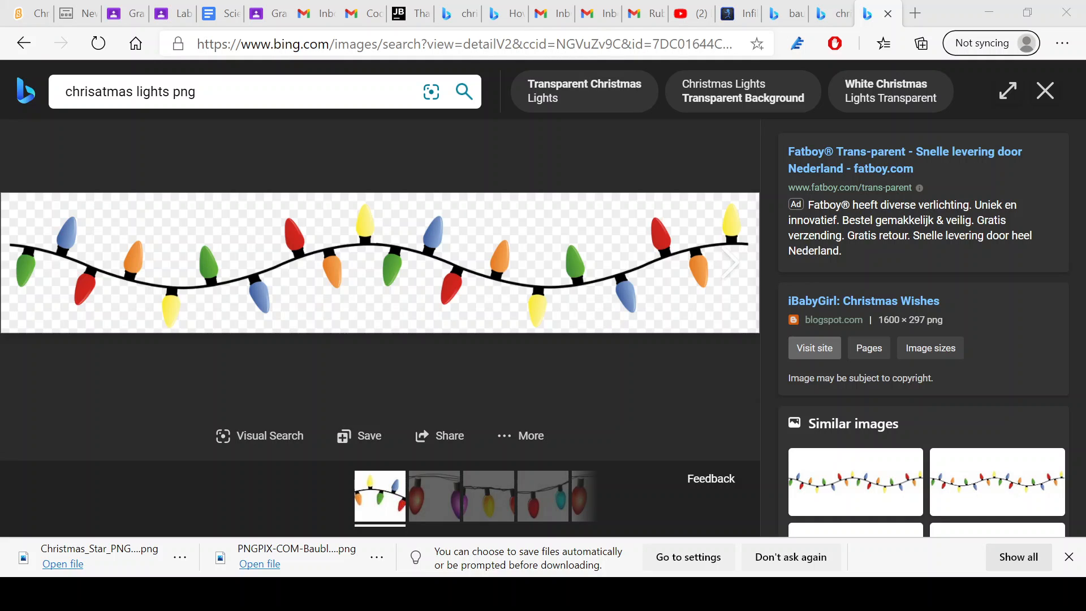
mouse_move(73, 181)
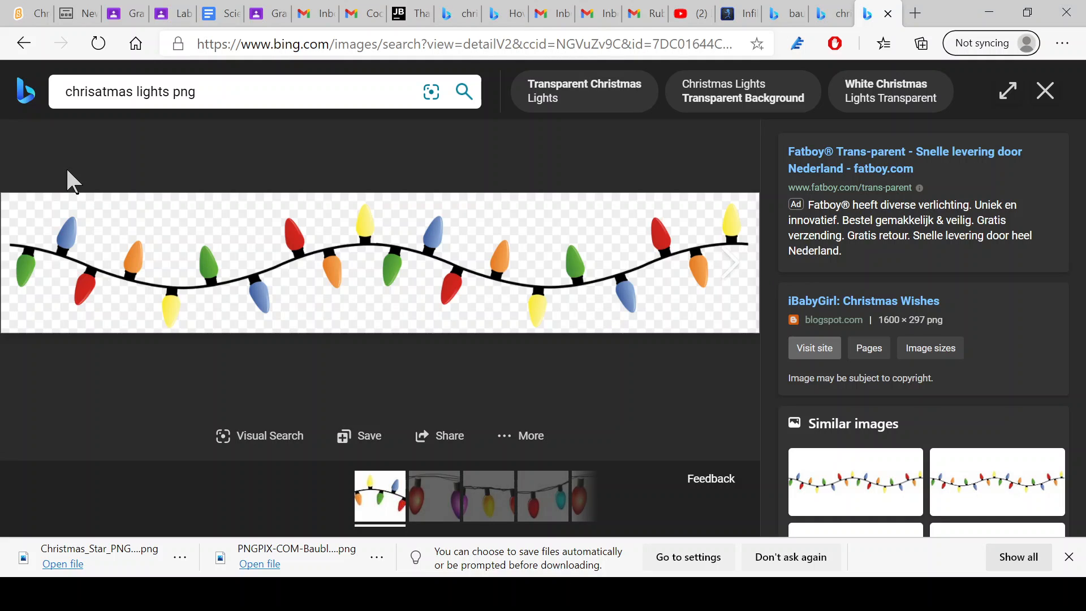
left_click(876, 14)
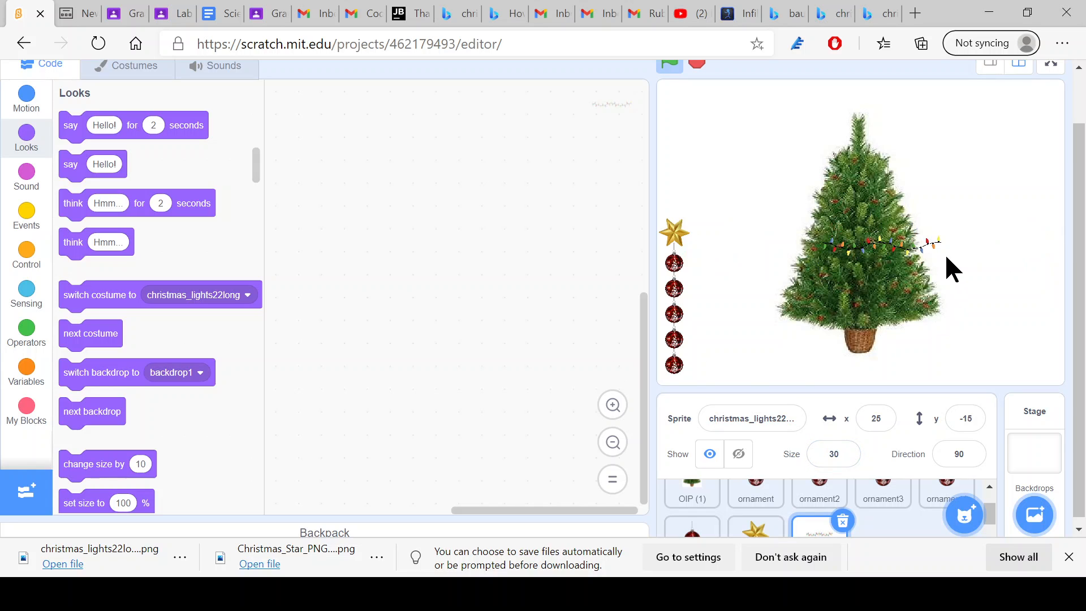
- Move the christmas_lights22long sprite off the tree to x -152, y 49 and pick ornament5 to borrow its script
left_click(738, 454)
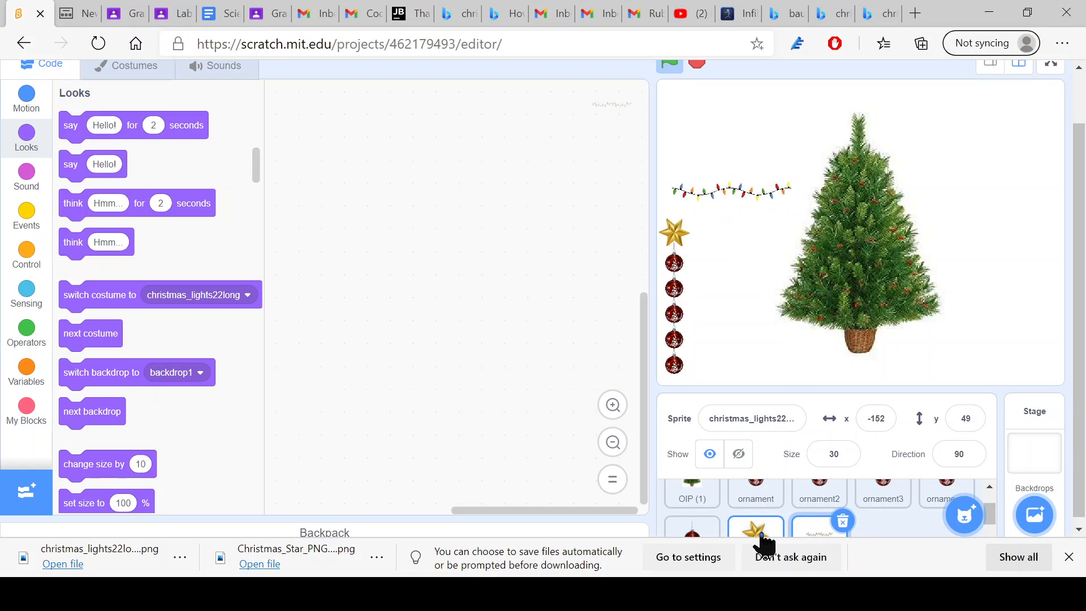
left_click(756, 529)
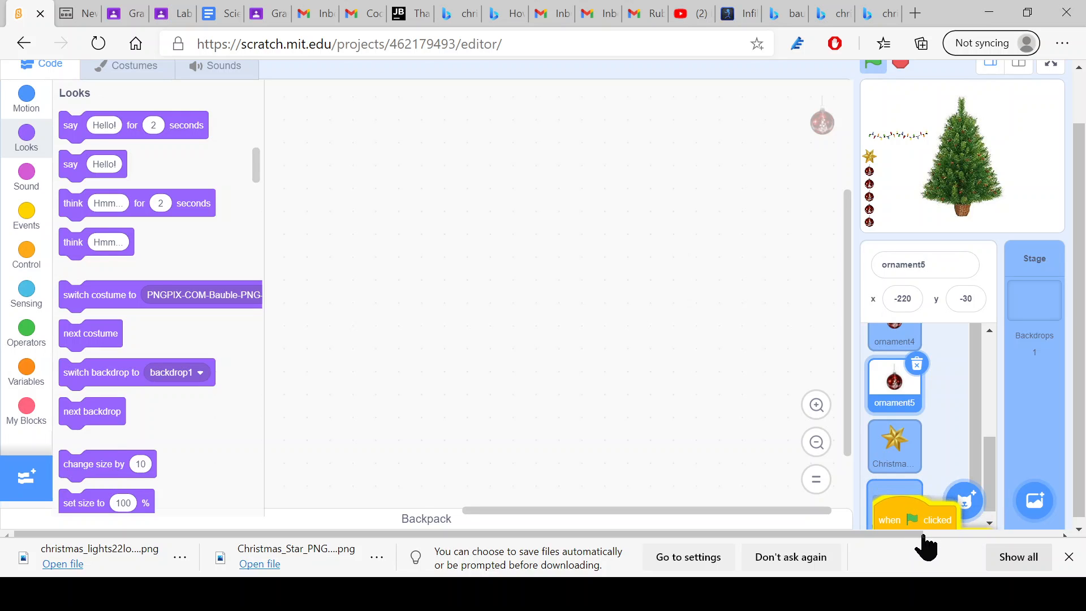
- Copy the drag script onto the lights sprite and test its start position on the stage
left_click(894, 505)
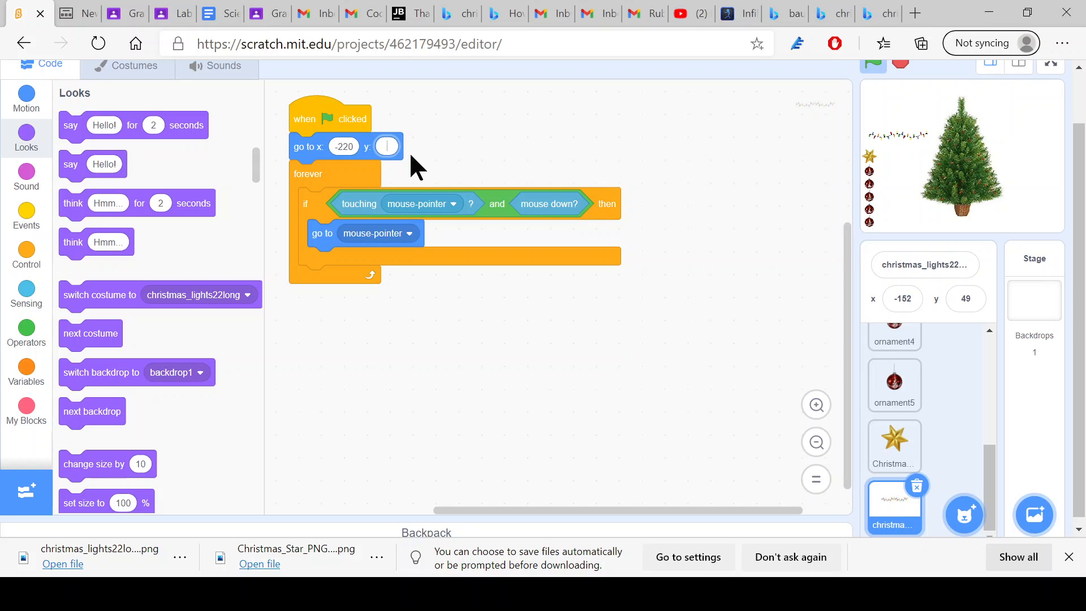
type("30")
left_click(343, 146)
type("150")
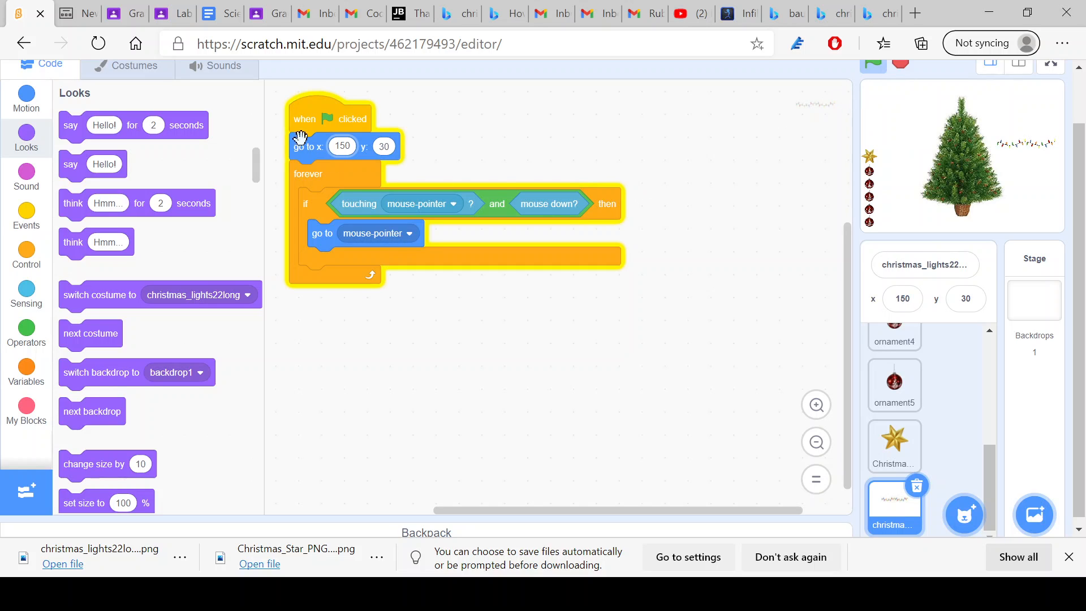
left_click(342, 146)
type("-150")
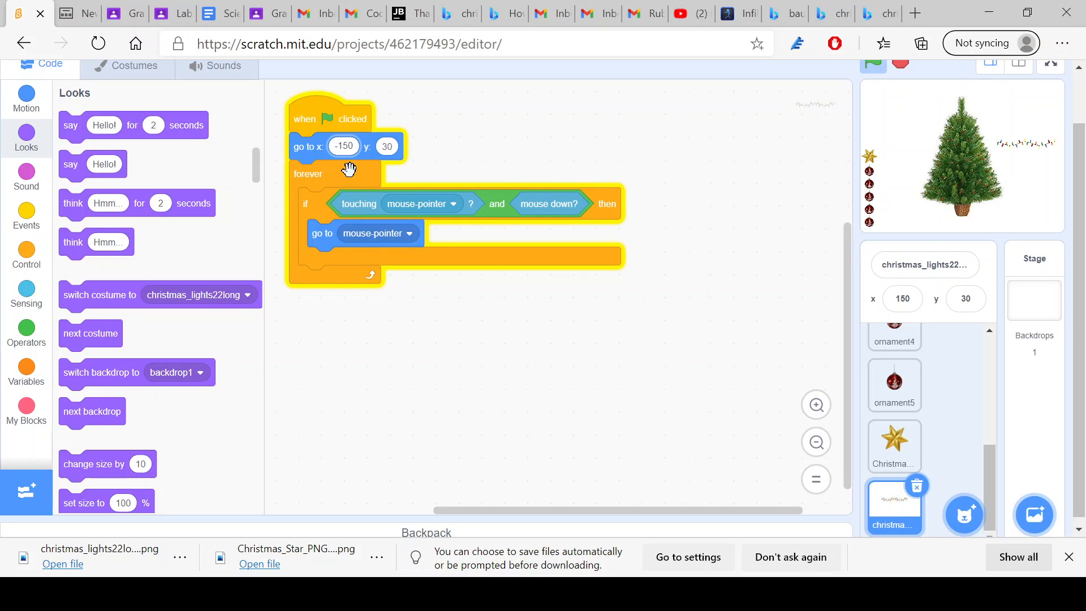
left_click(872, 64)
type("60")
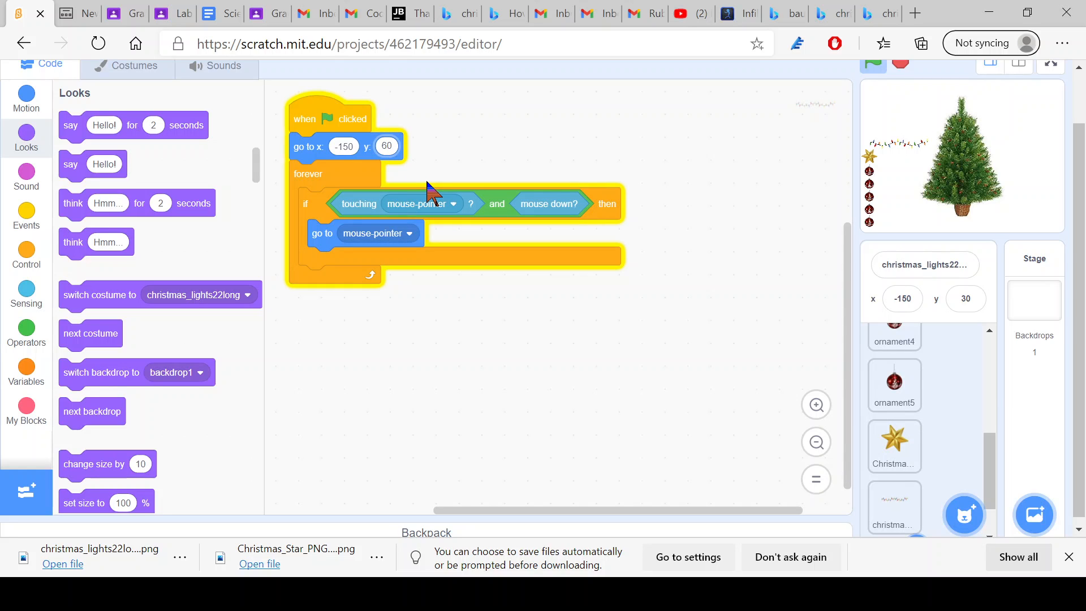
left_click(343, 146)
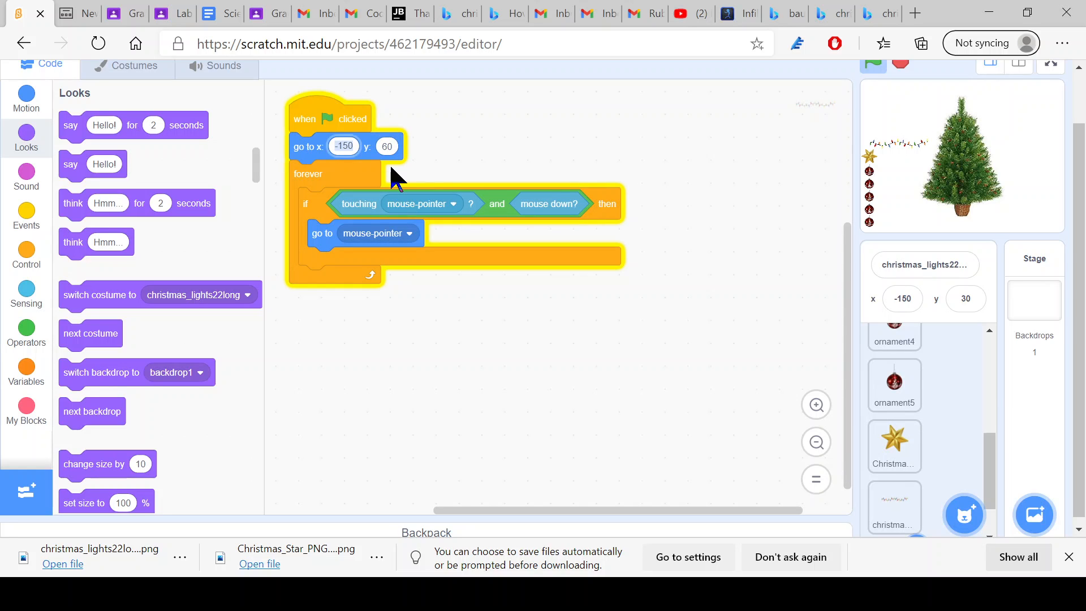
- Set the light string's starting point to x -180, y 60 and run the script to place it
left_click(343, 146)
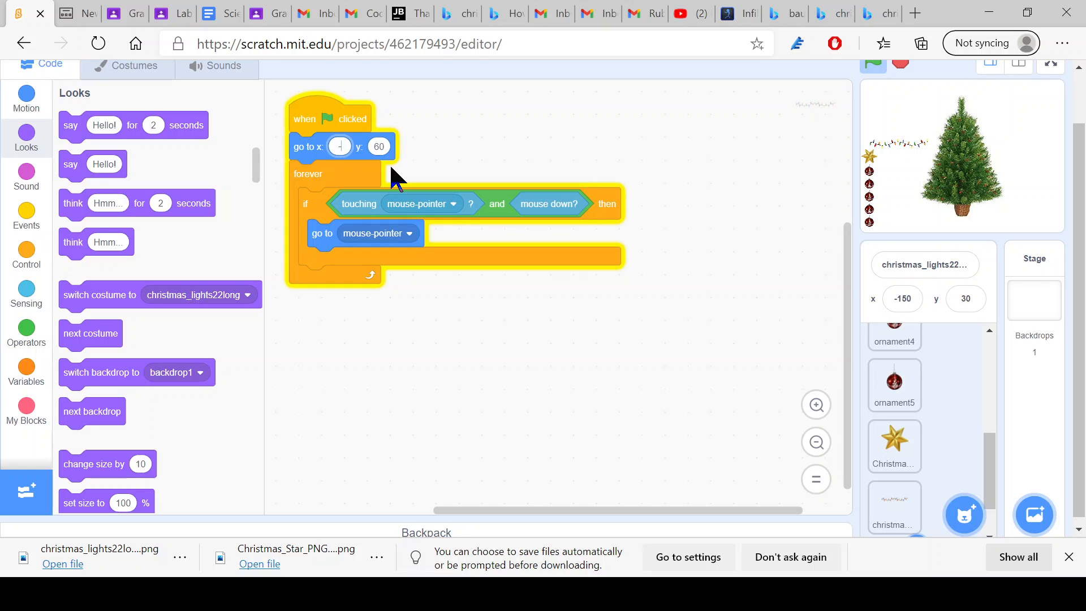
type("1")
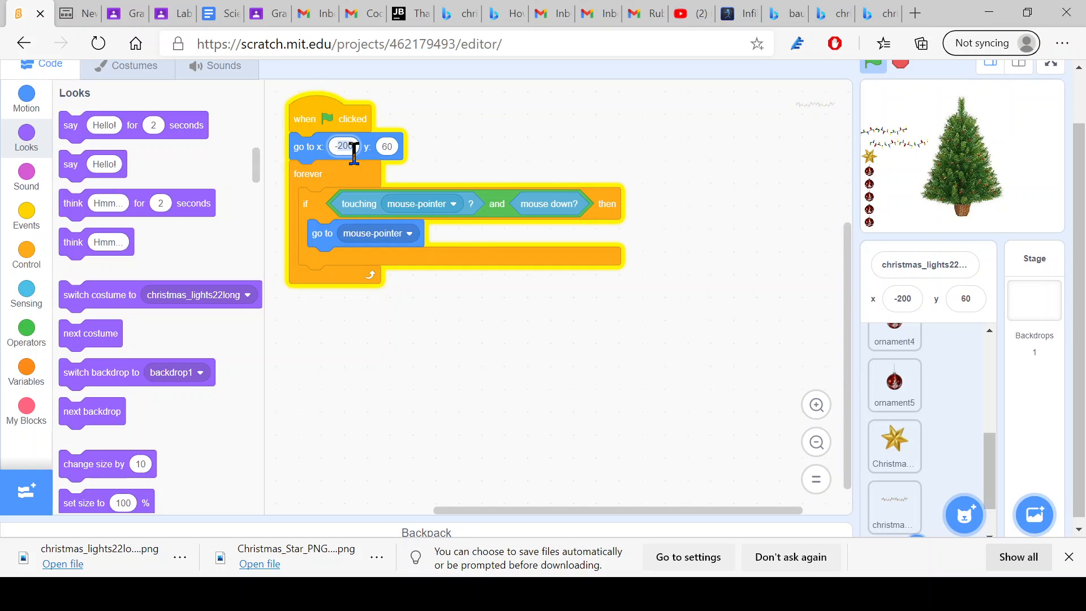
type("-180")
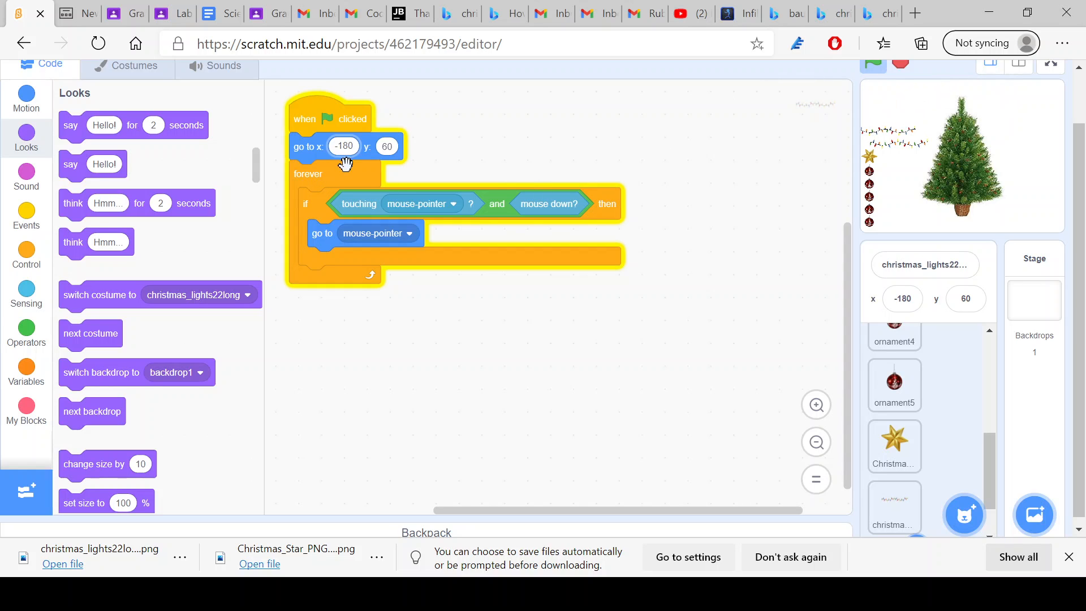
left_click(894, 445)
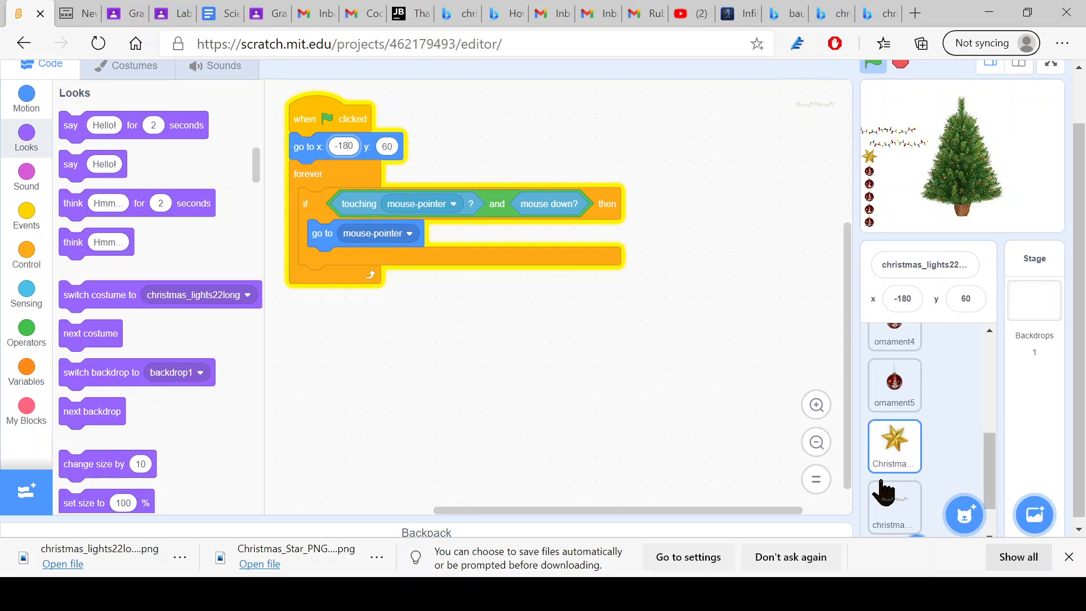
- Duplicate the light string sprite and shrink the copy to size 15
left_click(893, 505)
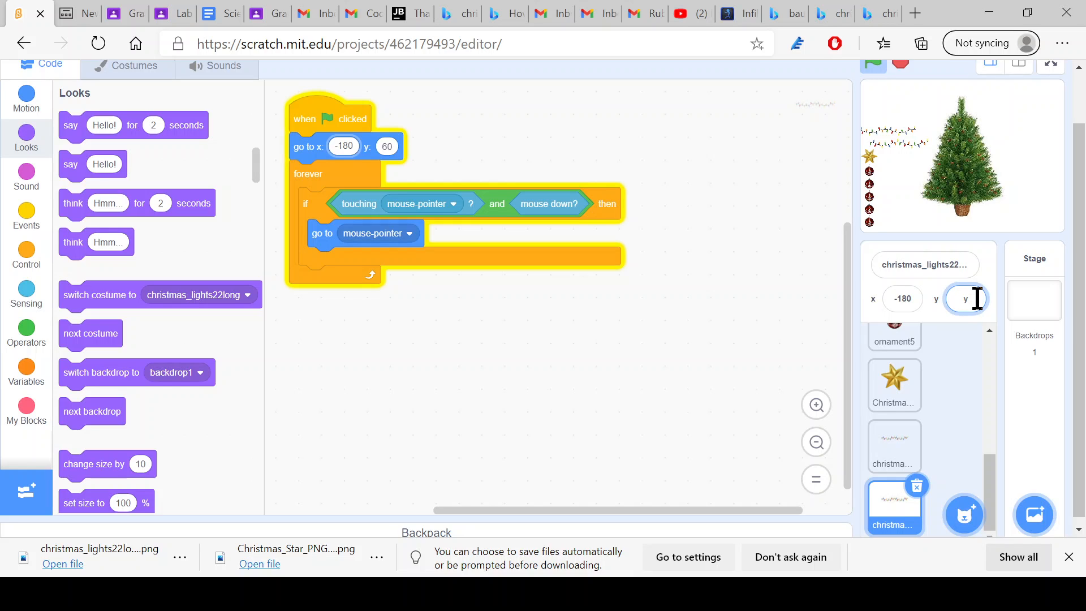
mouse_move(1025, 163)
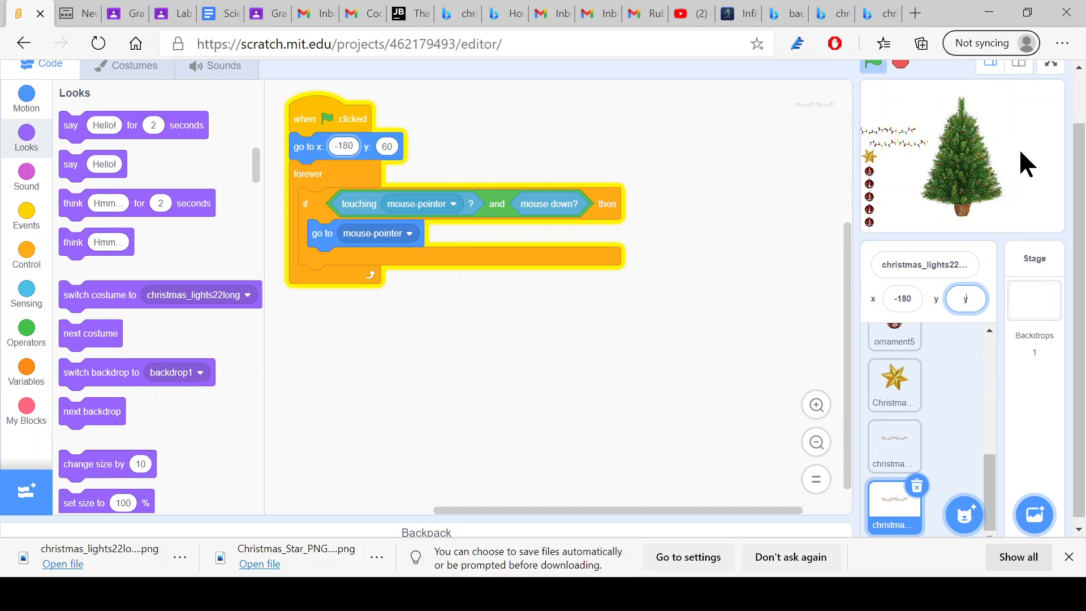
left_click(924, 265)
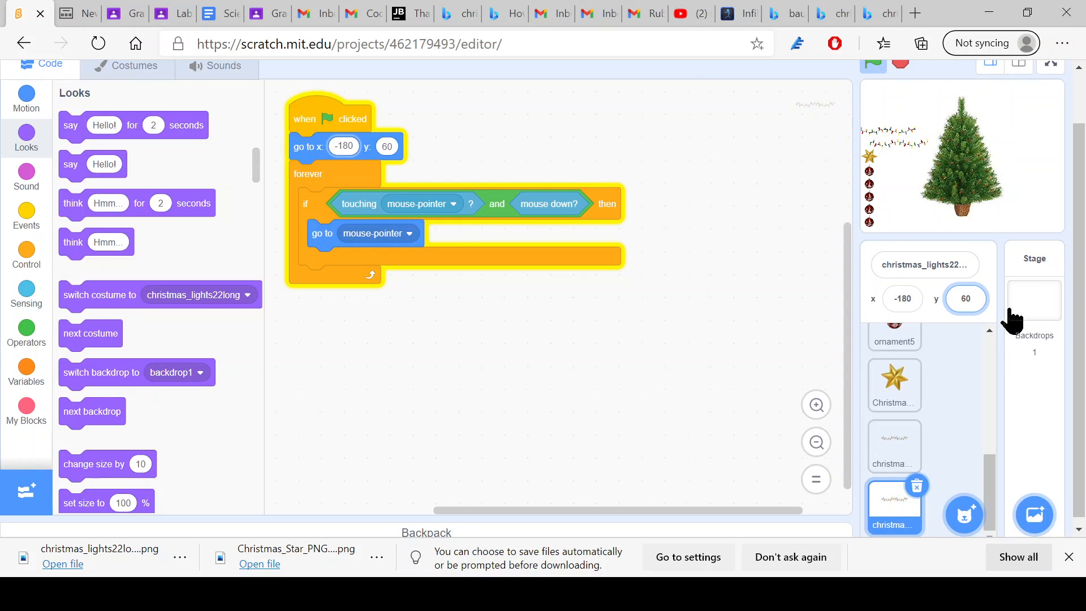
mouse_move(1031, 83)
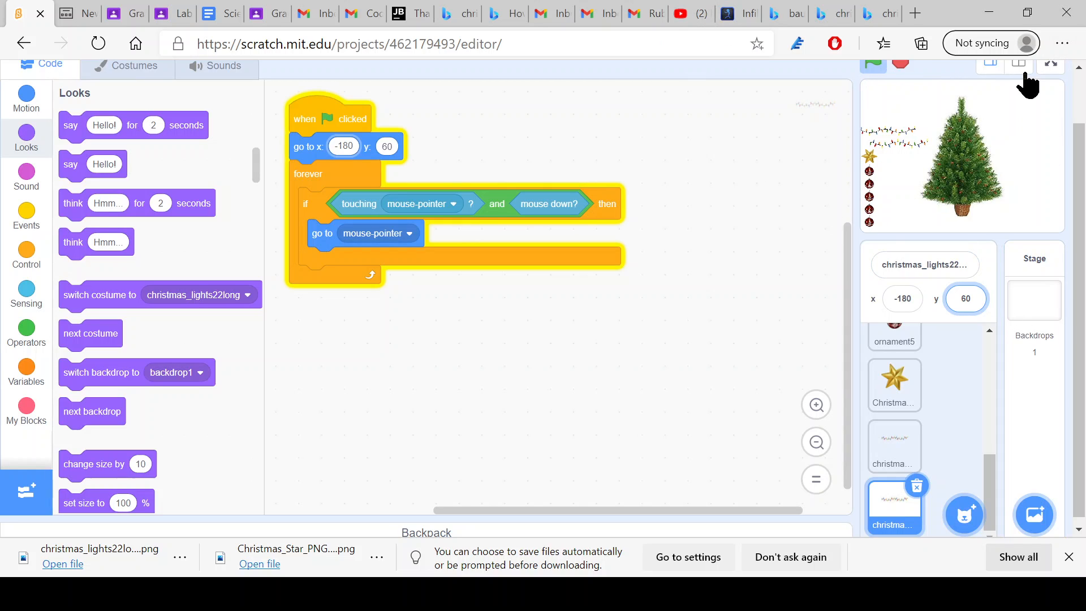
left_click(1019, 63)
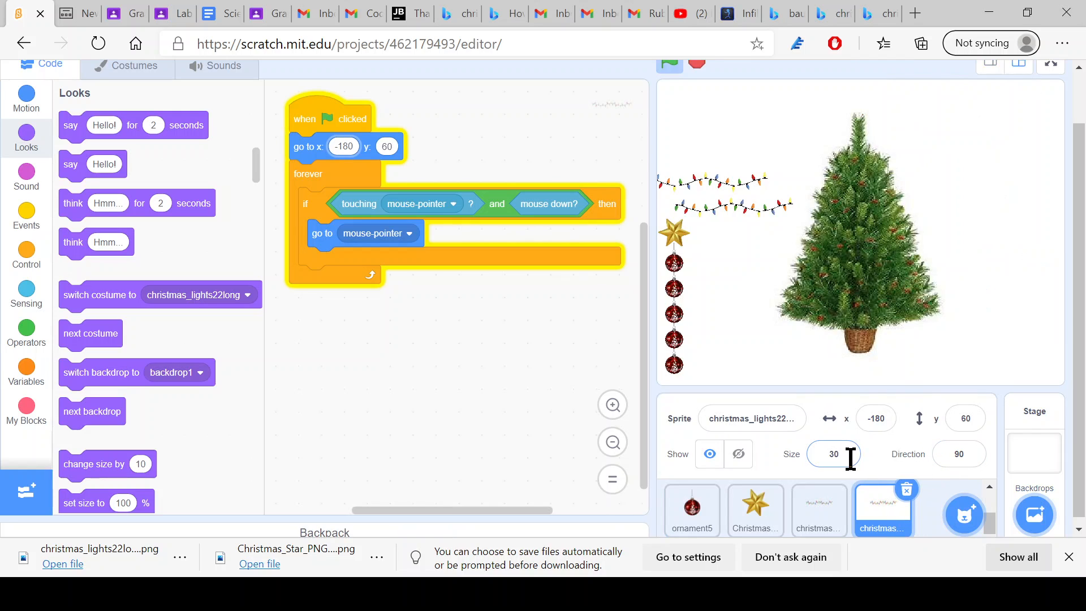
type("15")
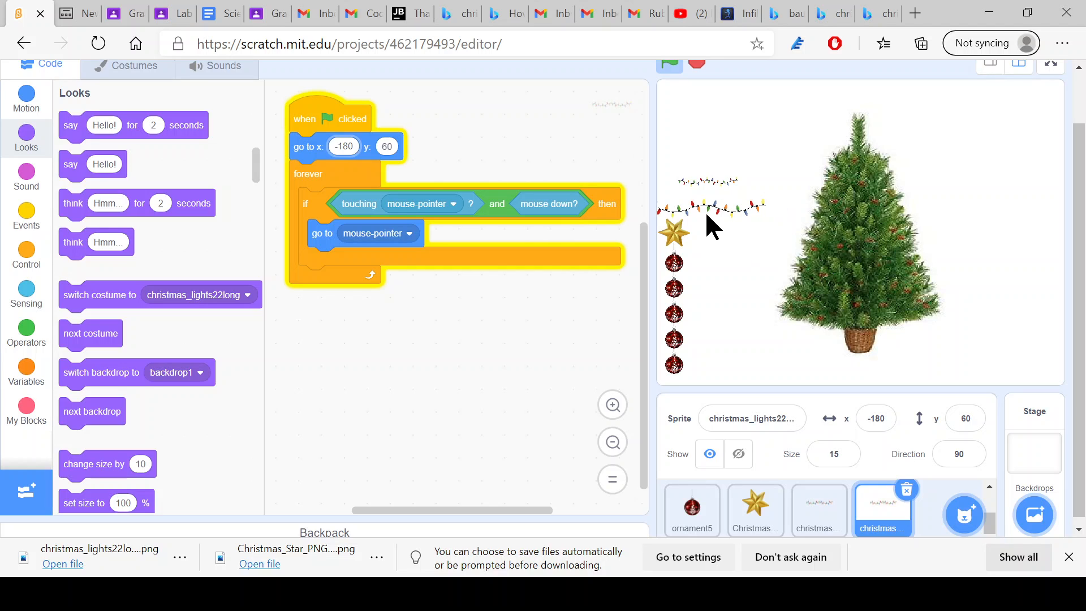
mouse_move(745, 236)
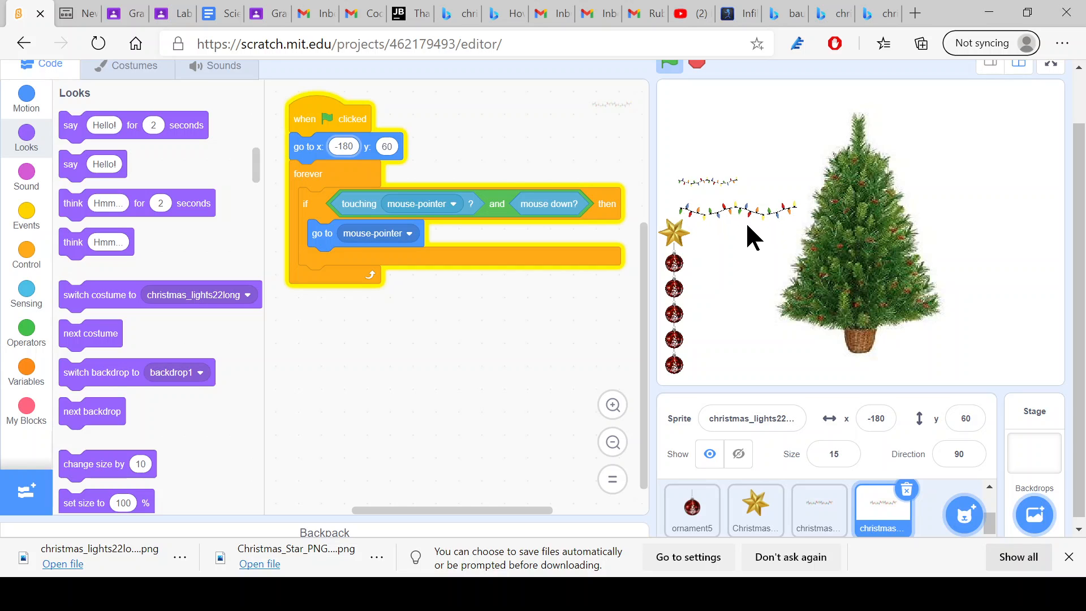
- Drag the star onto the tree top and a light string onto its branches
left_click(755, 509)
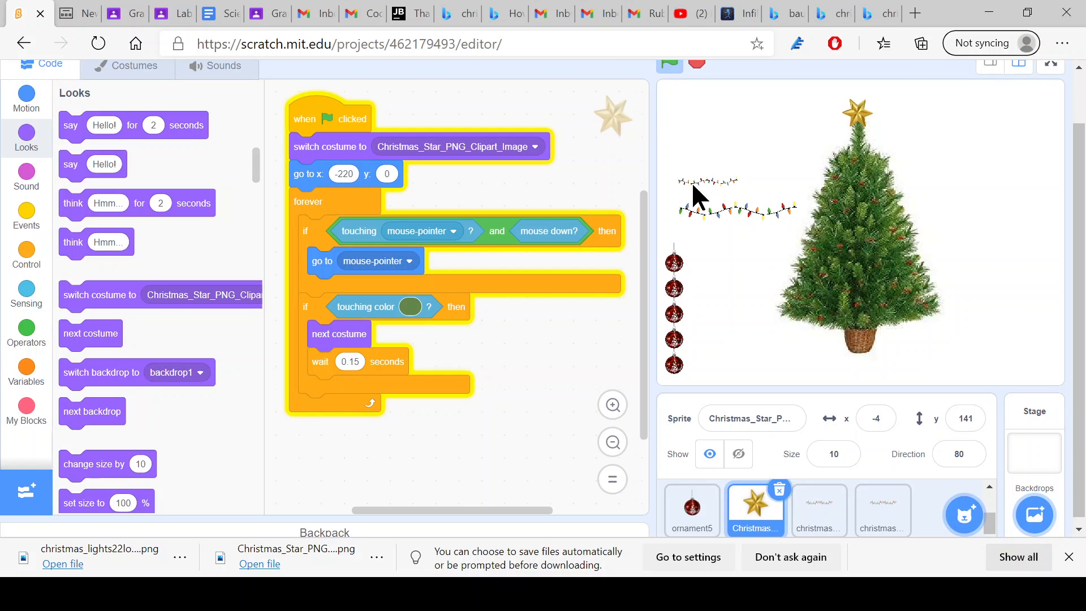
left_click(690, 509)
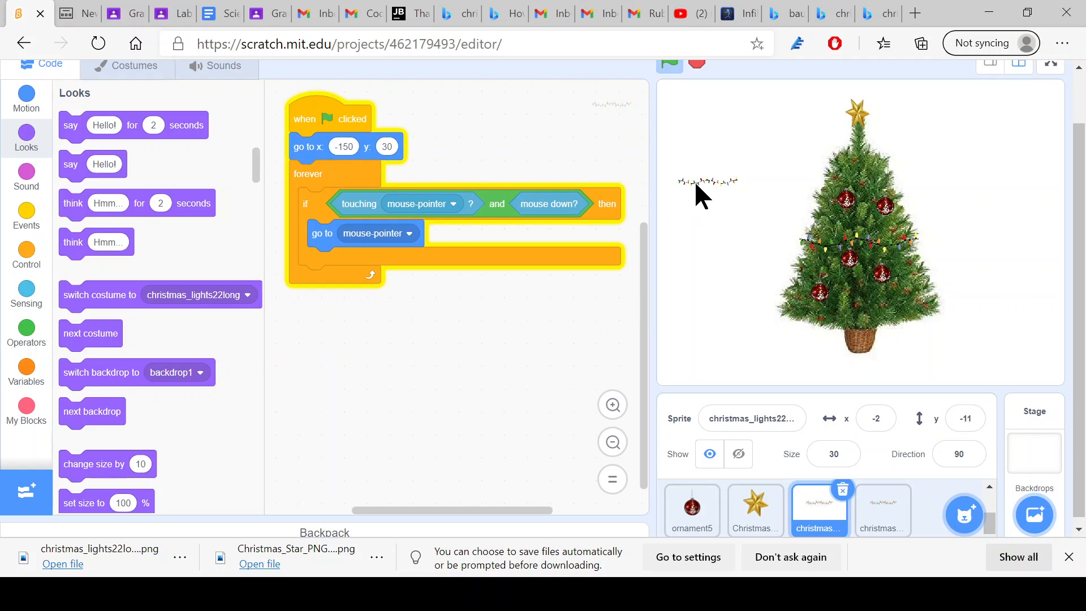
mouse_move(835, 197)
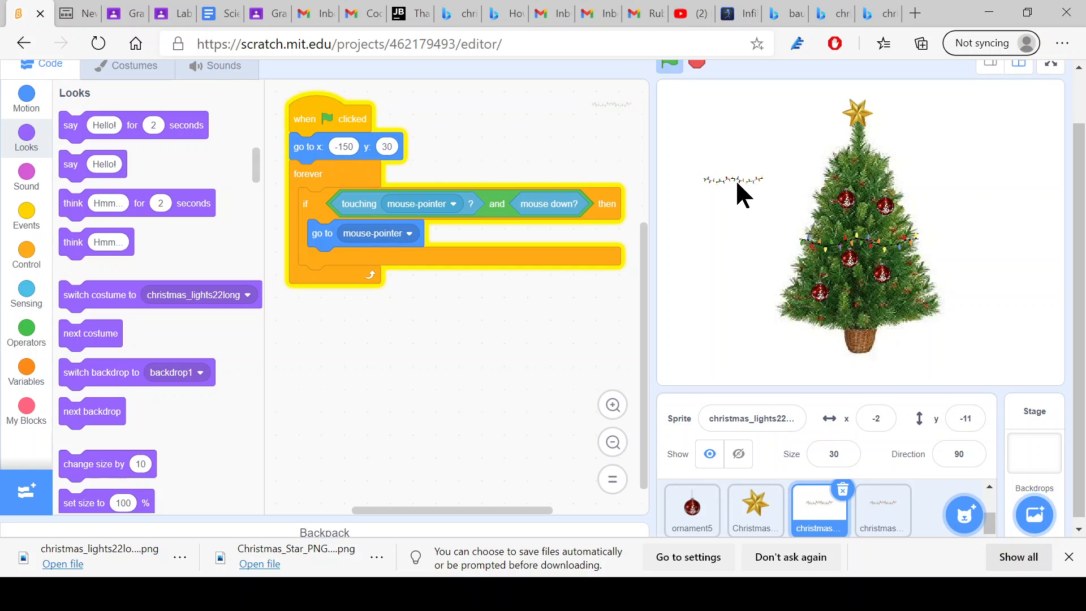
mouse_move(851, 197)
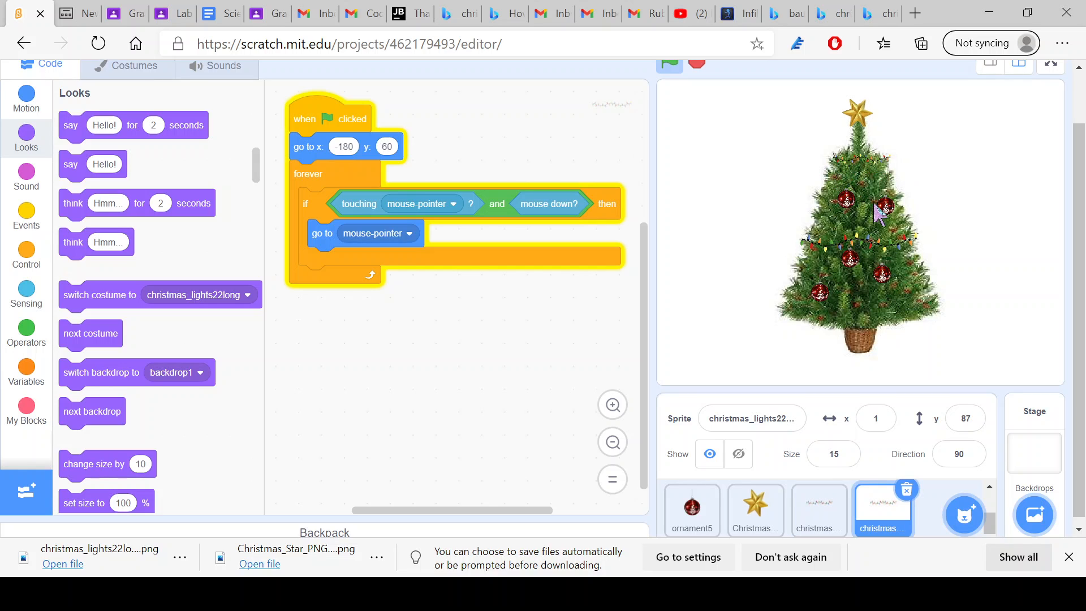
mouse_move(824, 239)
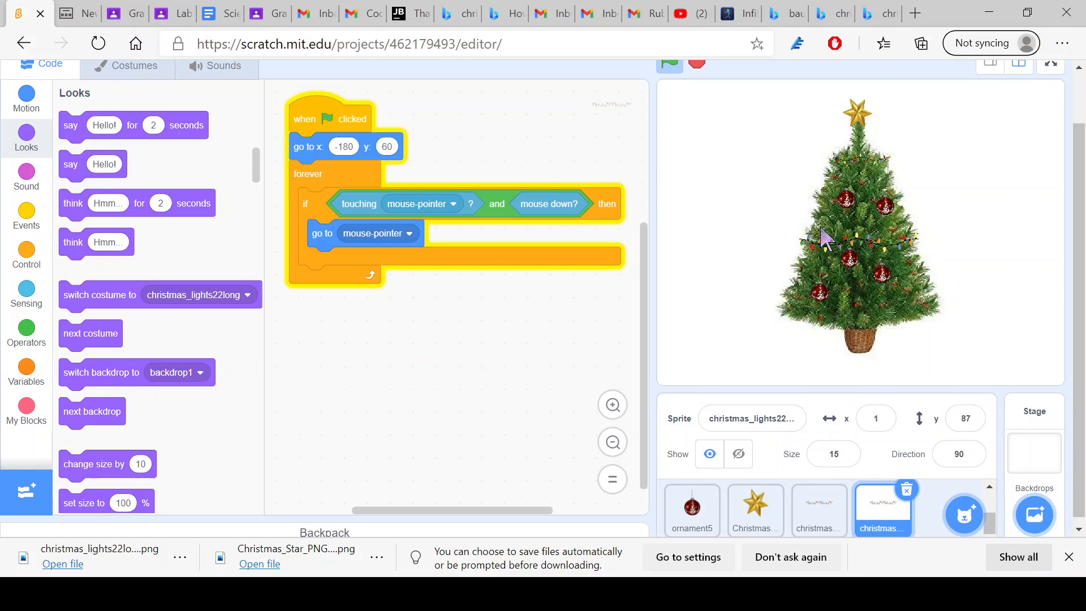
mouse_move(1028, 211)
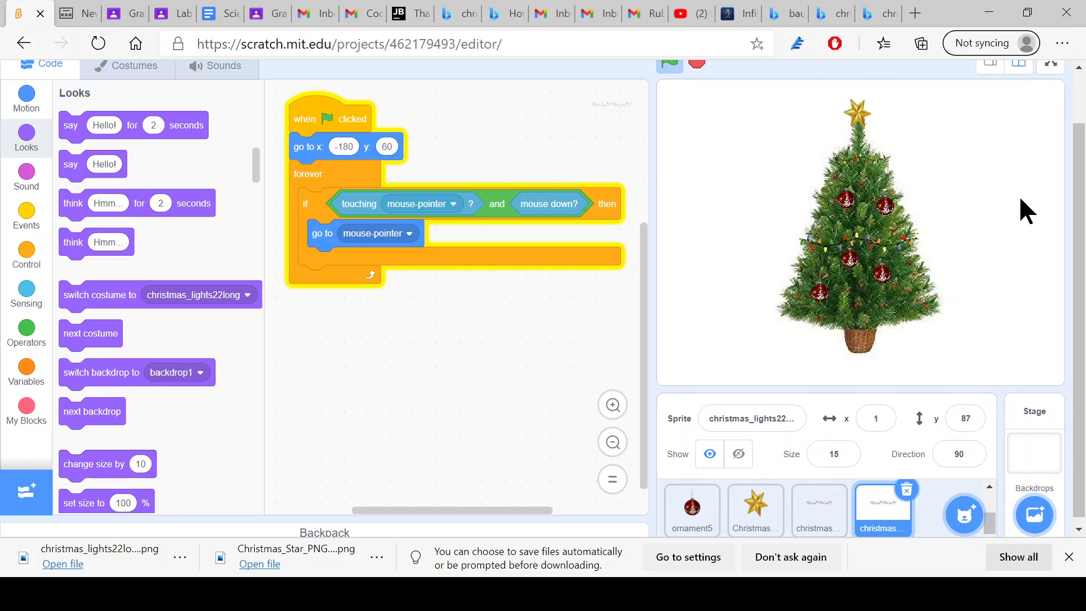